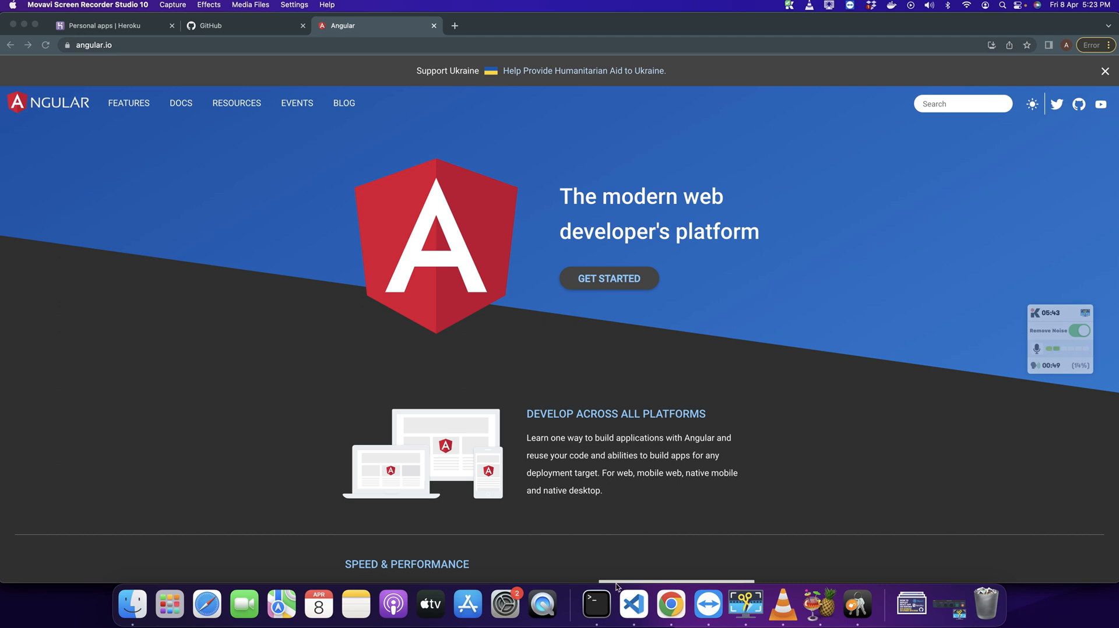
Step: Bring the Terminal window to the front over the Angular site in Chrome
left_click(594, 601)
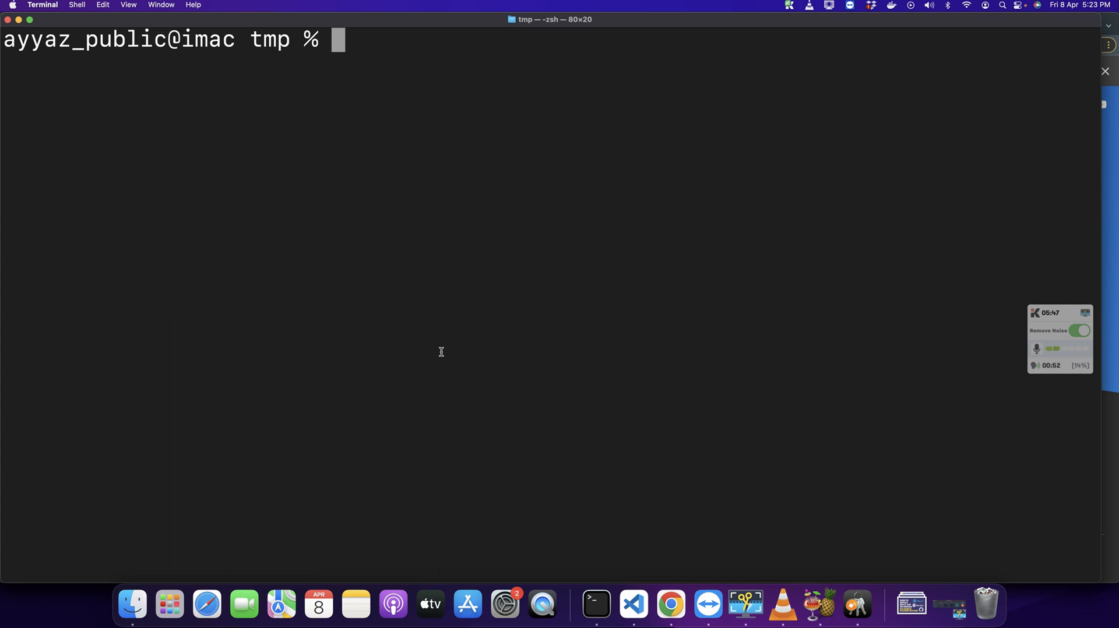
Step: Generate the Angular project heroku-angular with ng new, enter its folder and list its files
type("ng new")
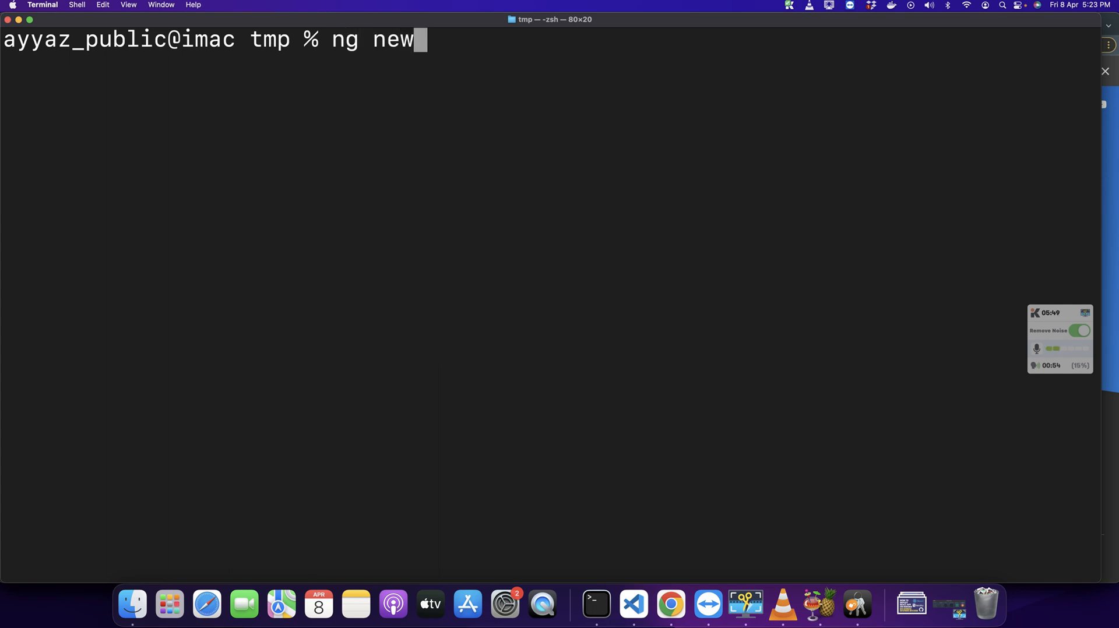
type("heroku-angular")
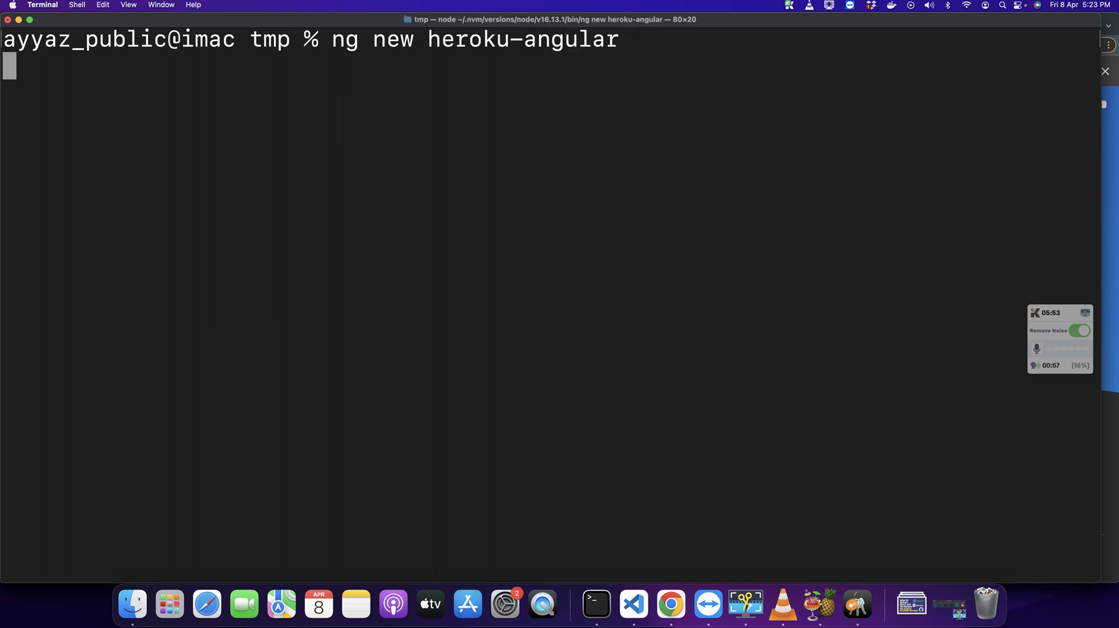
key("enter")
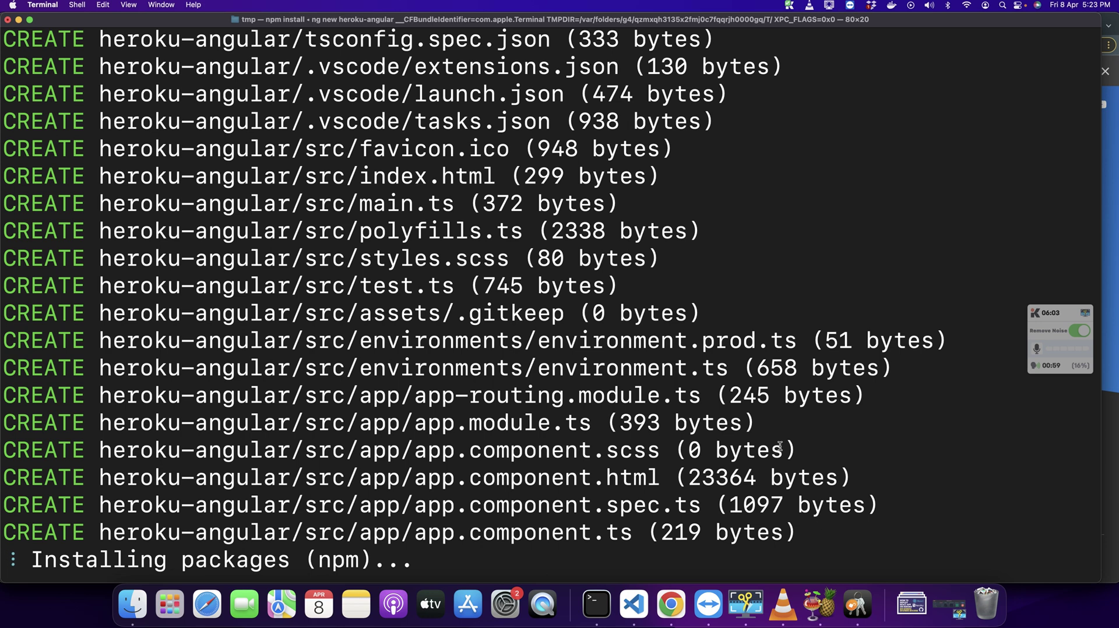
left_click(828, 6)
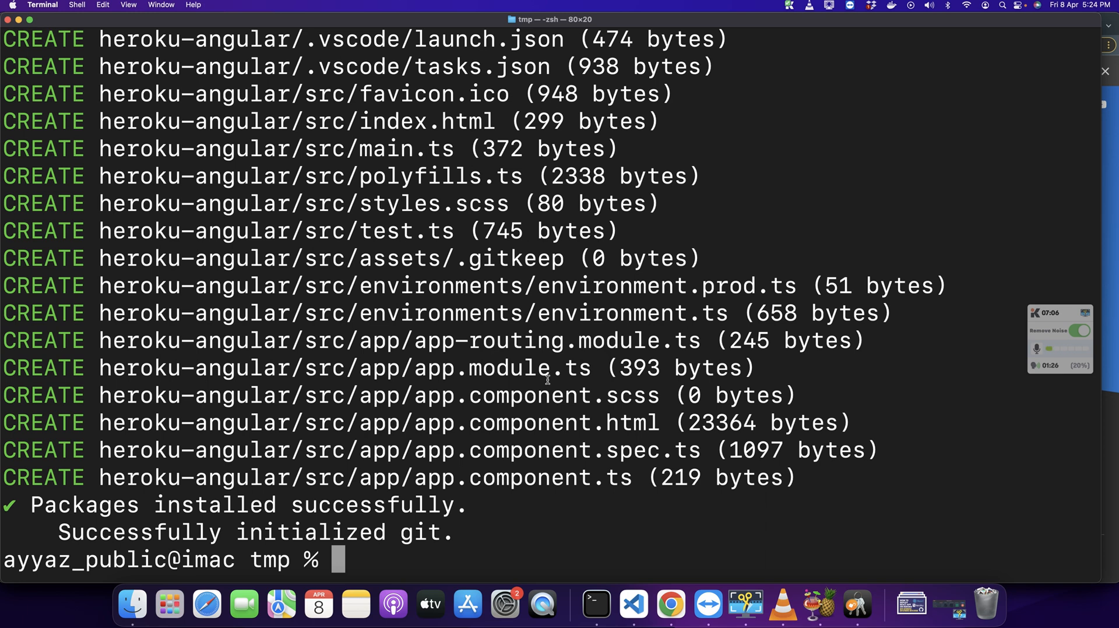
type("cd heroku-angular")
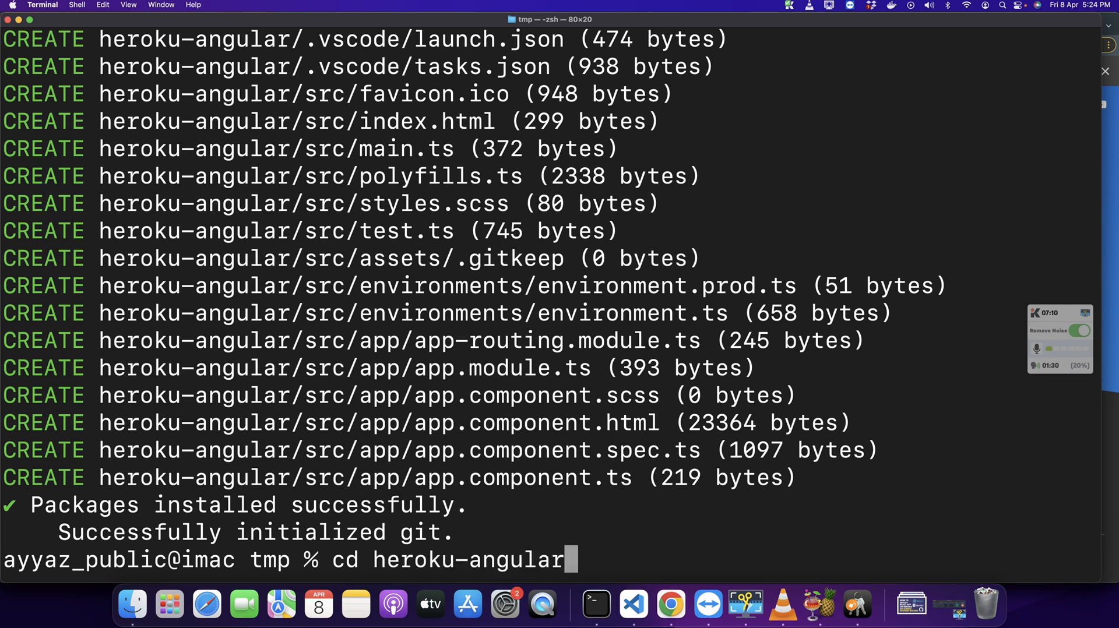
type("ls")
type("code .")
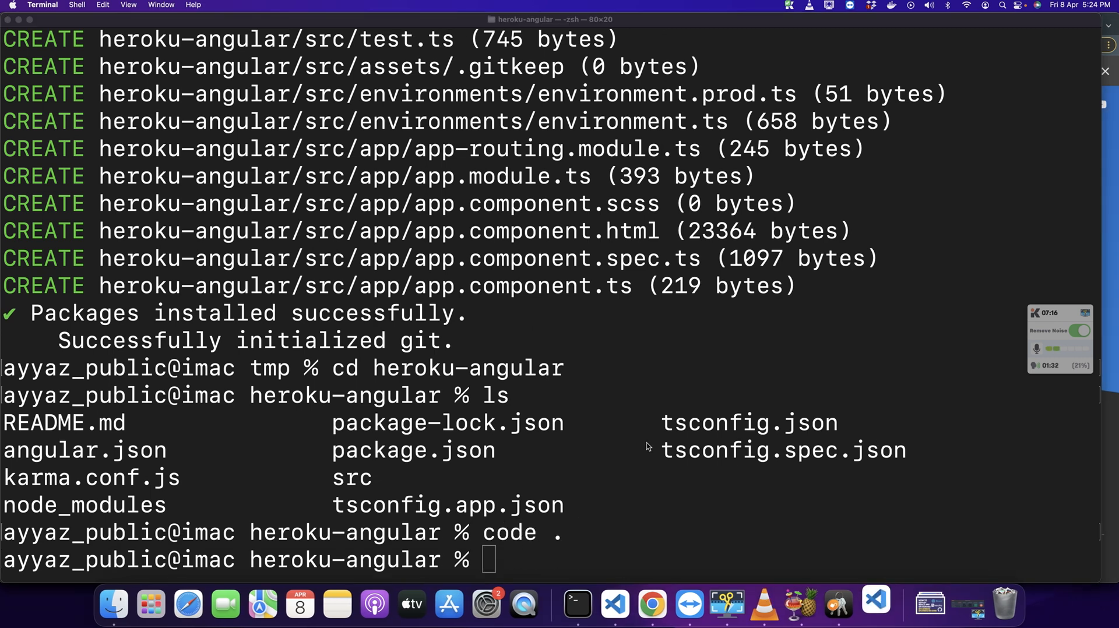
Step: Focus the VS Code window with heroku-angular open and close its terminal panel
left_click(615, 605)
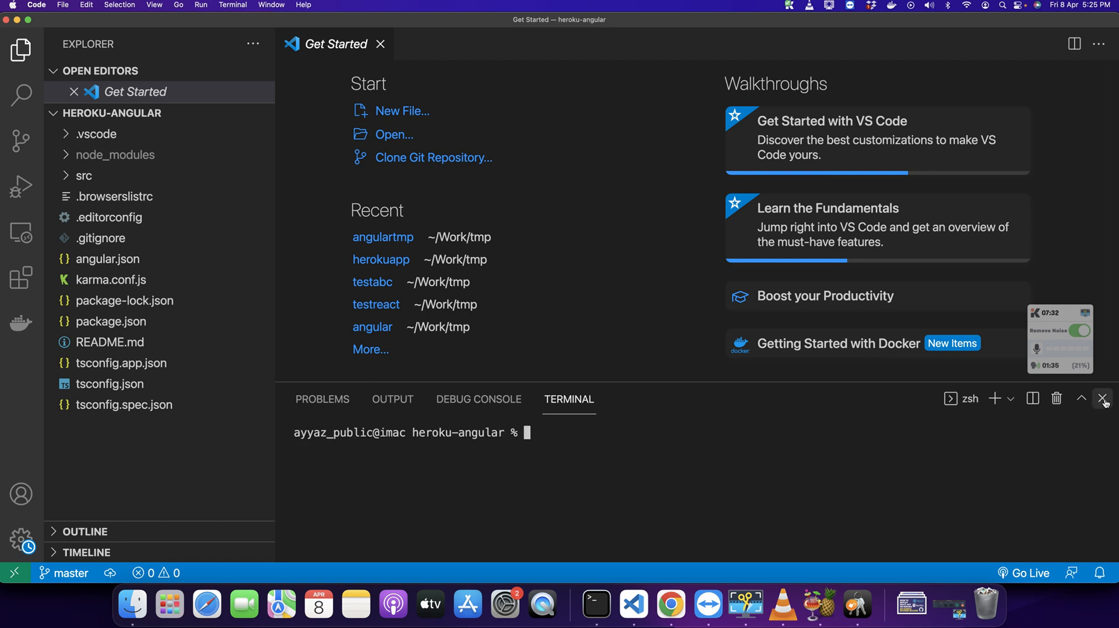
left_click(1101, 399)
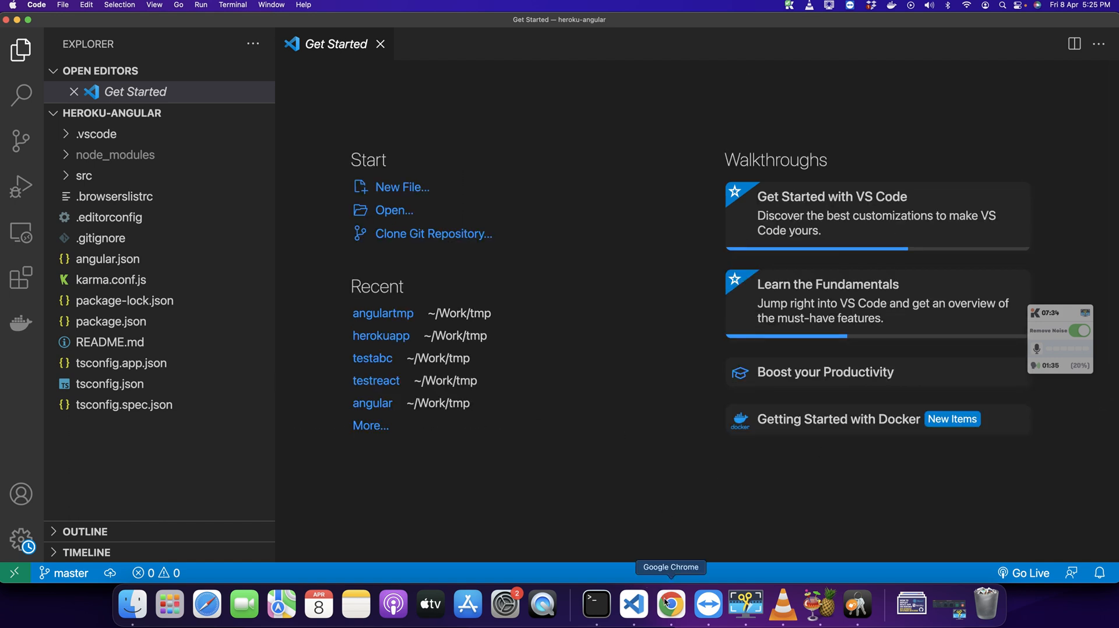
Step: Create a public GitHub repository named heroku-angular from github.com/new
left_click(670, 605)
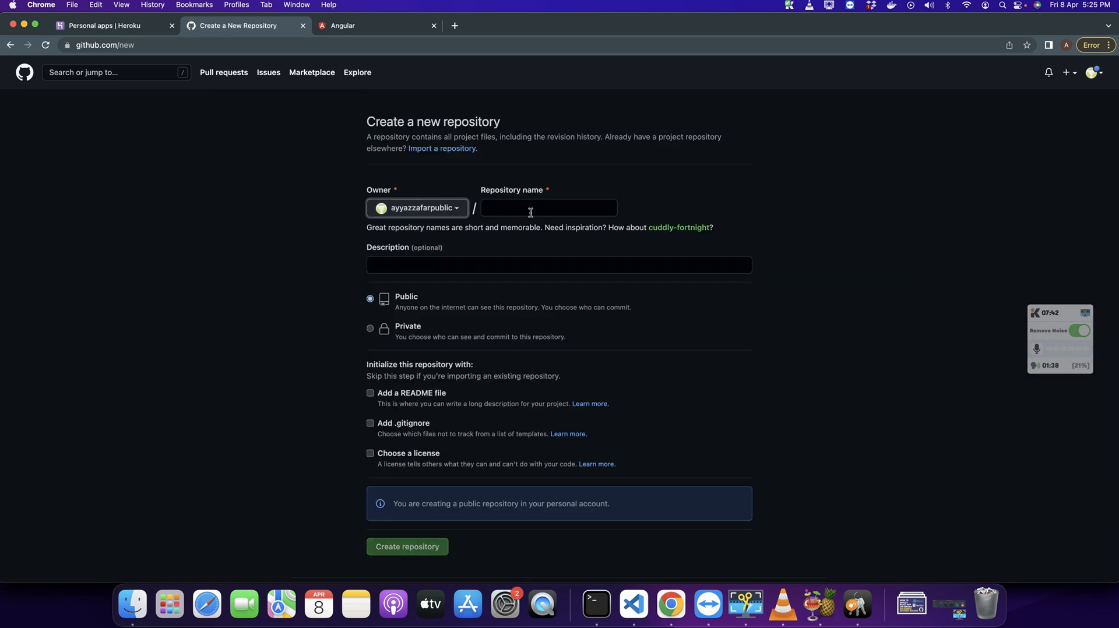
type("heroku-angular")
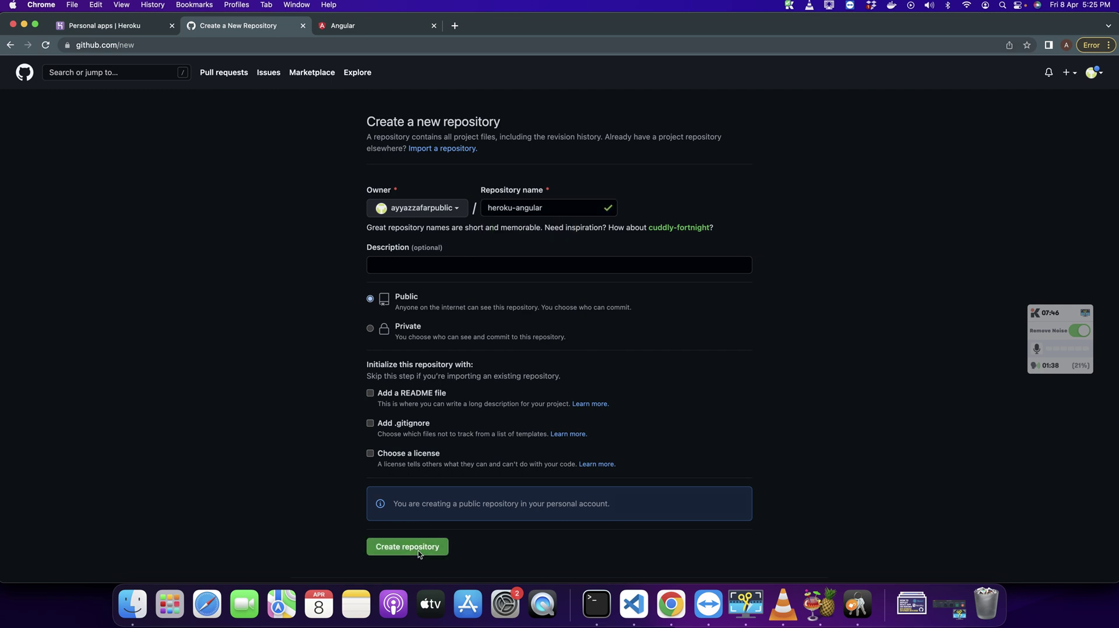
left_click(407, 547)
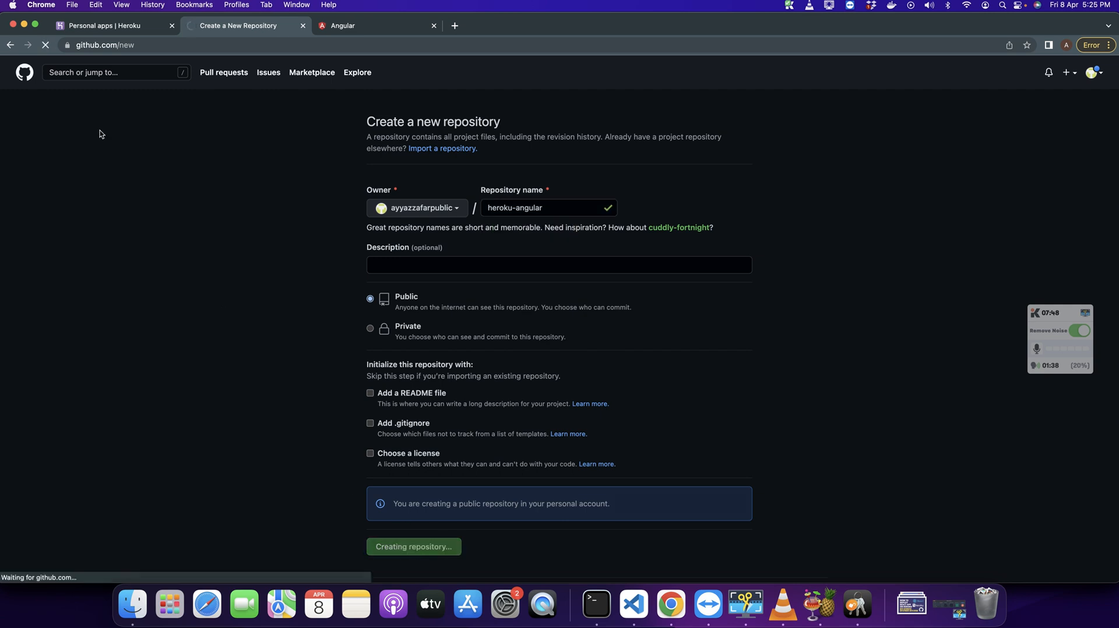
left_click(413, 547)
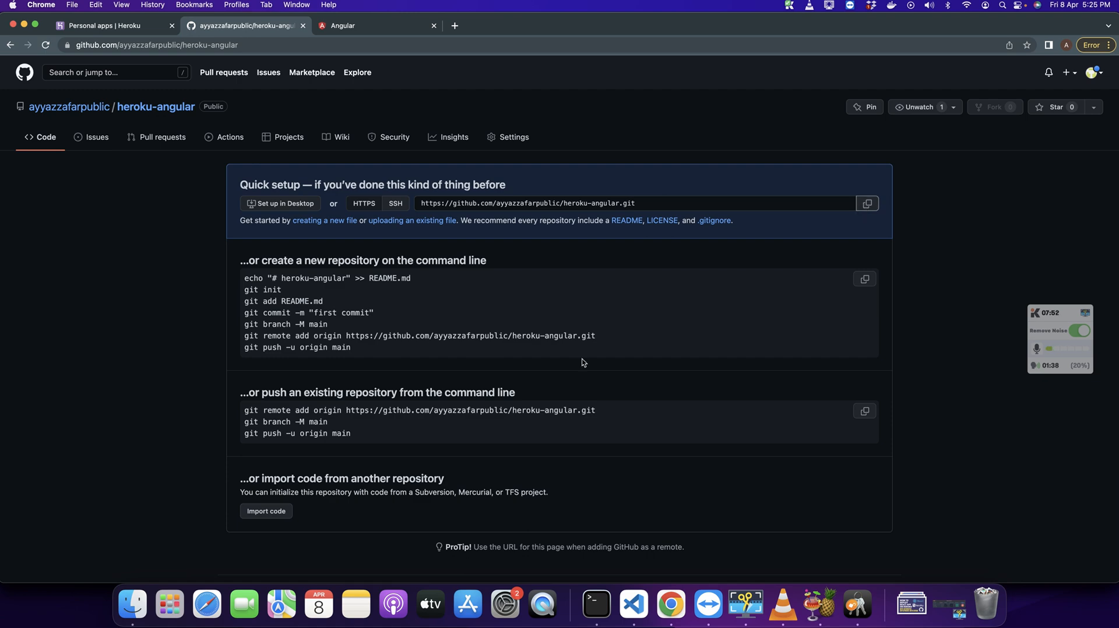
Step: Add the heroku-angular GitHub repo as origin remote and push master to it
left_click(633, 602)
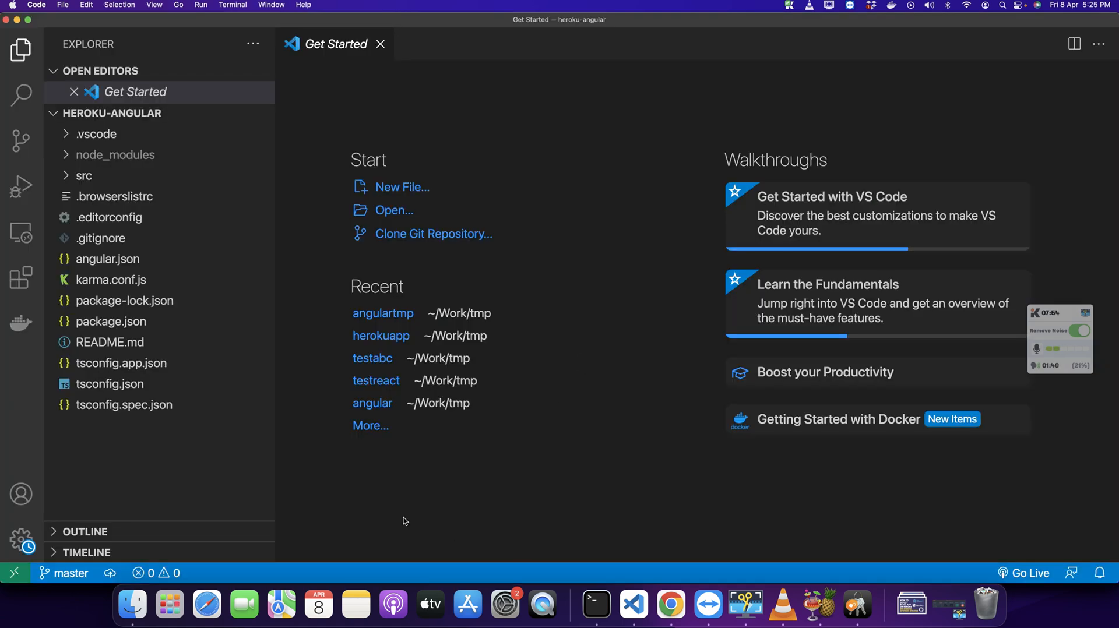
key("Ctrl+`")
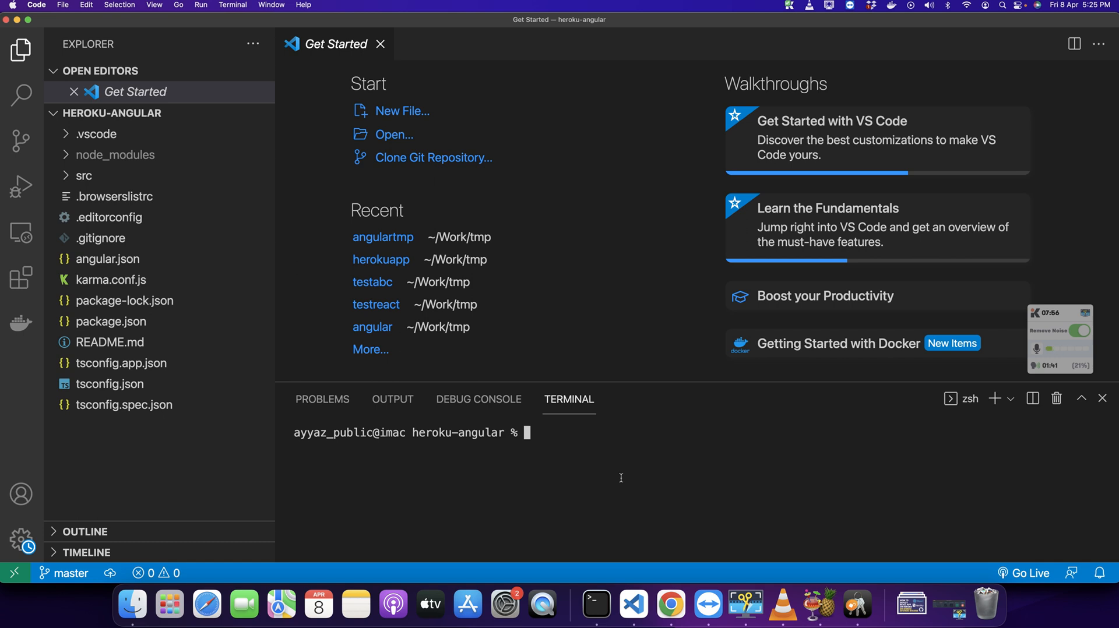
type("git")
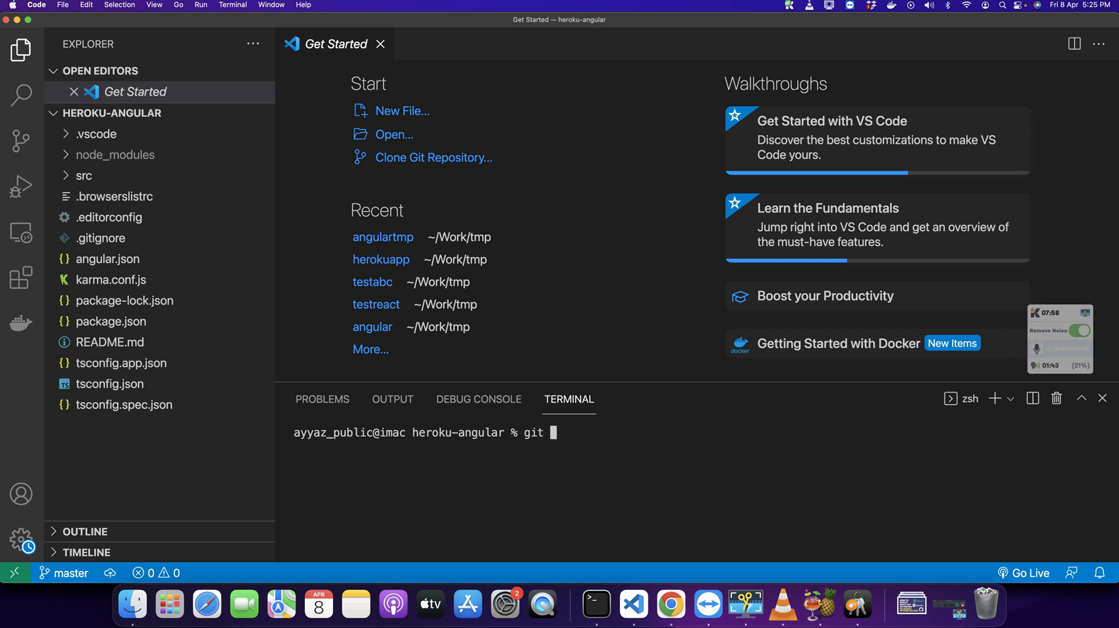
type("ad")
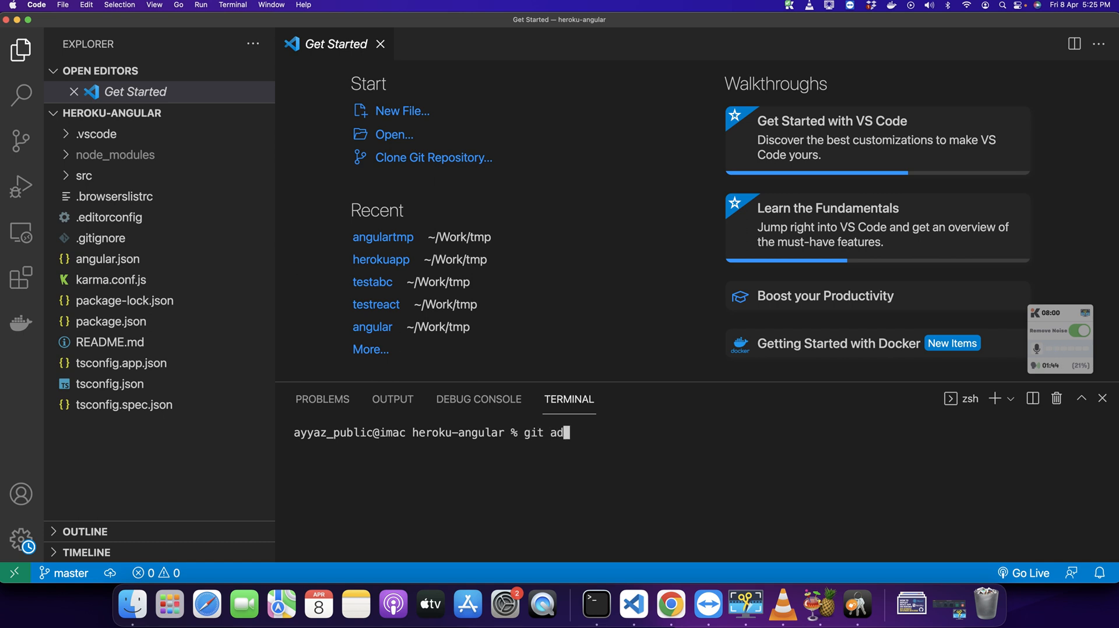
type("remote add origin https://github.com/ayyazzafarpublic/heroku-angular.")
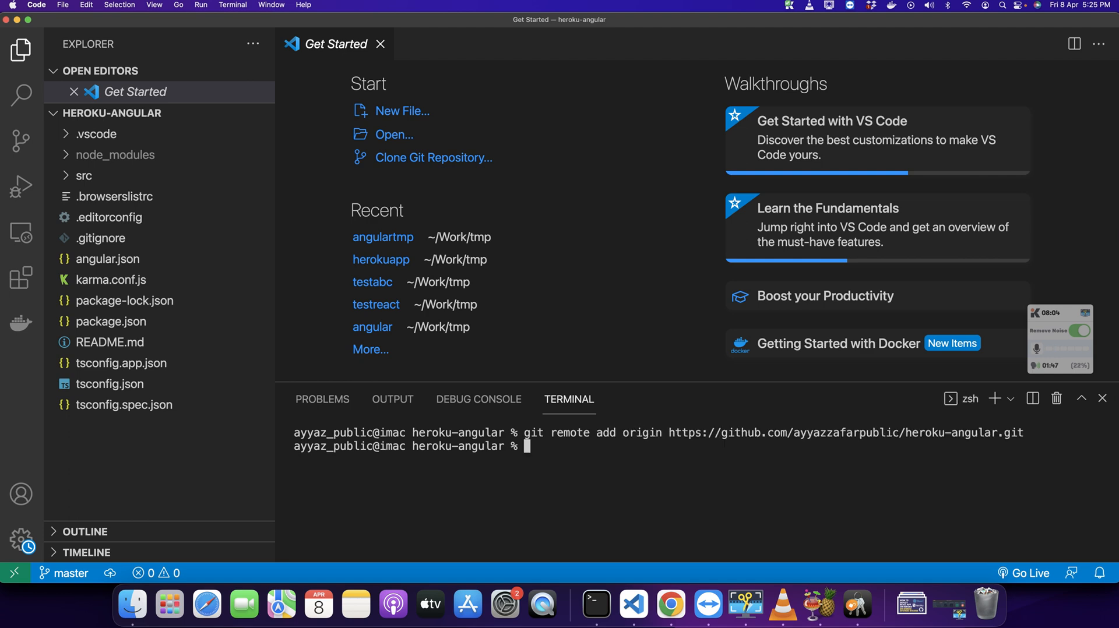
type("git push origin m")
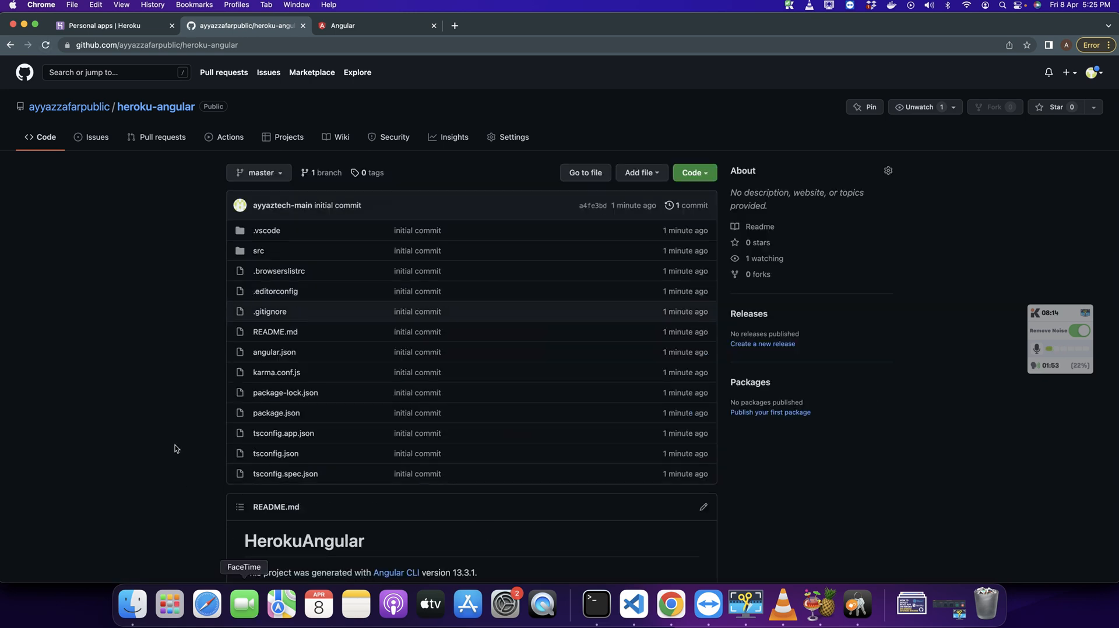
Step: Switch back to the browser to view the pushed files on GitHub
left_click(633, 606)
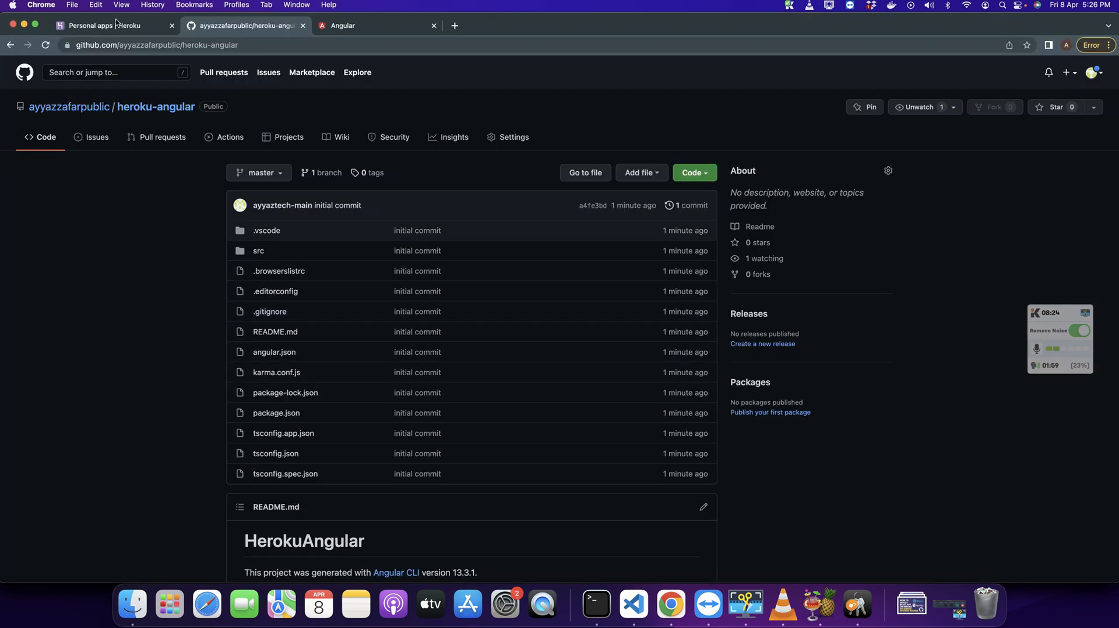
Step: Create the Heroku app heroku-angular11 in the United States region
left_click(105, 26)
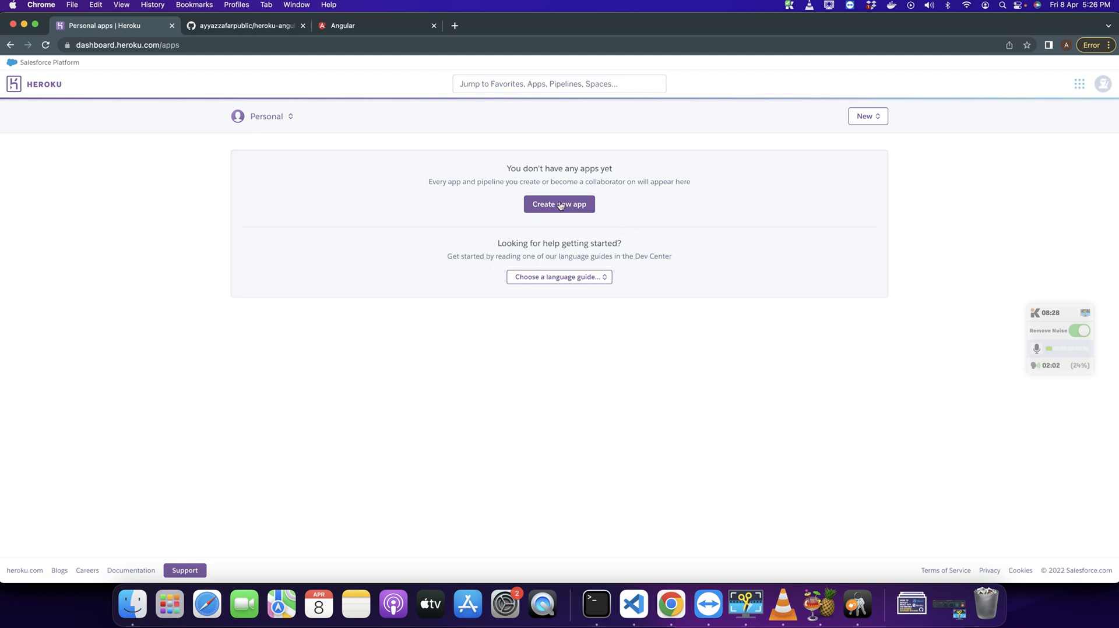
left_click(559, 204)
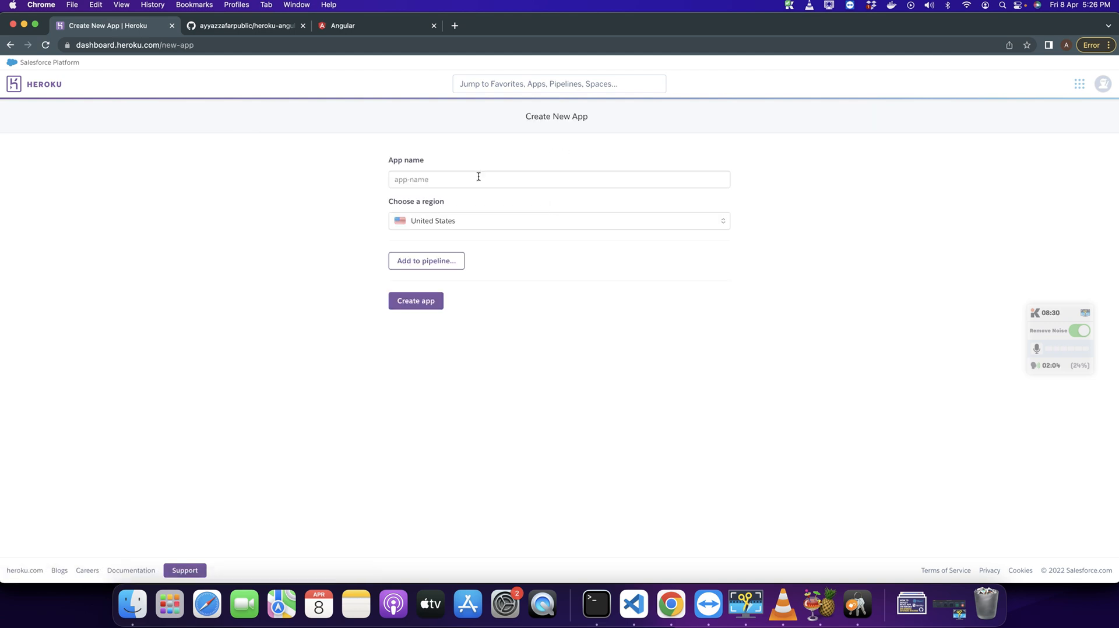
type("heroku-angular11")
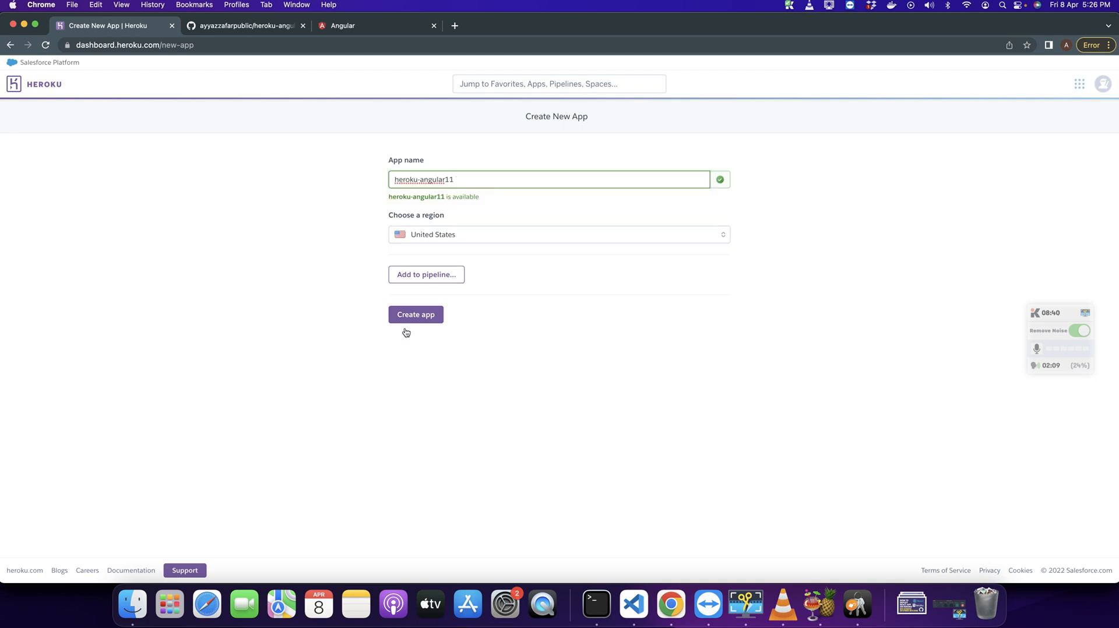
left_click(415, 315)
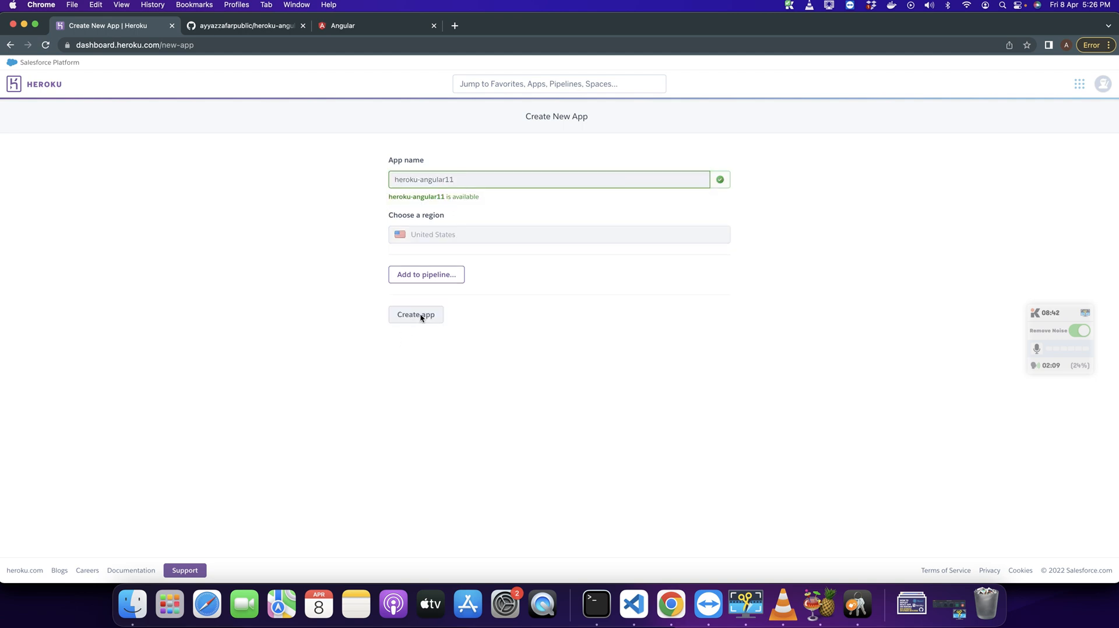
left_click(415, 315)
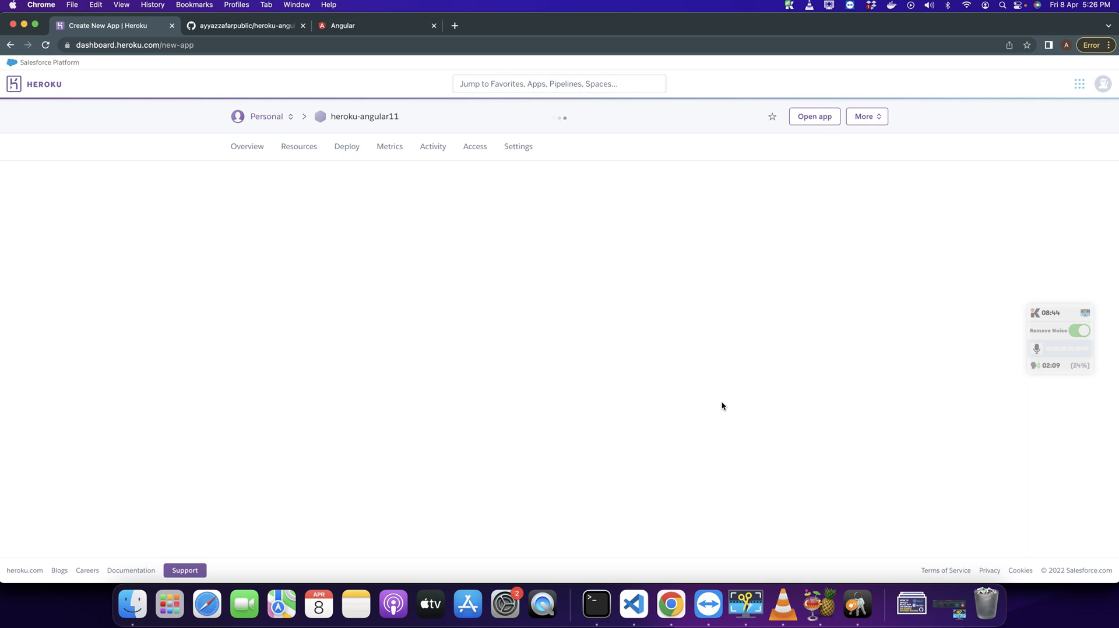
left_click(347, 146)
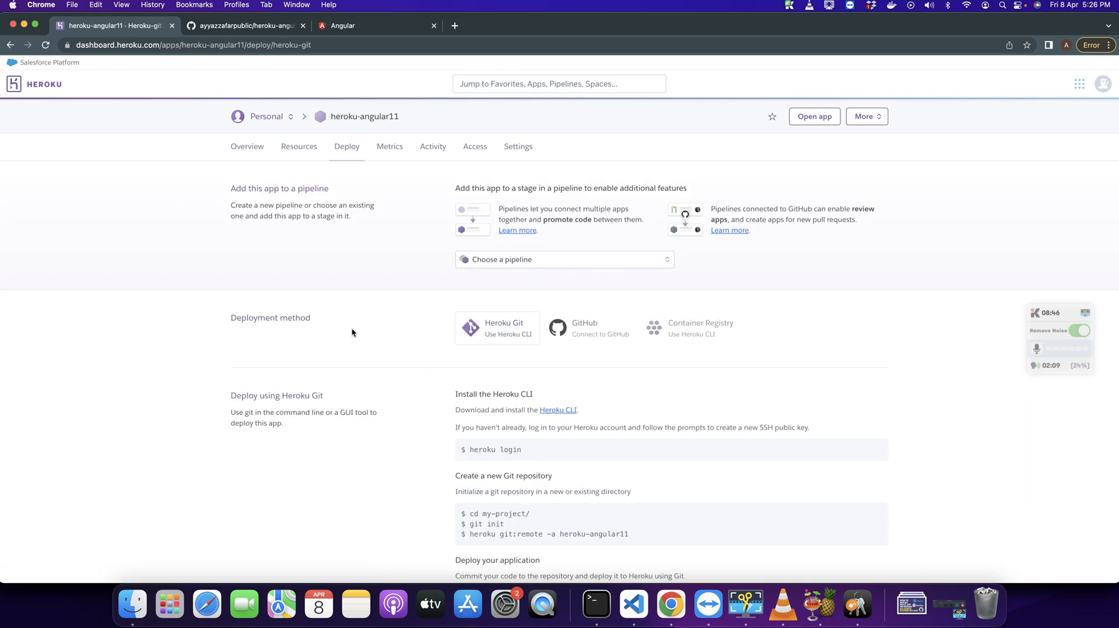
mouse_move(162, 304)
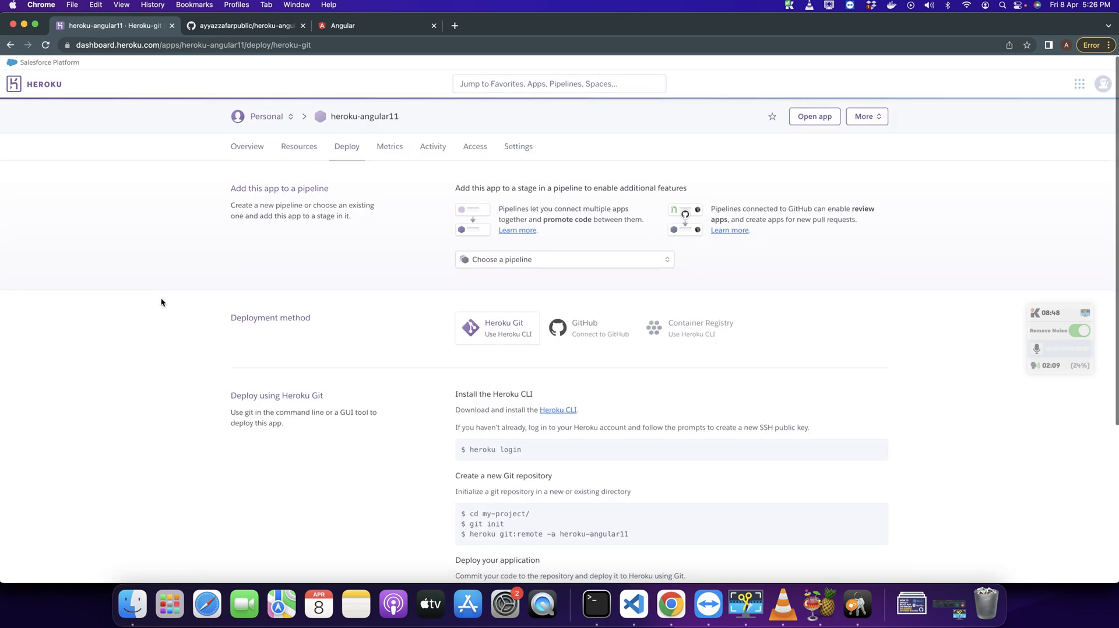
double_click(270, 318)
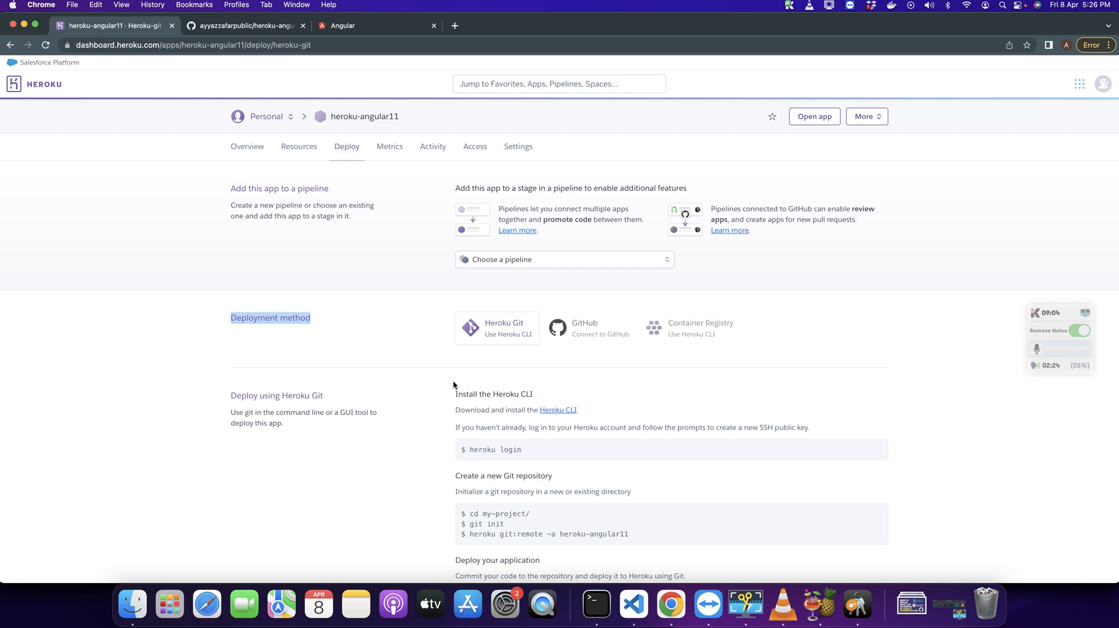
mouse_move(485, 378)
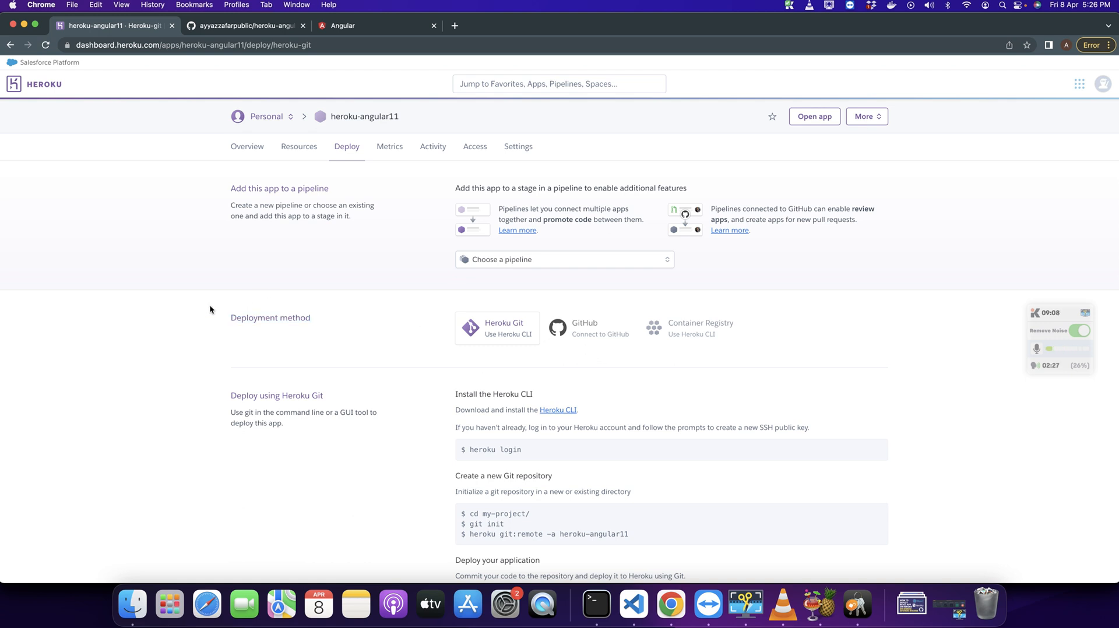
mouse_move(716, 367)
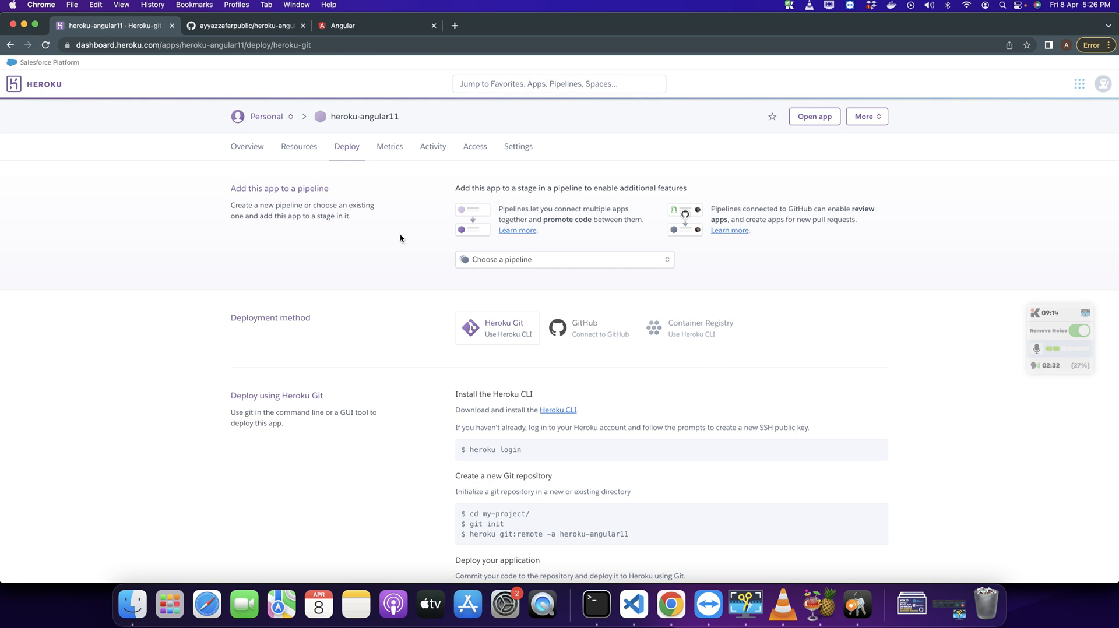
mouse_move(576, 373)
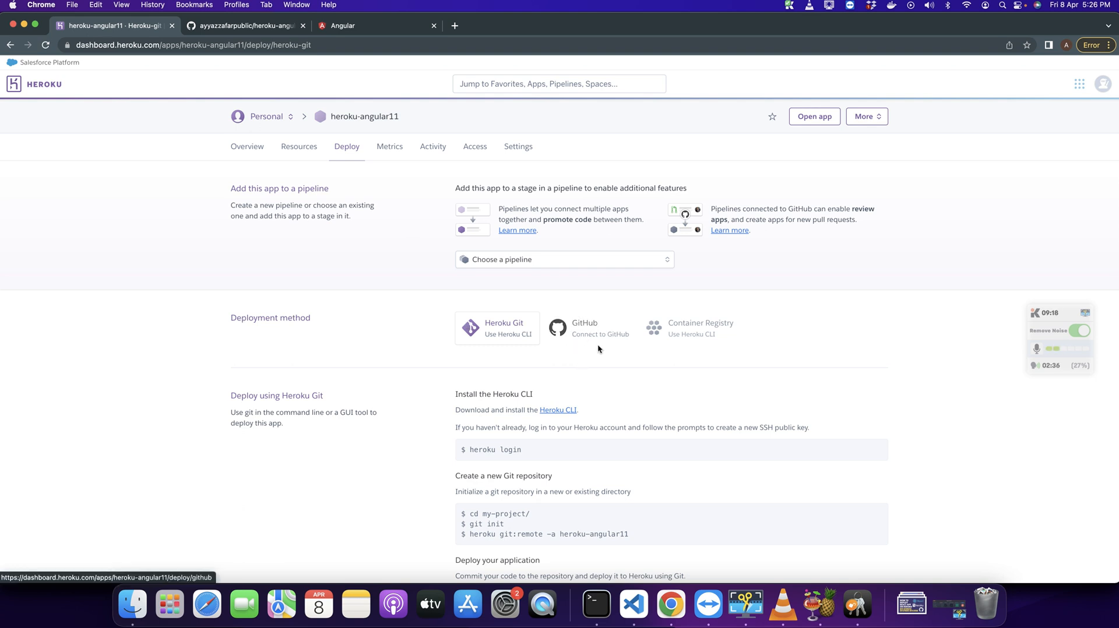
Step: Choose GitHub as the deployment method, keeping the current GitHub account
left_click(589, 327)
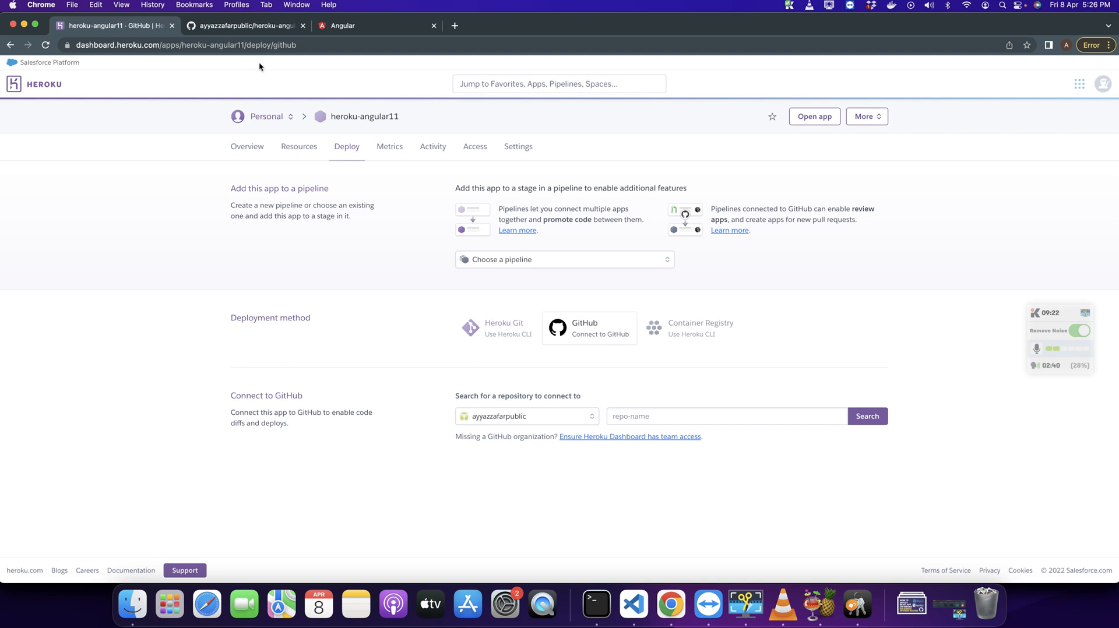
left_click(526, 416)
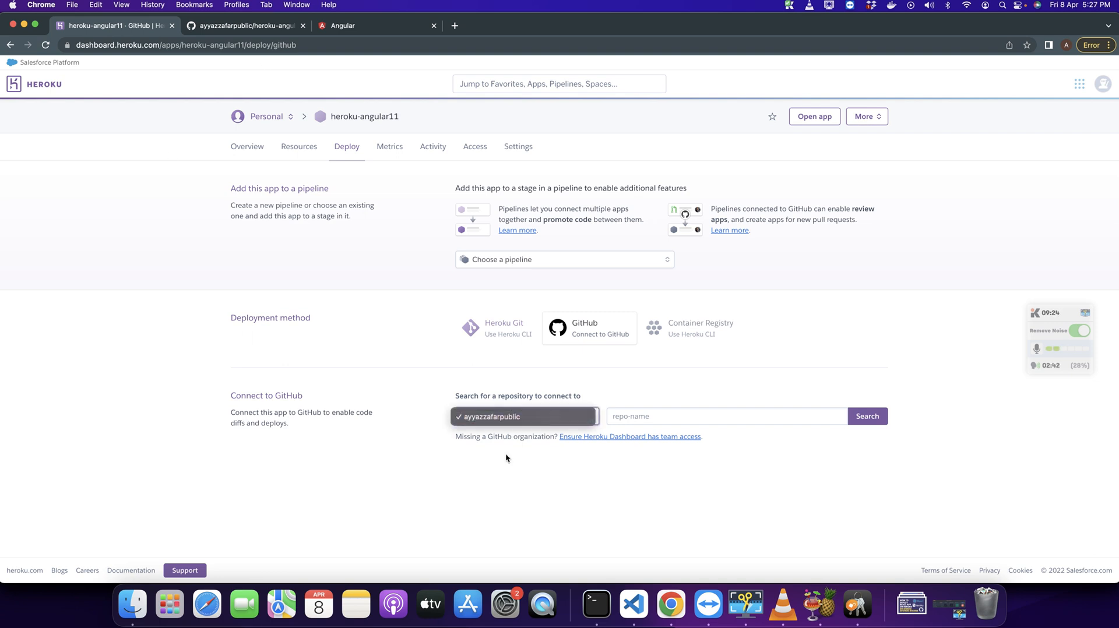
left_click(525, 417)
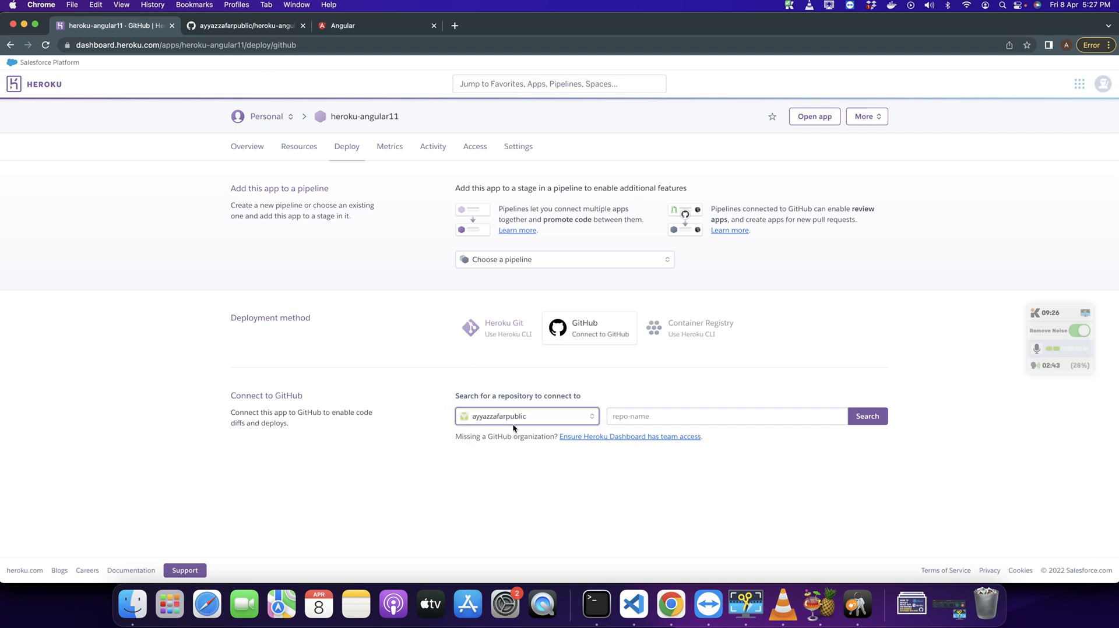
left_click(727, 416)
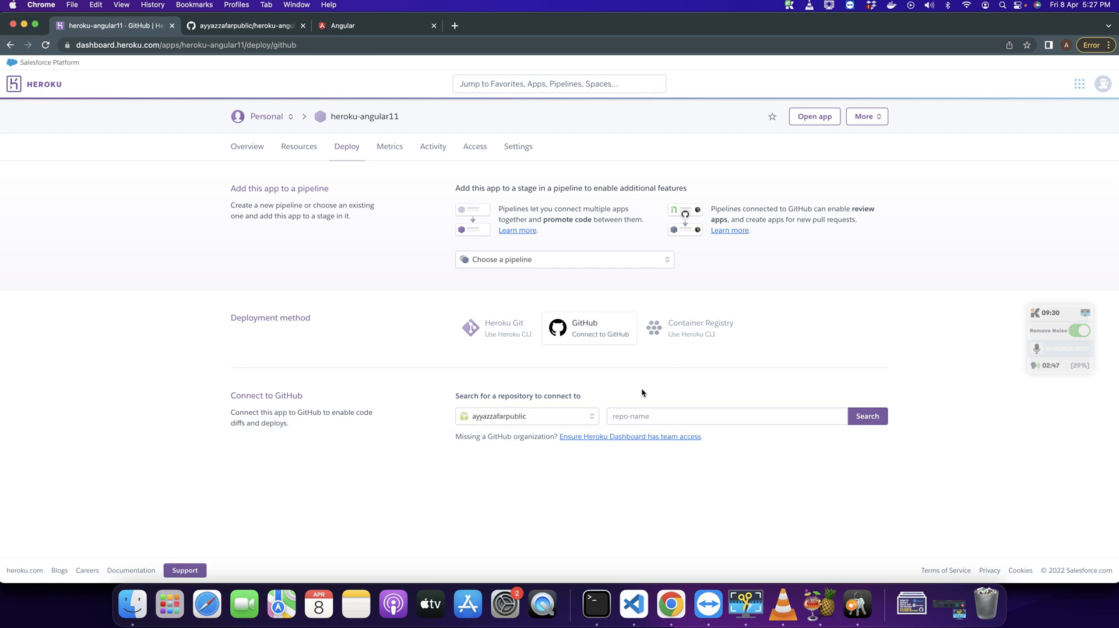
Step: Search repositories for 'angular' and connect the app to heroku-angular
left_click(727, 416)
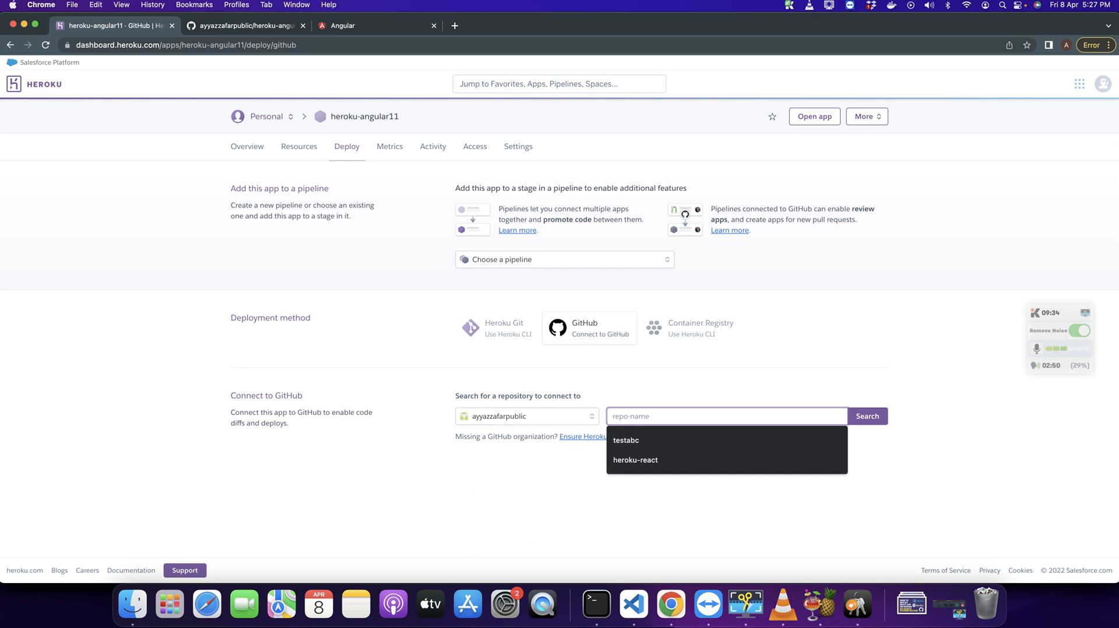
type("angular")
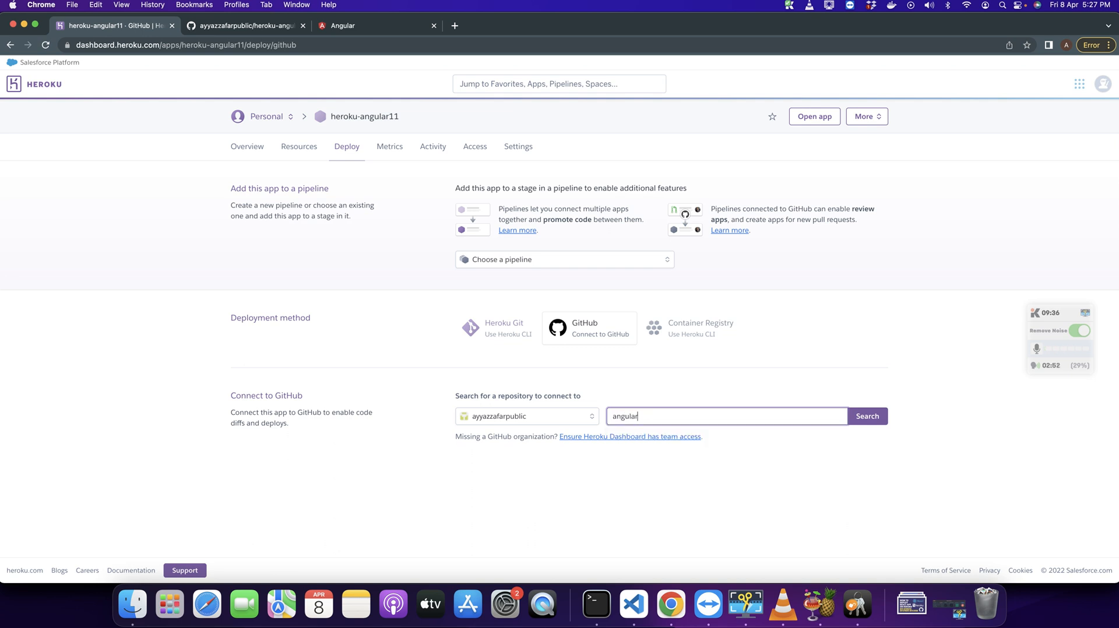
left_click(868, 416)
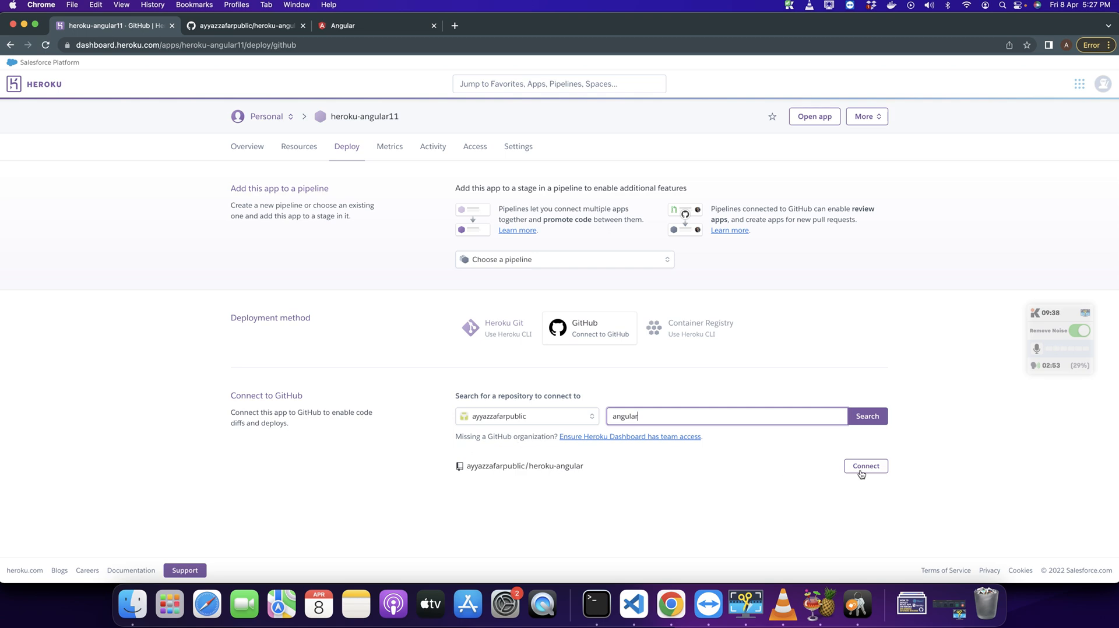
left_click(865, 466)
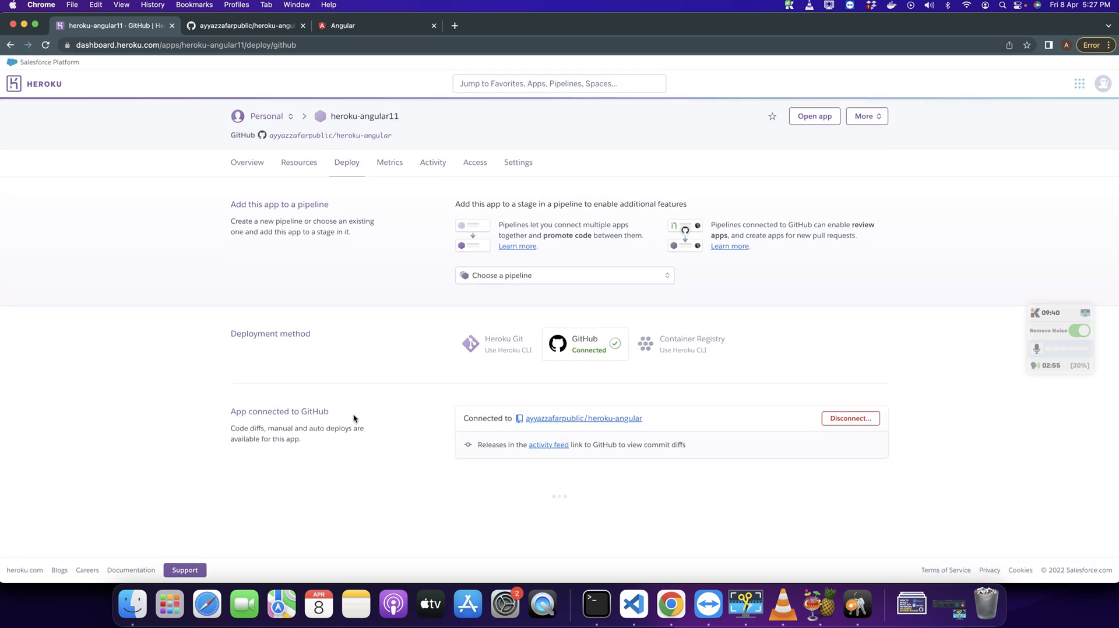
Step: Enable automatic deploys from the master branch for heroku-angular11
scroll("down", 3)
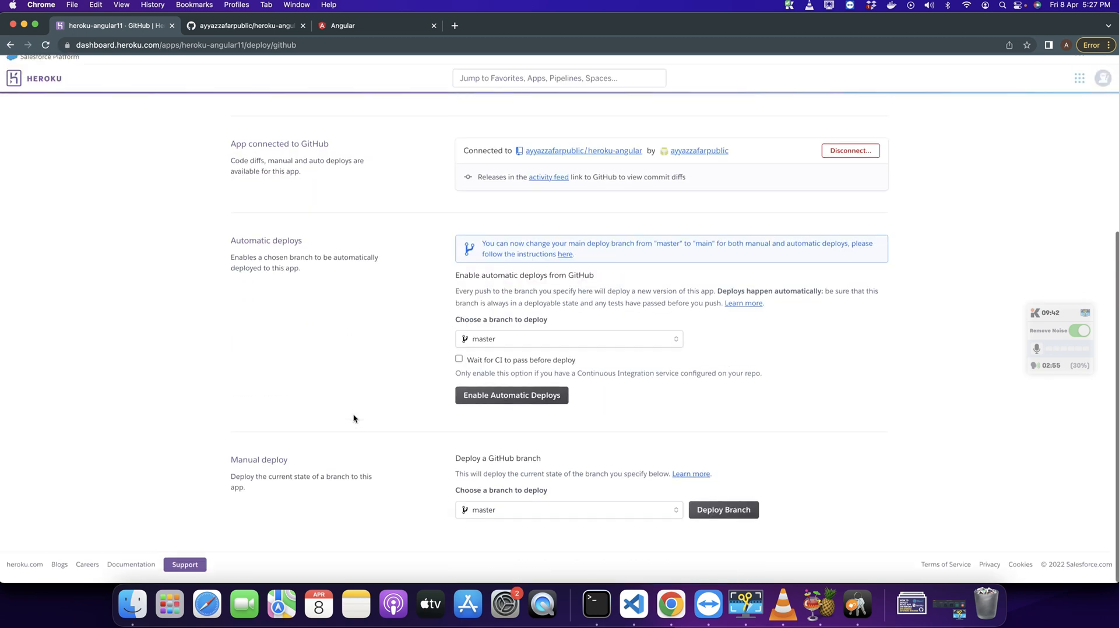
left_click(512, 396)
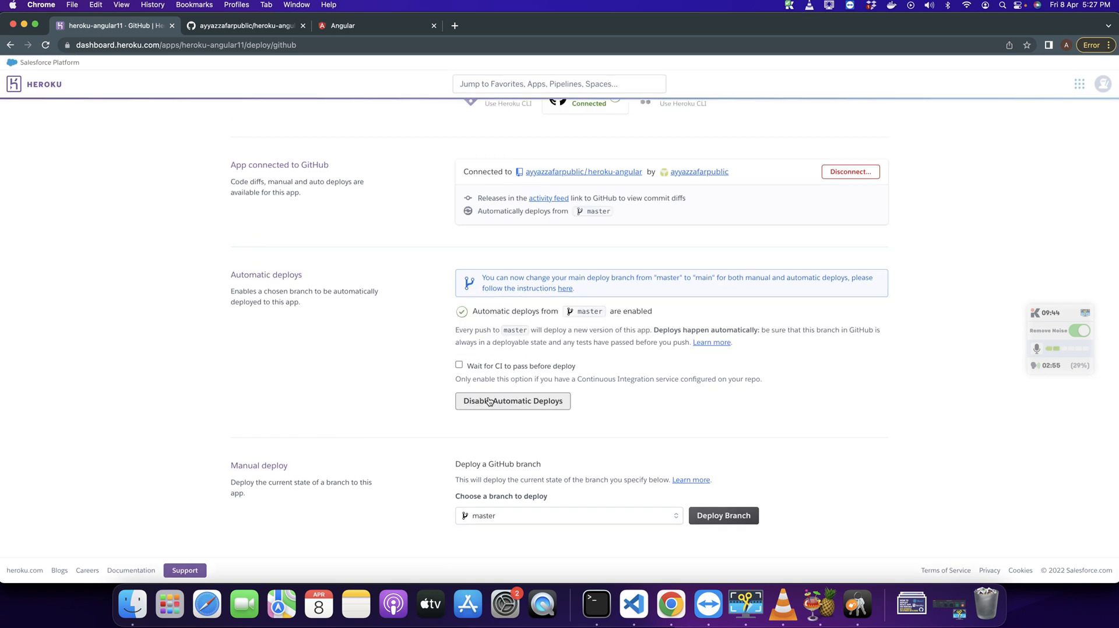
mouse_move(592, 407)
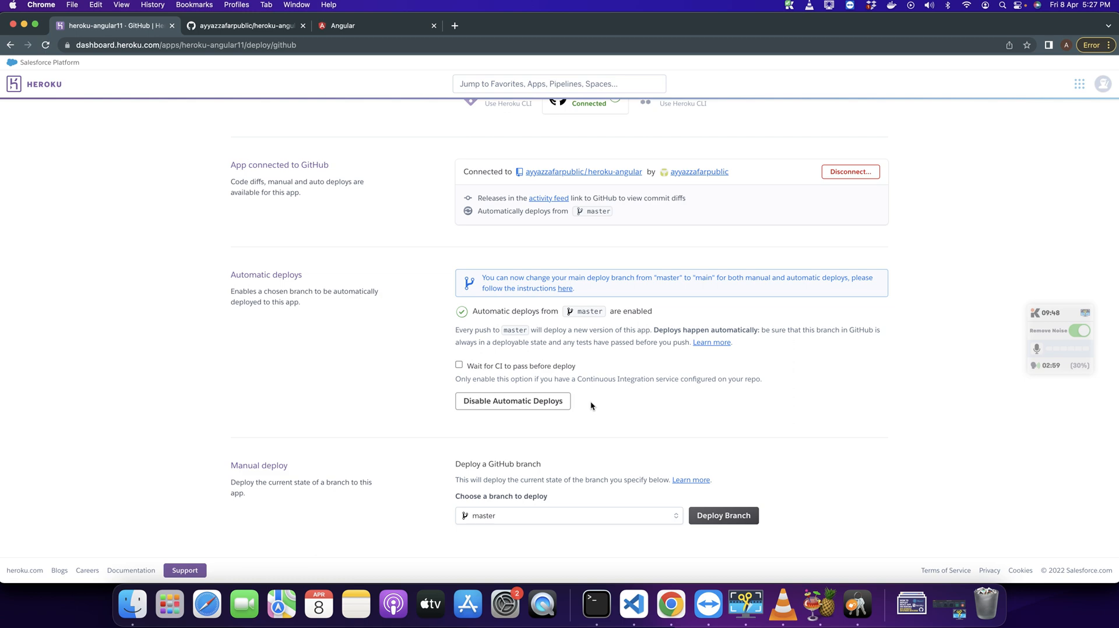
mouse_move(566, 489)
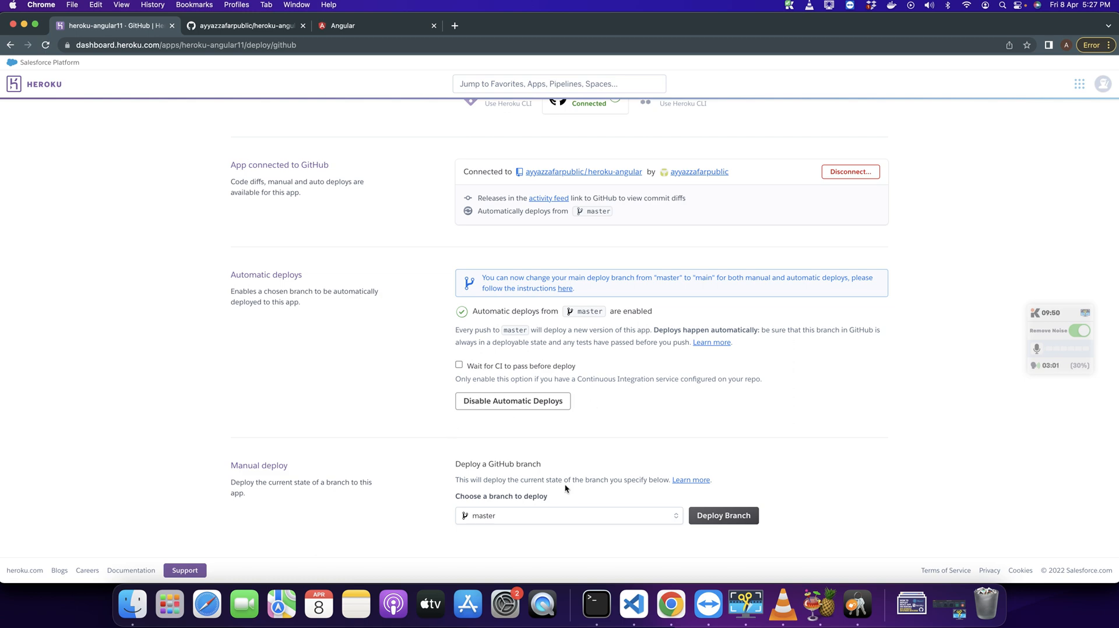
scroll("up", 3)
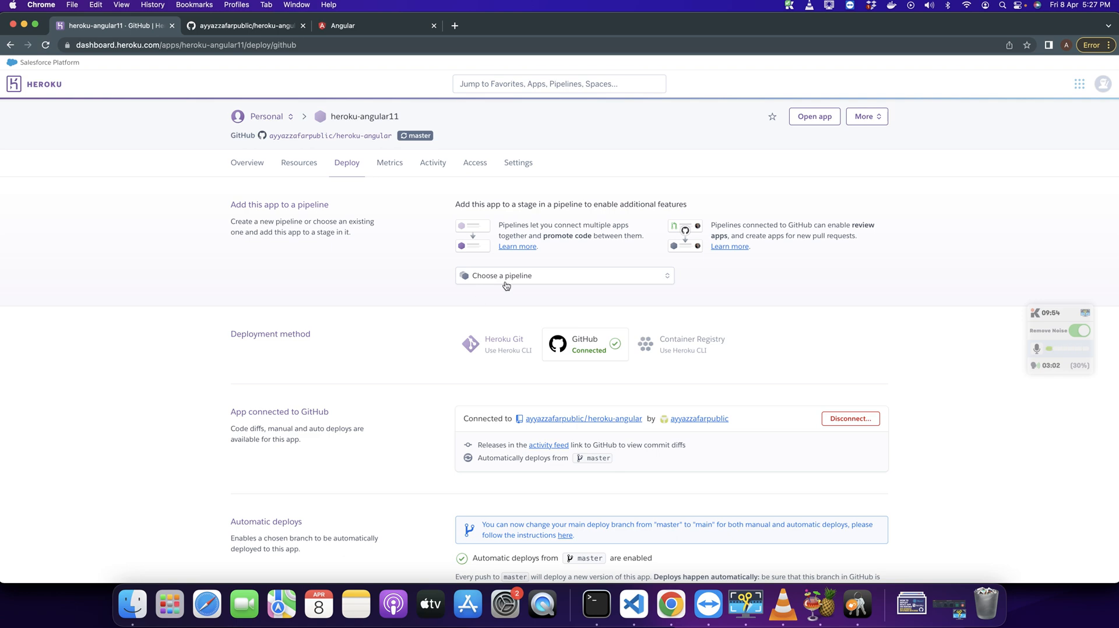
left_click(631, 605)
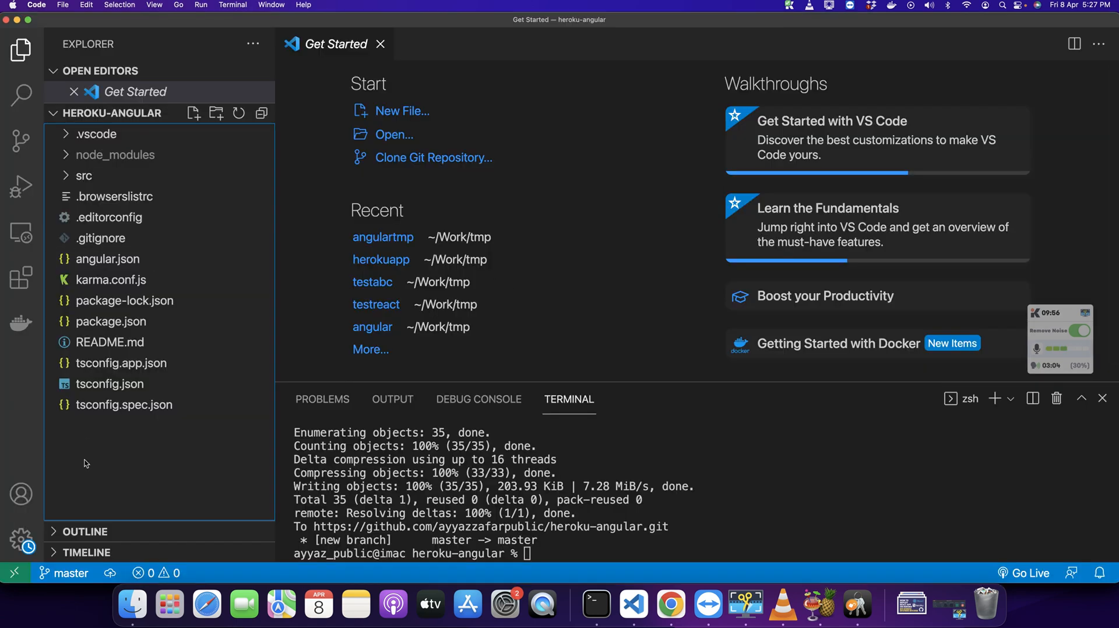
mouse_move(68, 409)
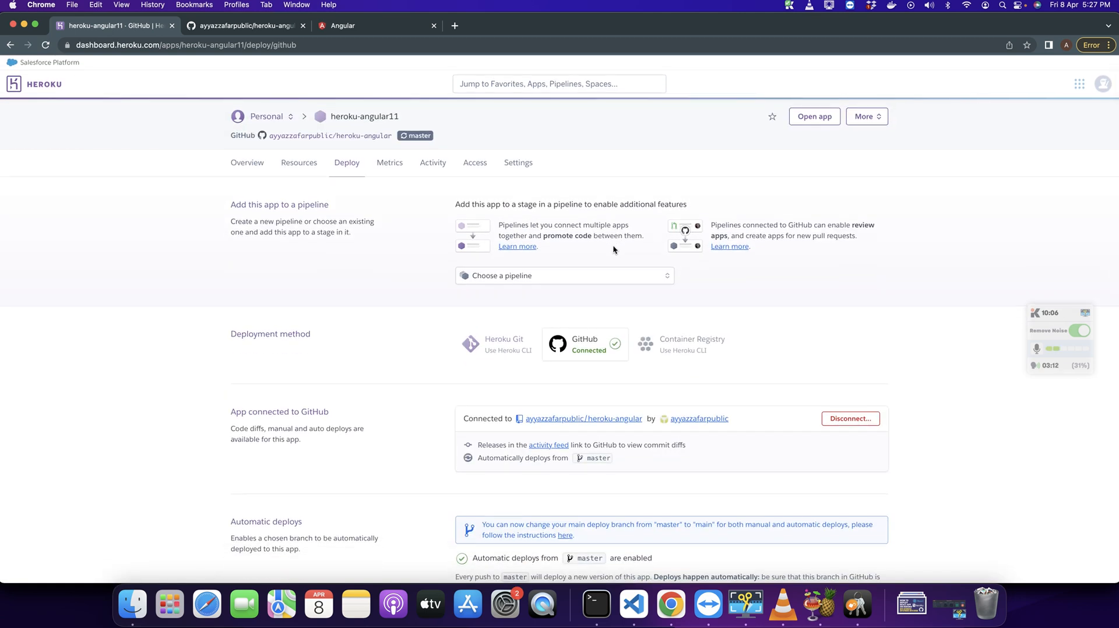
mouse_move(513, 167)
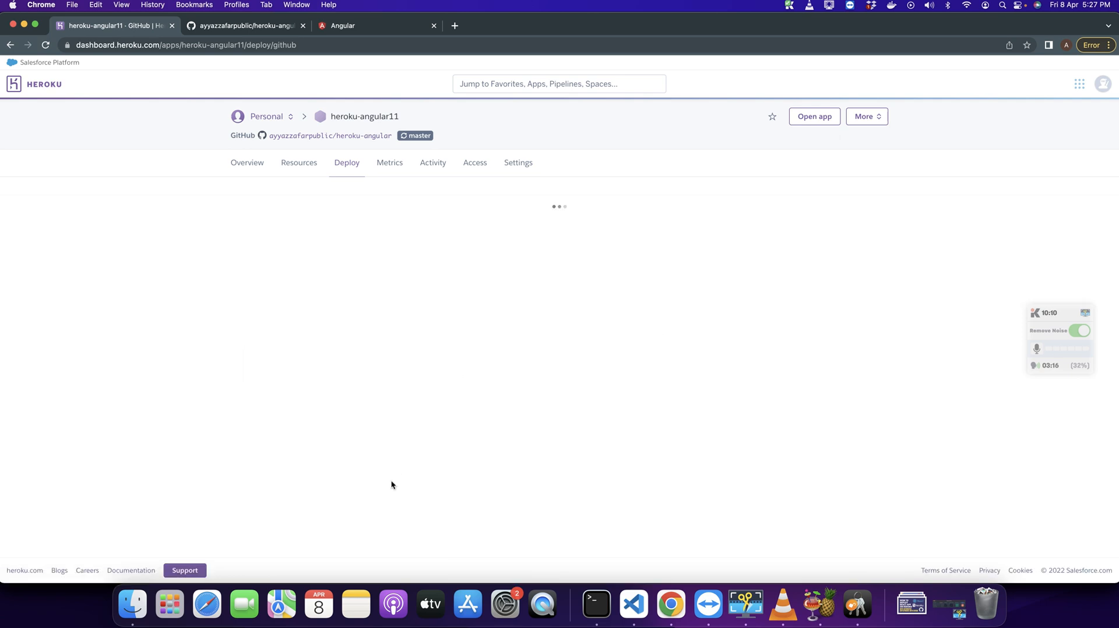
Step: Add the heroku/nodejs buildpack in the app's settings and save it
left_click(517, 163)
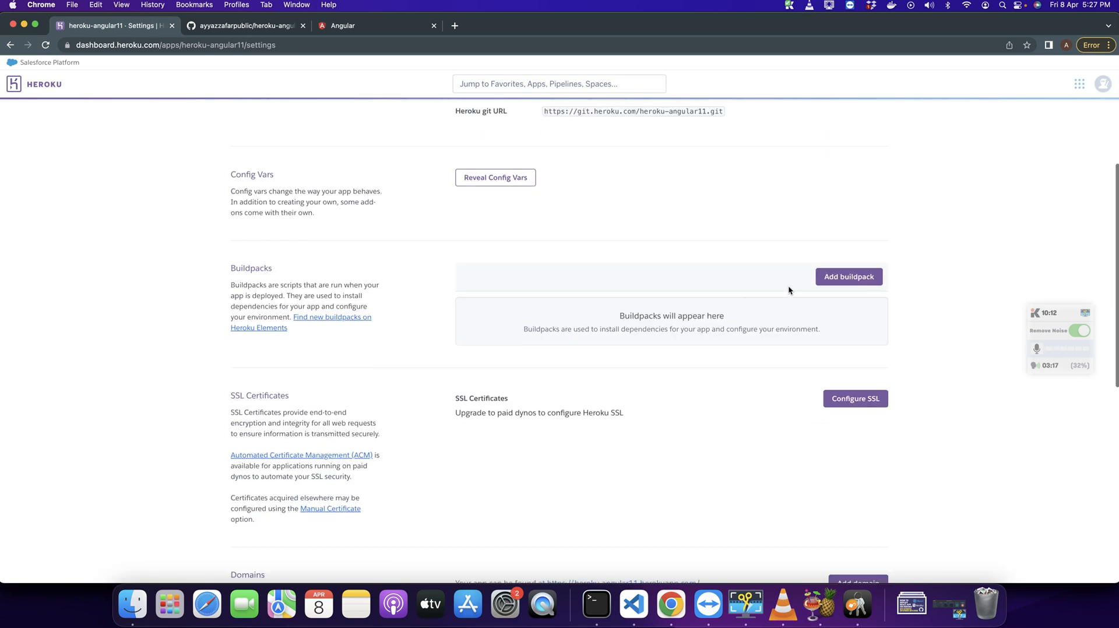
left_click(848, 277)
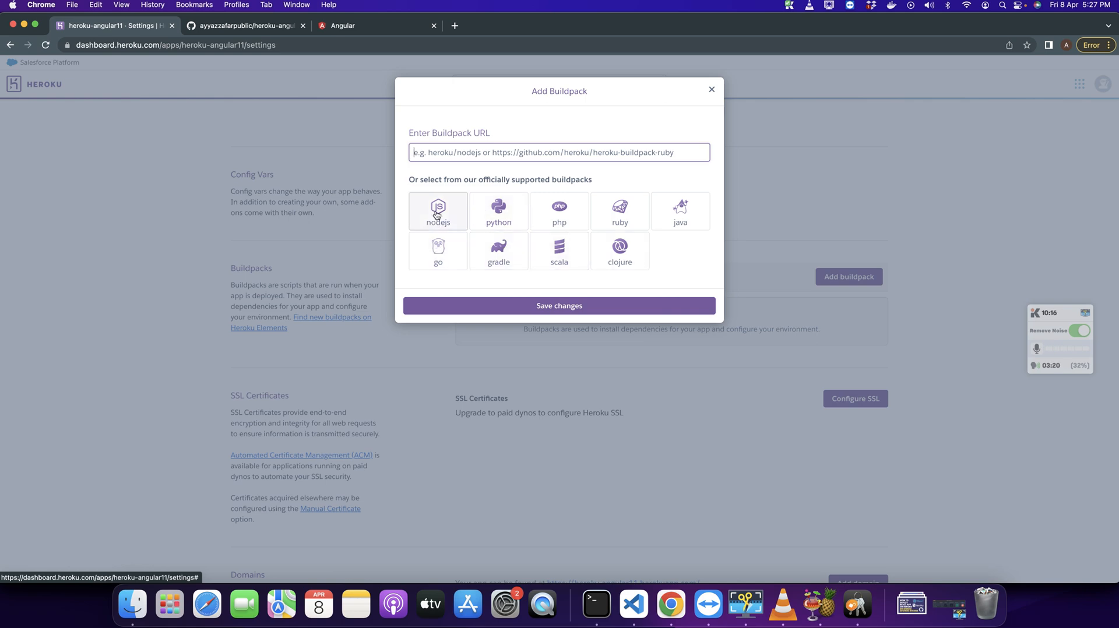
left_click(632, 608)
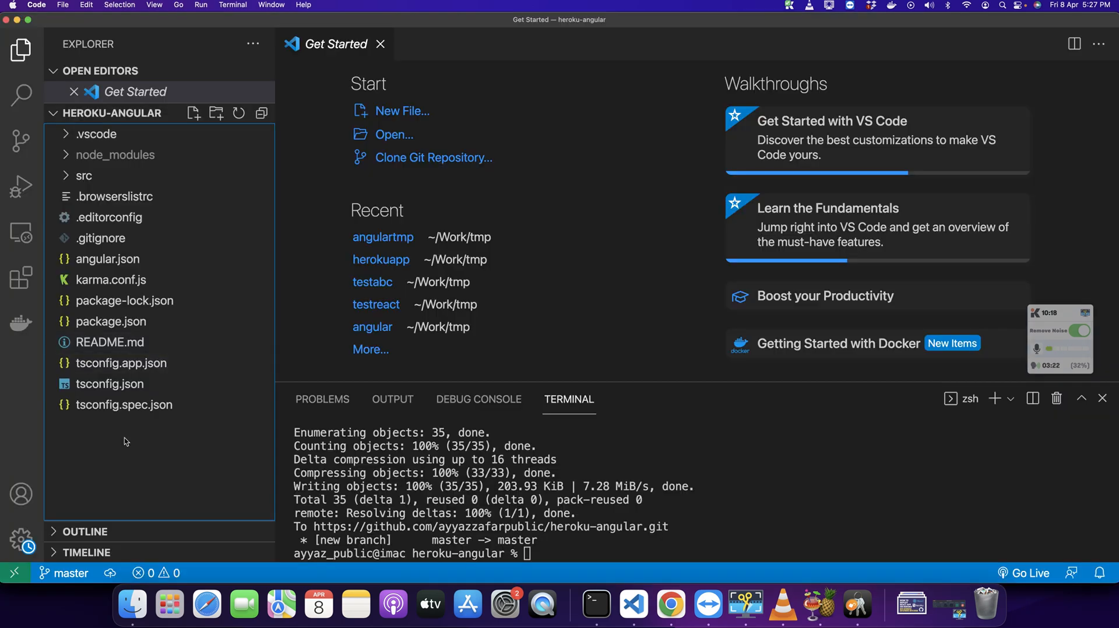
mouse_move(119, 471)
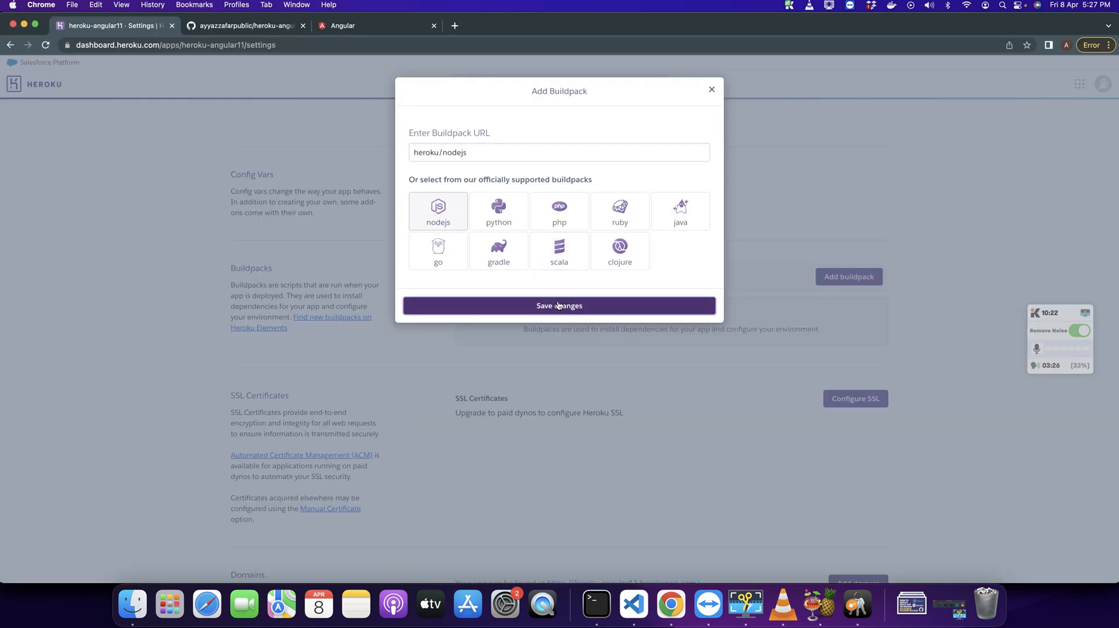
left_click(633, 604)
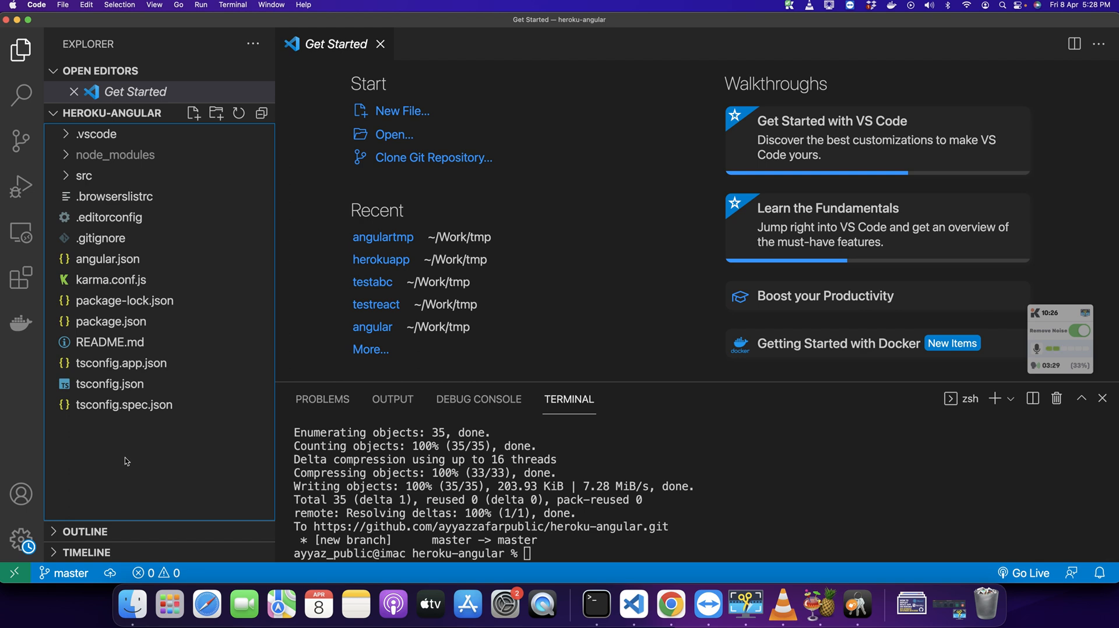
Step: Create a new server.js file in the project and run npm install express --save
right_click(126, 462)
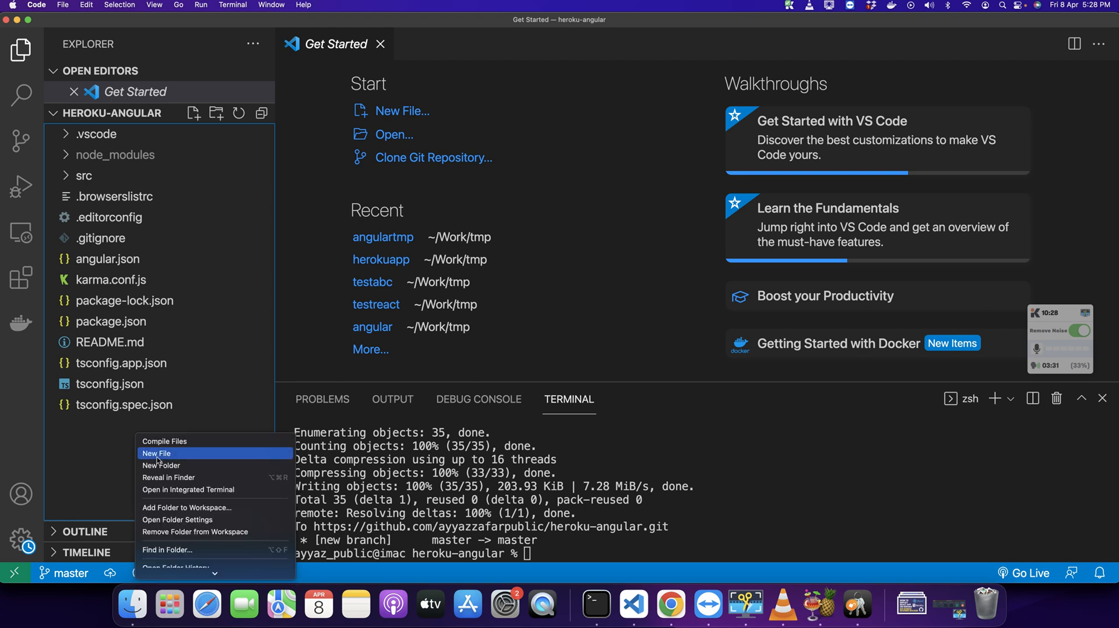
left_click(156, 454)
type("server.js")
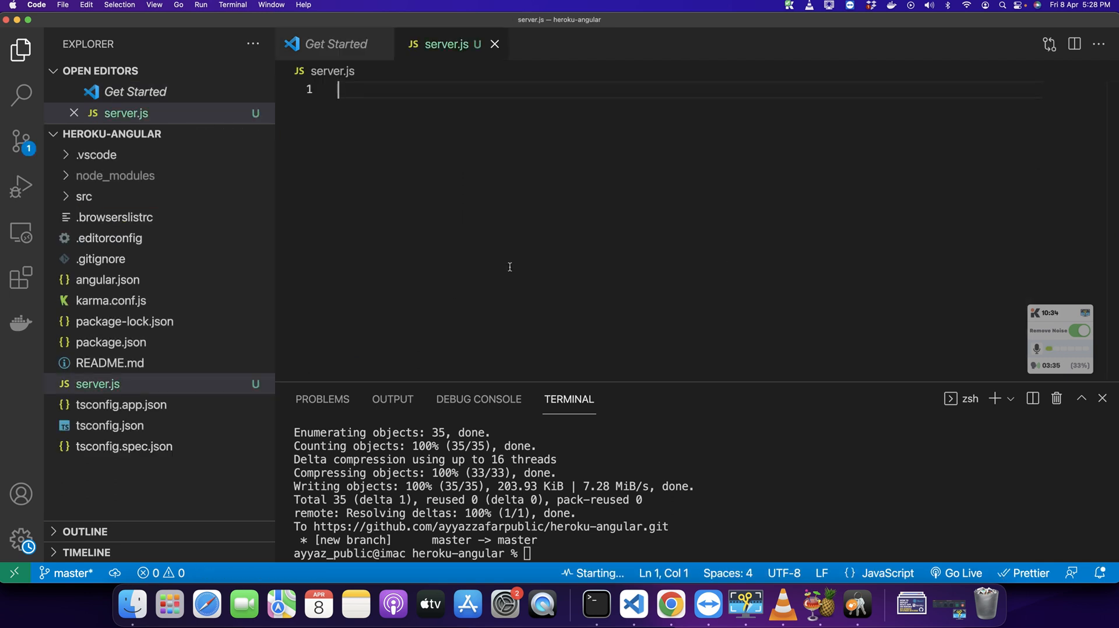
type("let")
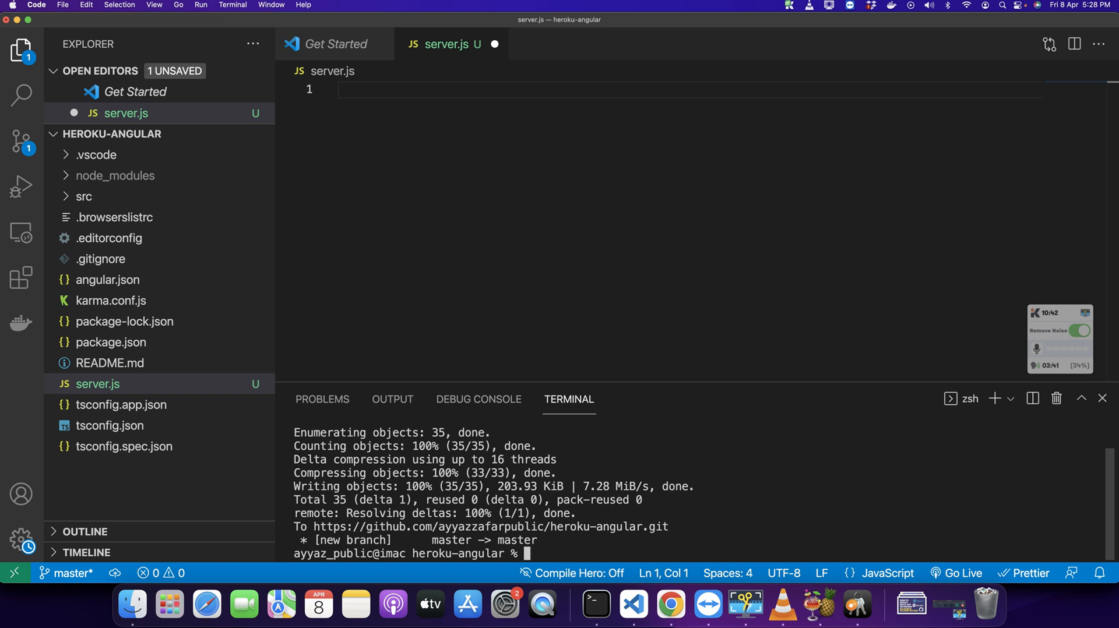
type("npm install express")
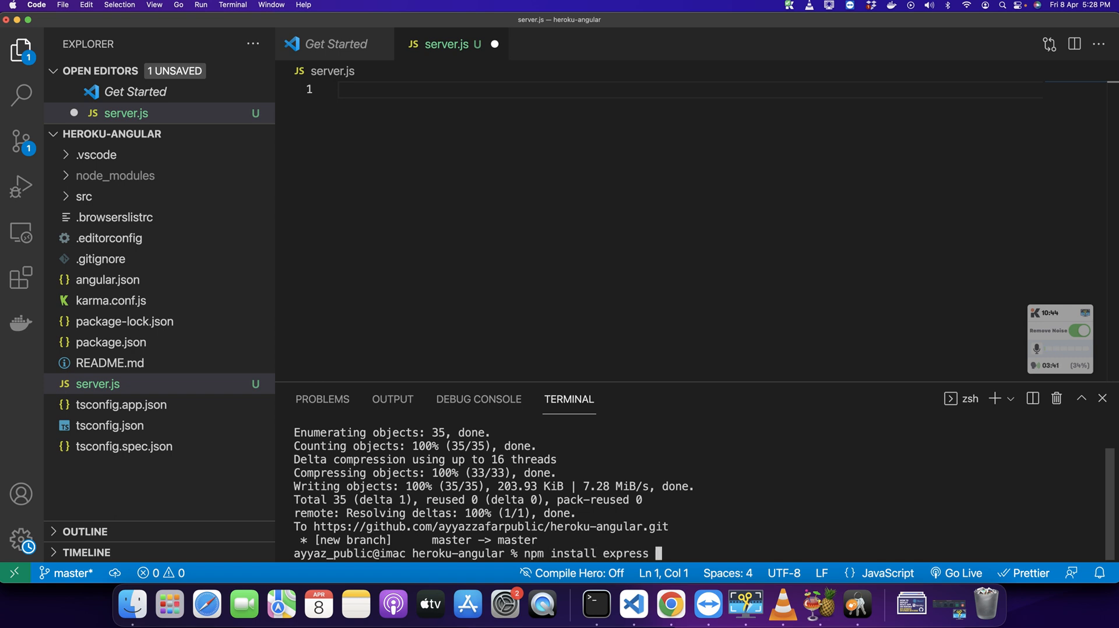
type("--save")
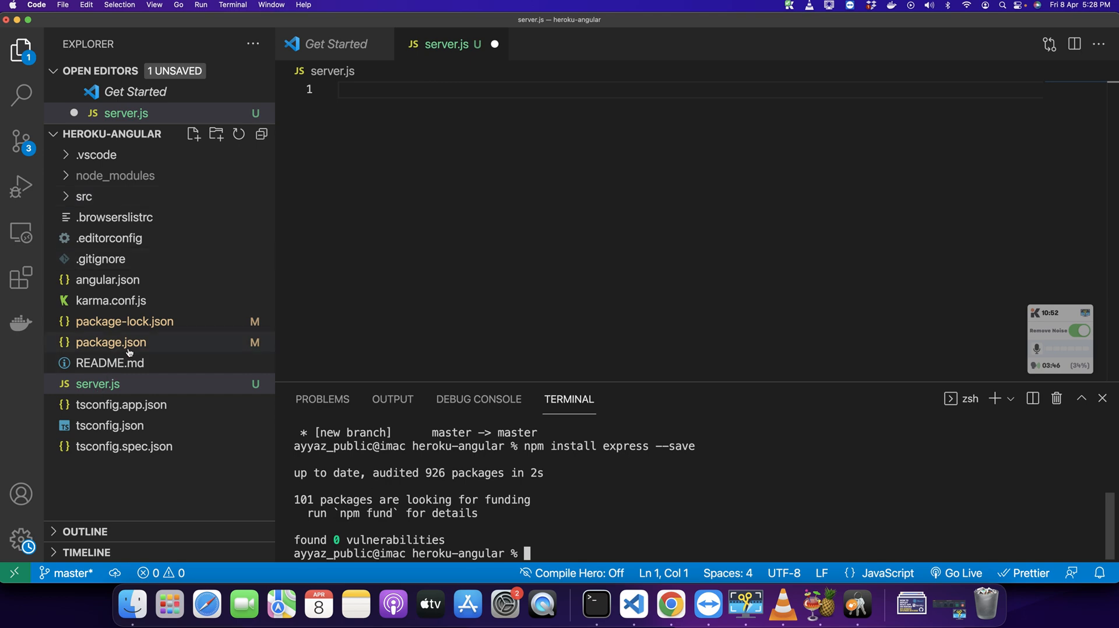
Step: In server.js, require express and create the app with let app = express();
left_click(109, 343)
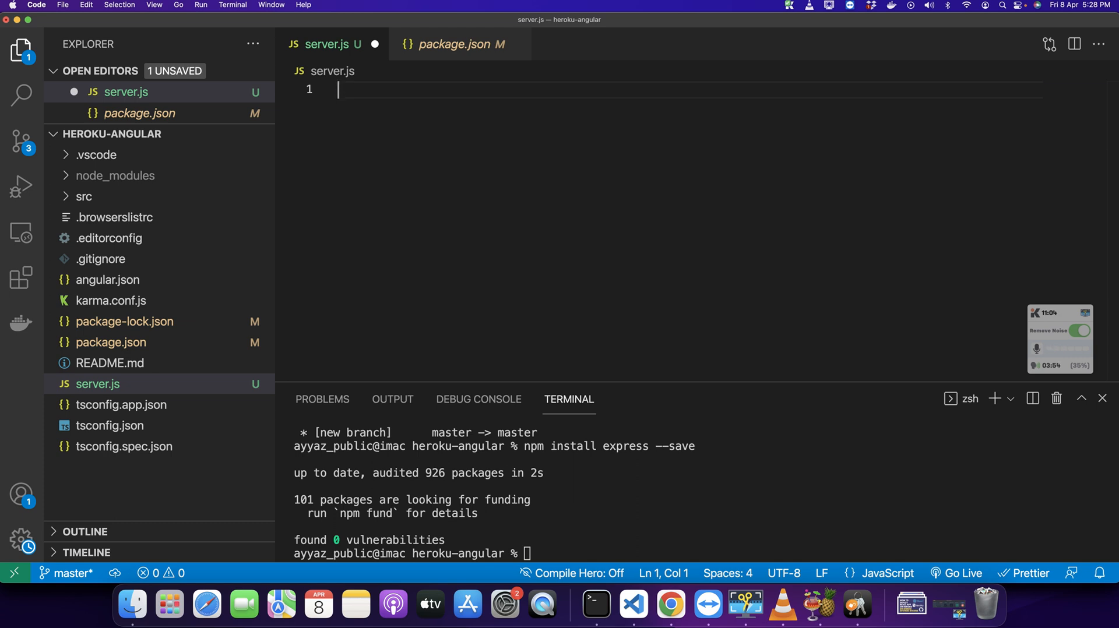
type("let expre")
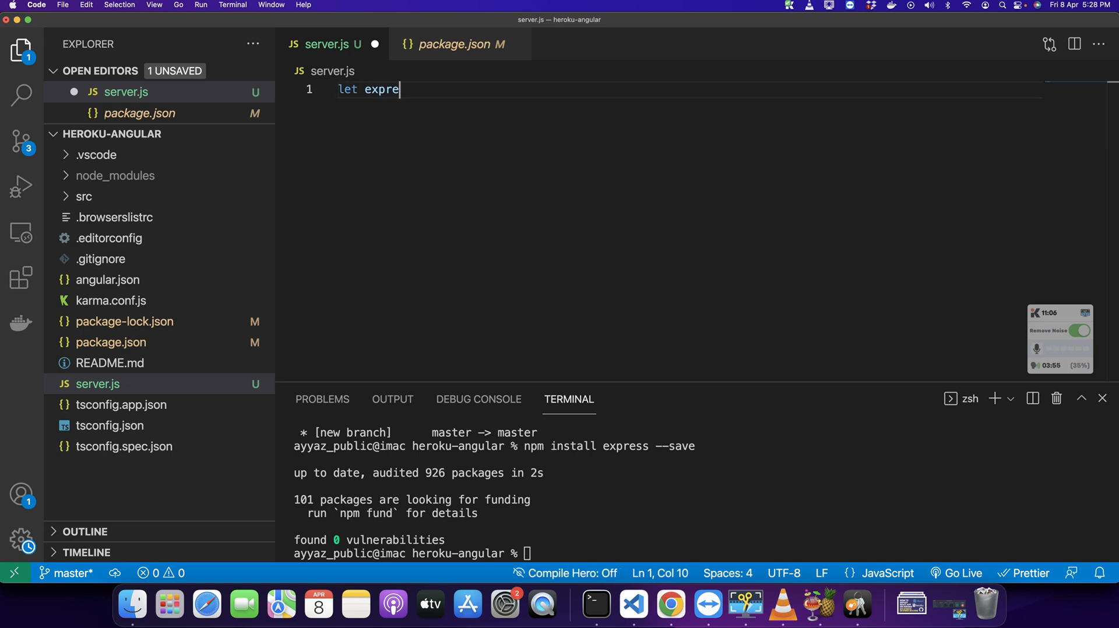
type("ss = require()")
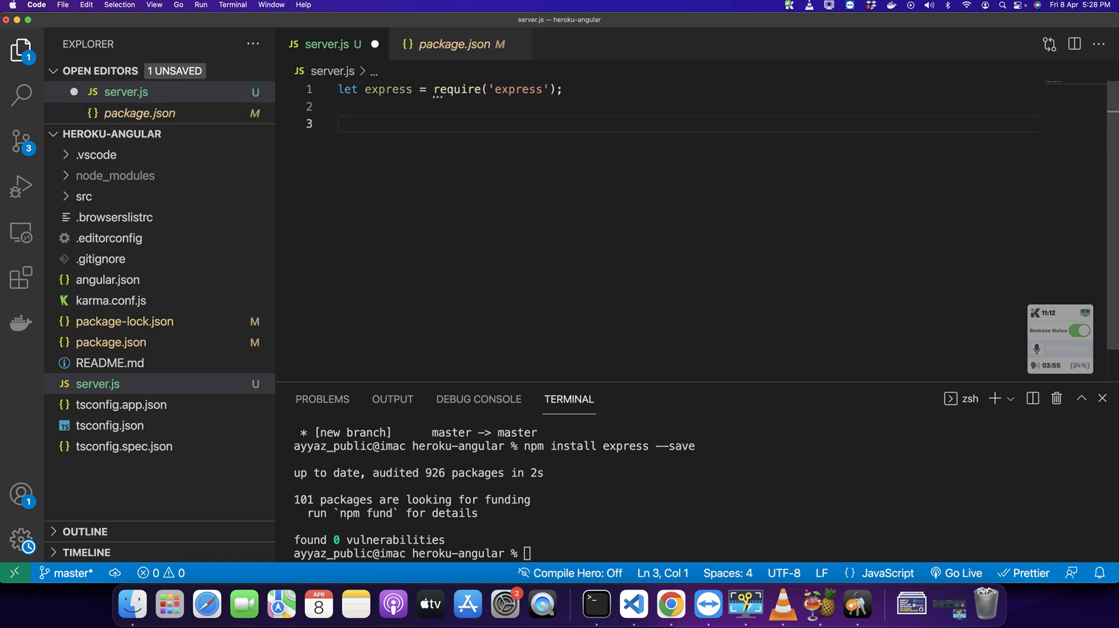
type("let app")
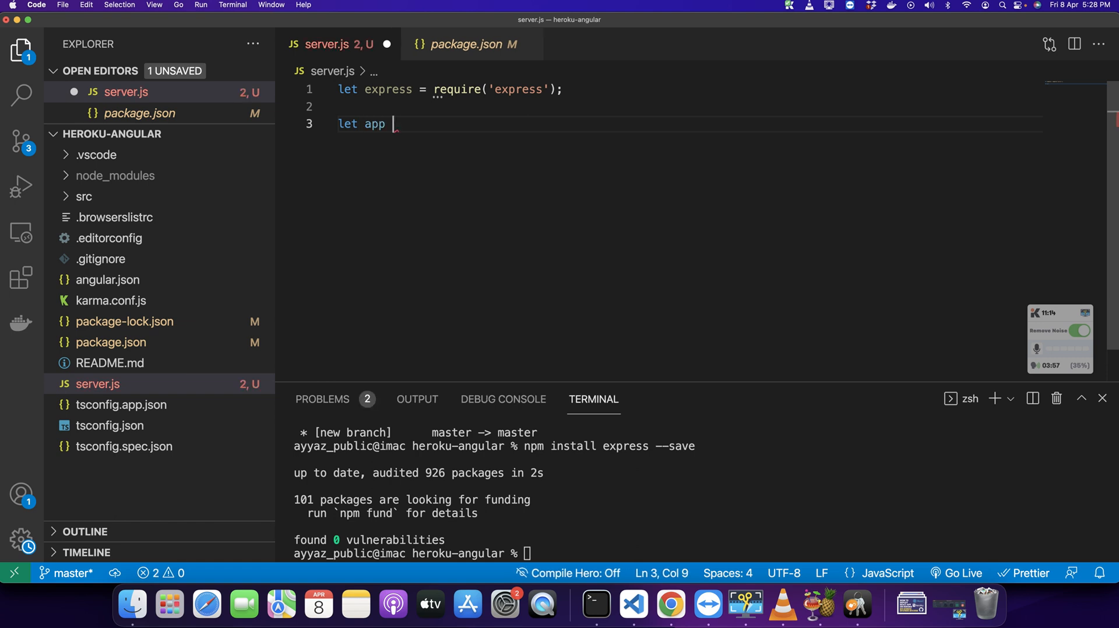
type("= express();")
type("app")
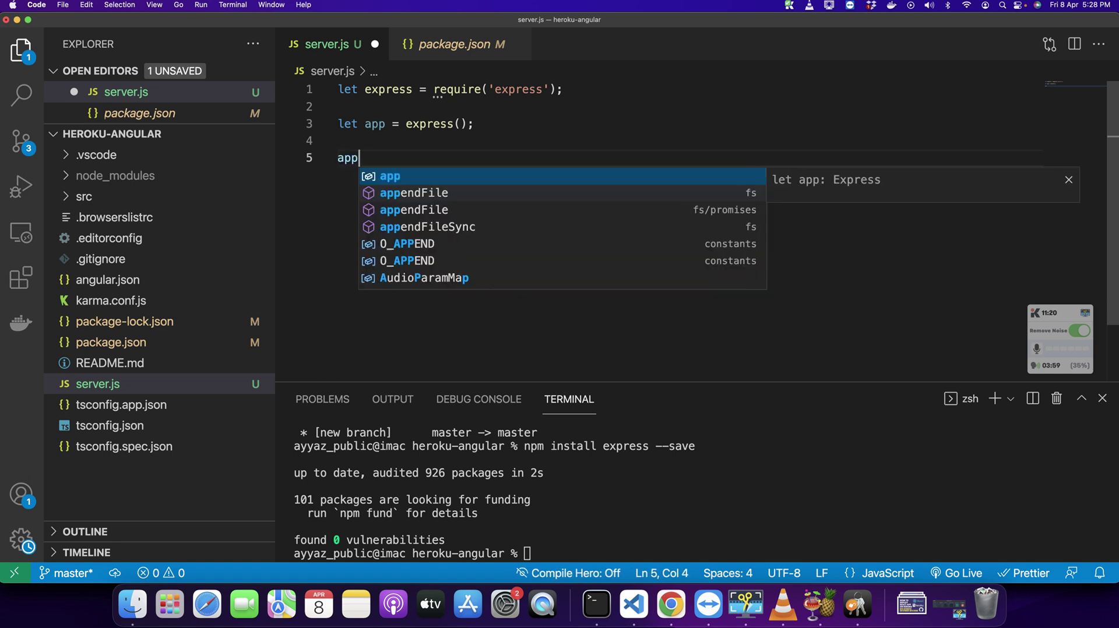
Step: Add app.use(express.static(__dirname+'/dist/heroku-angular')) to serve the build output
type(".use")
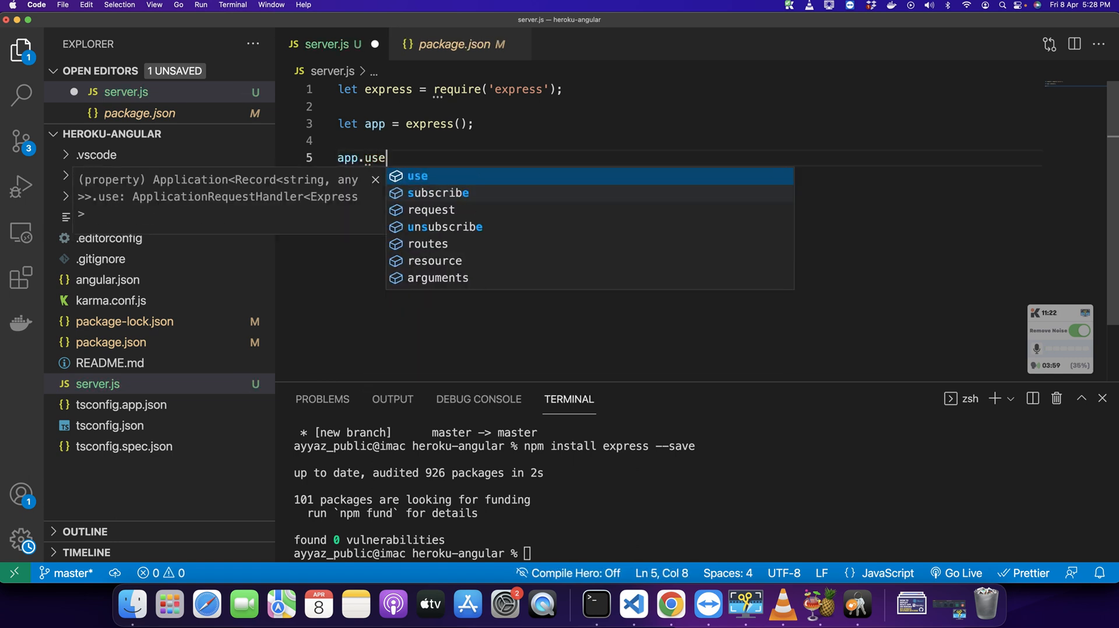
type("(ex);")
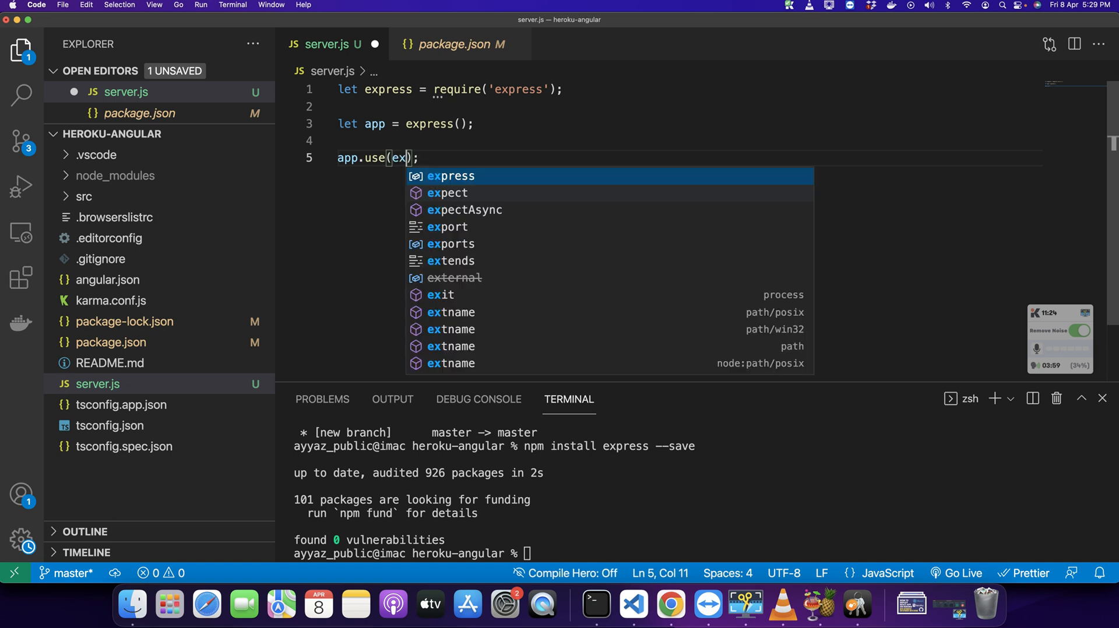
type("press.static(")
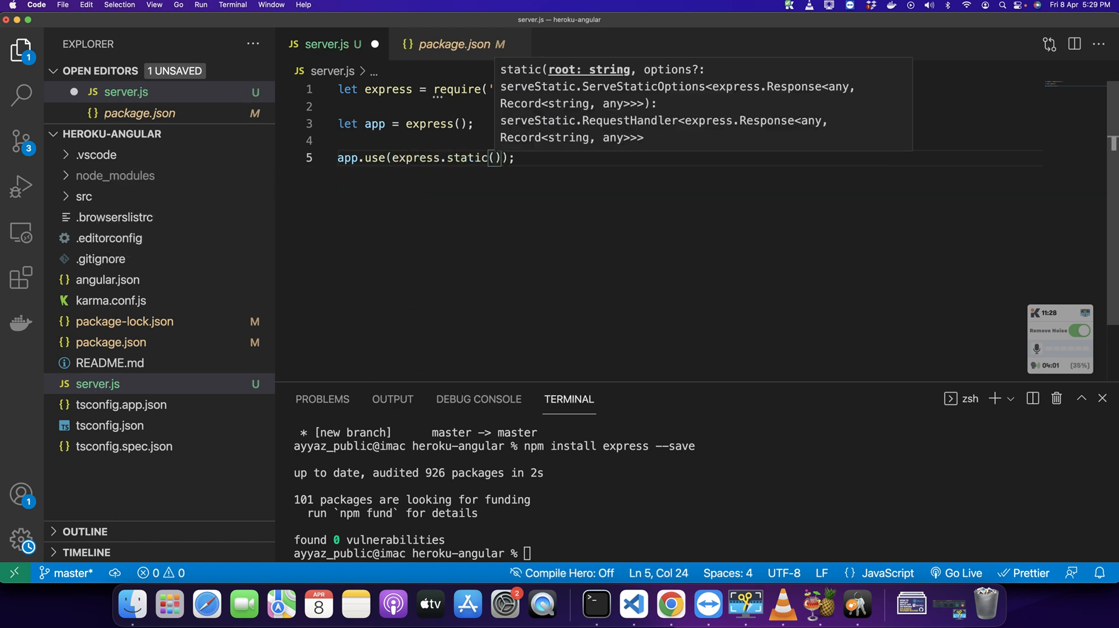
key("Backspace")
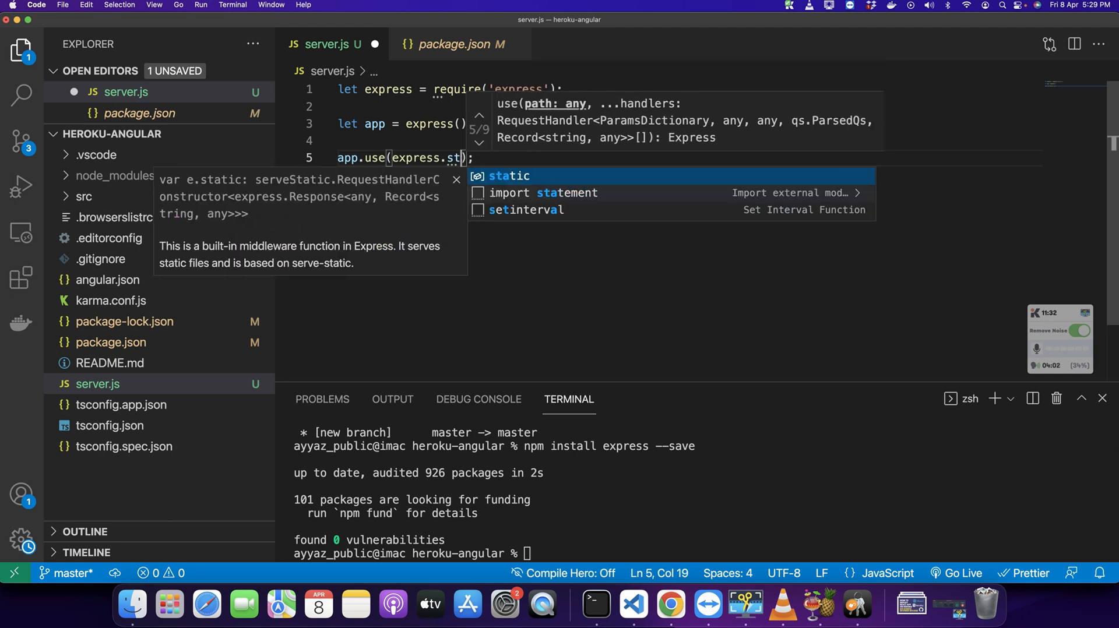
key("Tab")
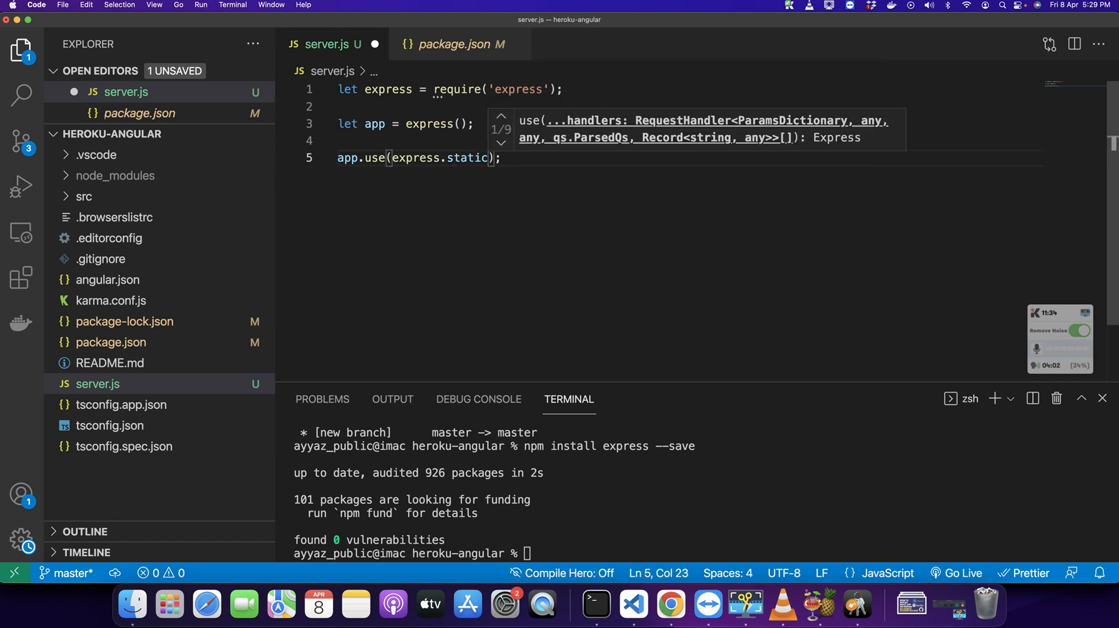
type("(")
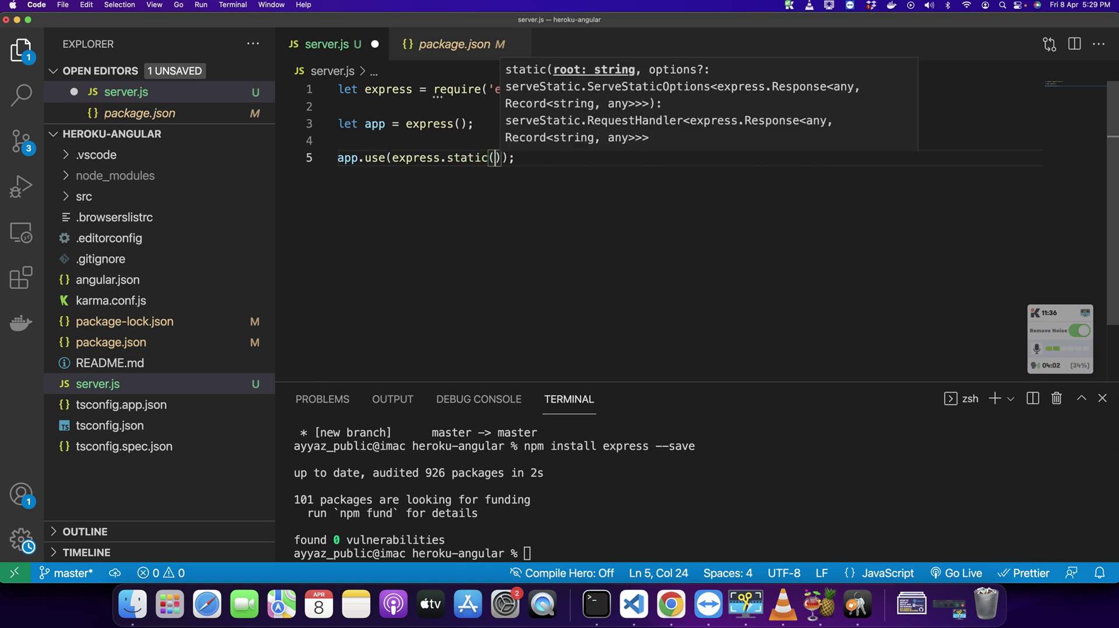
type("__")
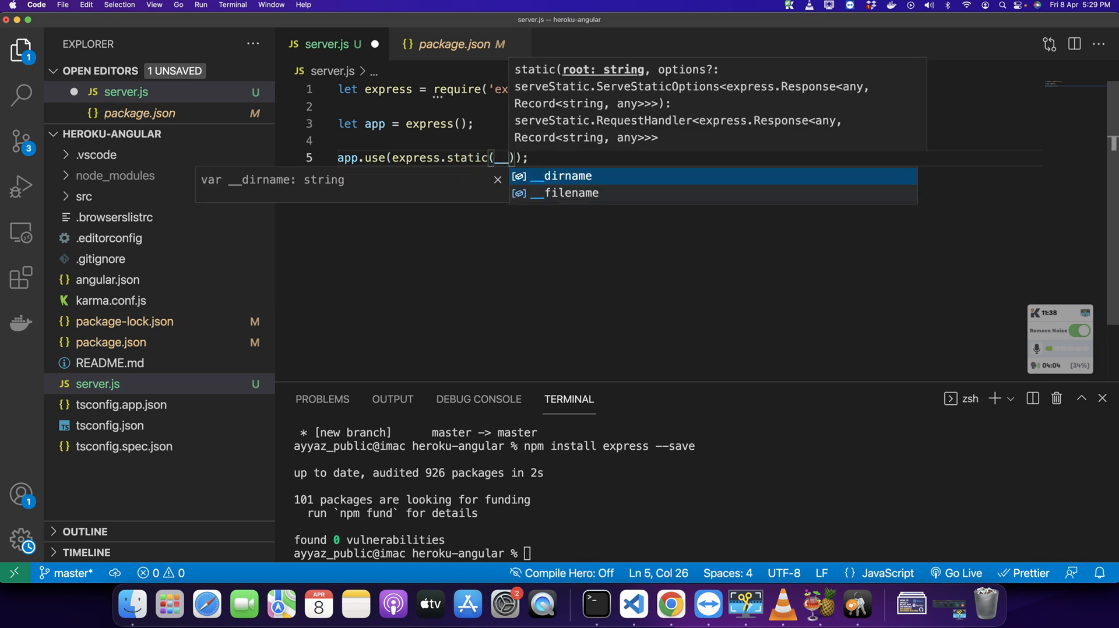
key("Tab")
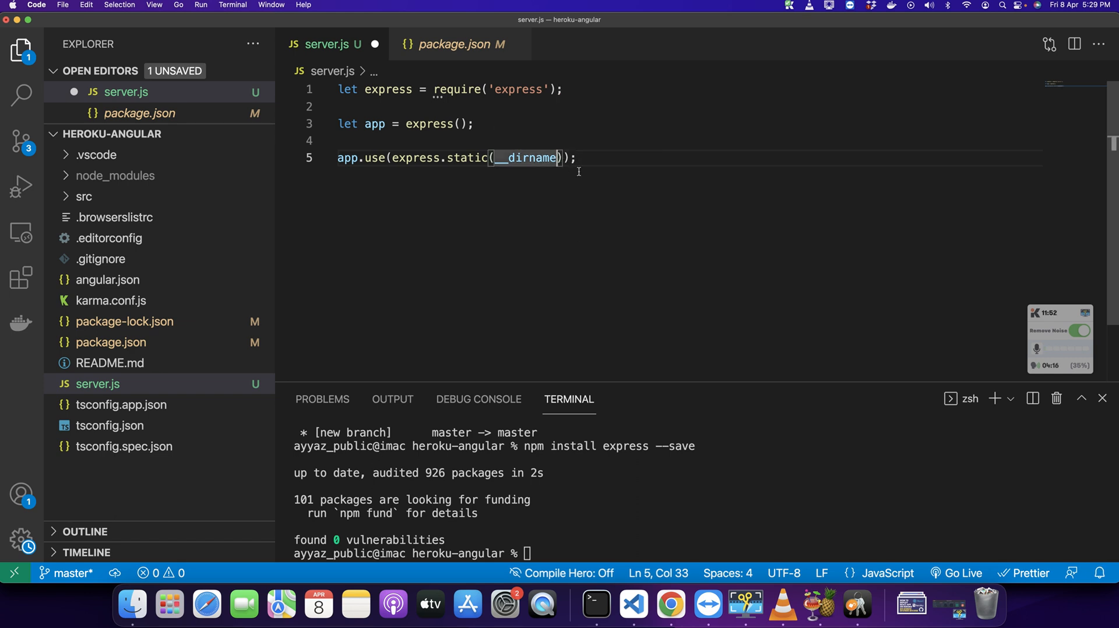
type("+")
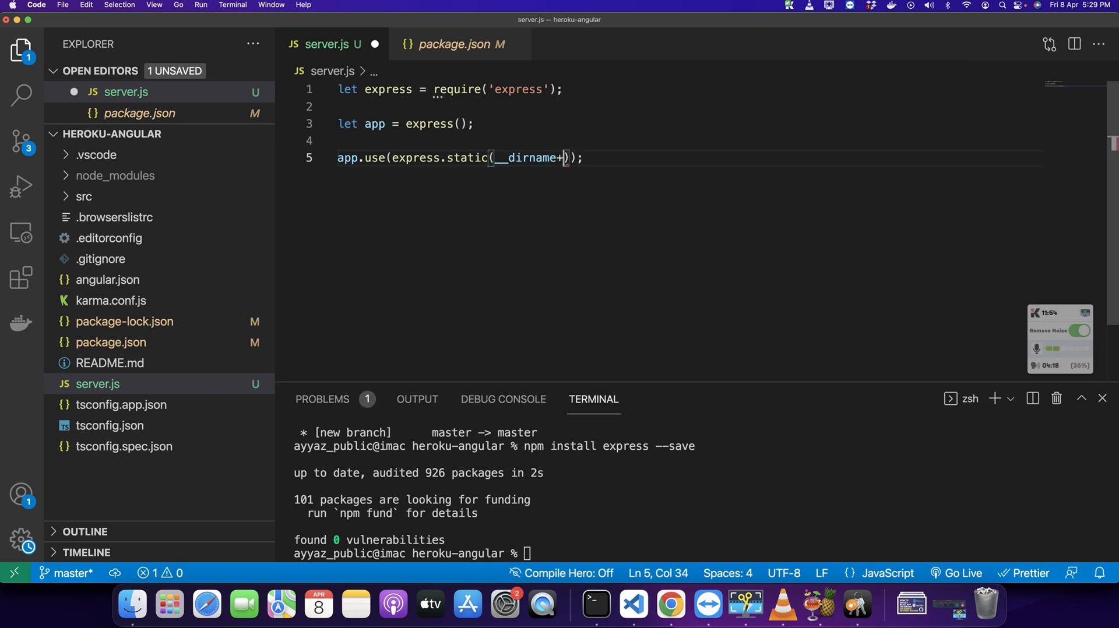
type("'/di'")
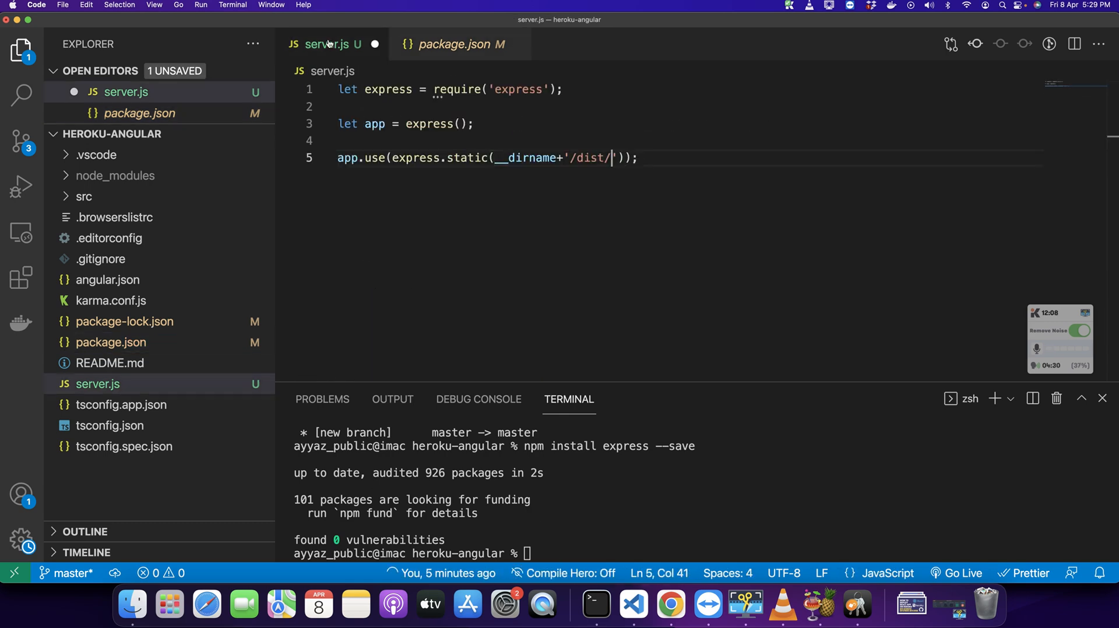
type("heroku-angular")
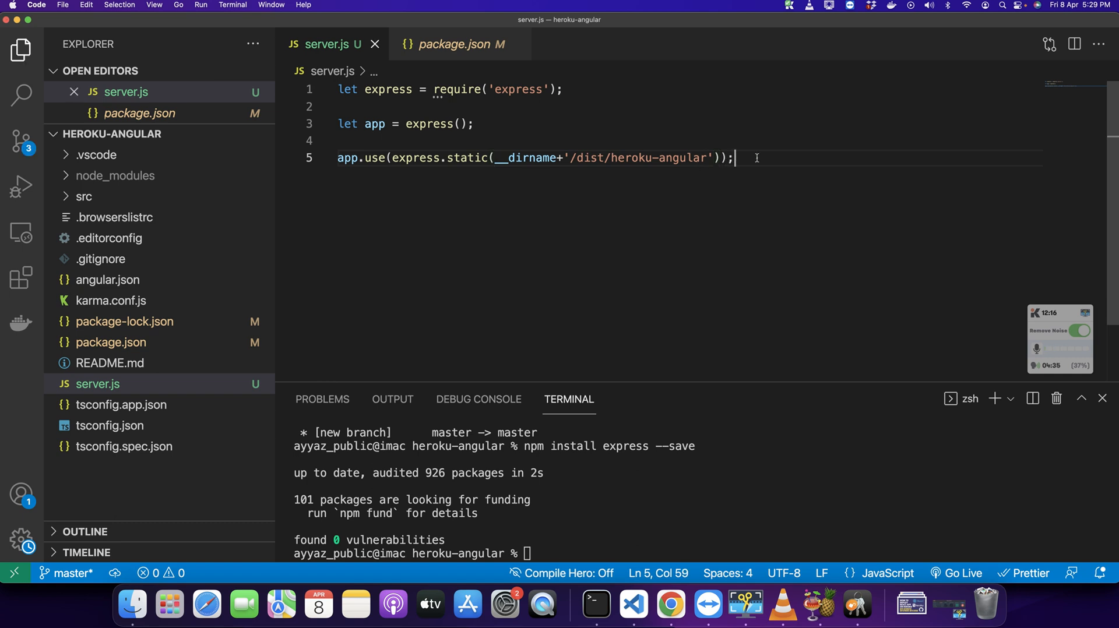
Step: Add a catch-all route app.get('/*', (req, resp) => { ... })
key("Enter")
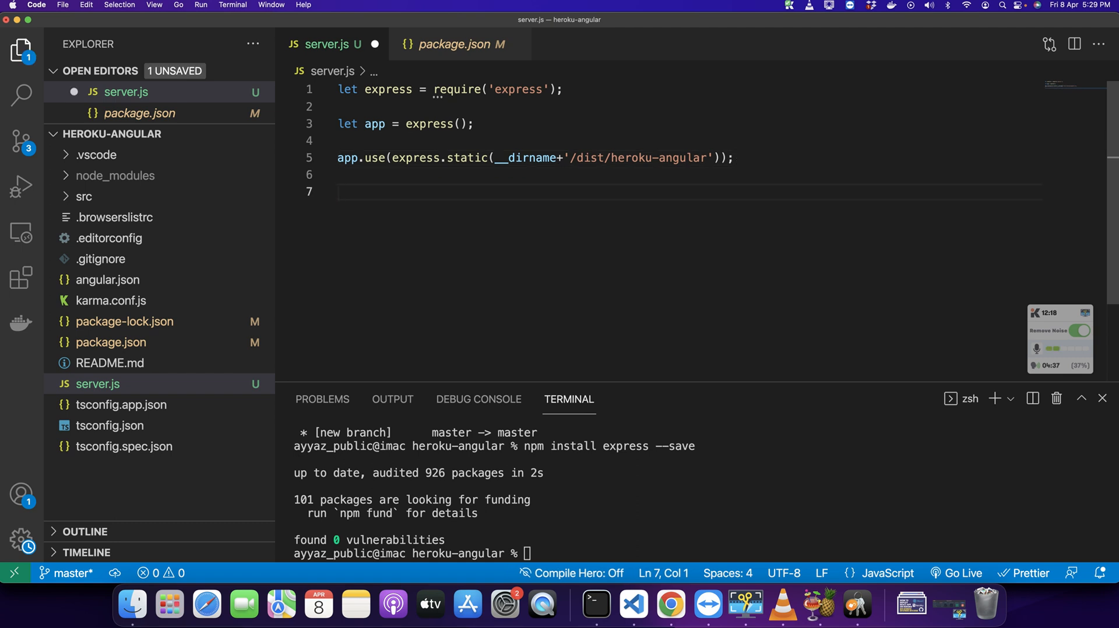
type("app.u")
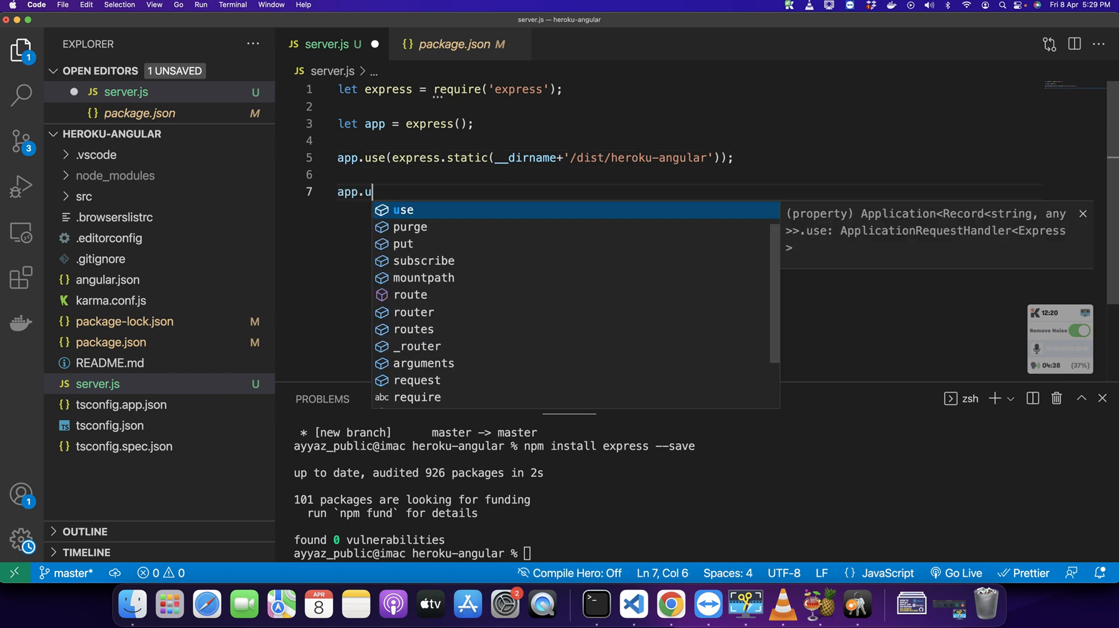
type("get(")
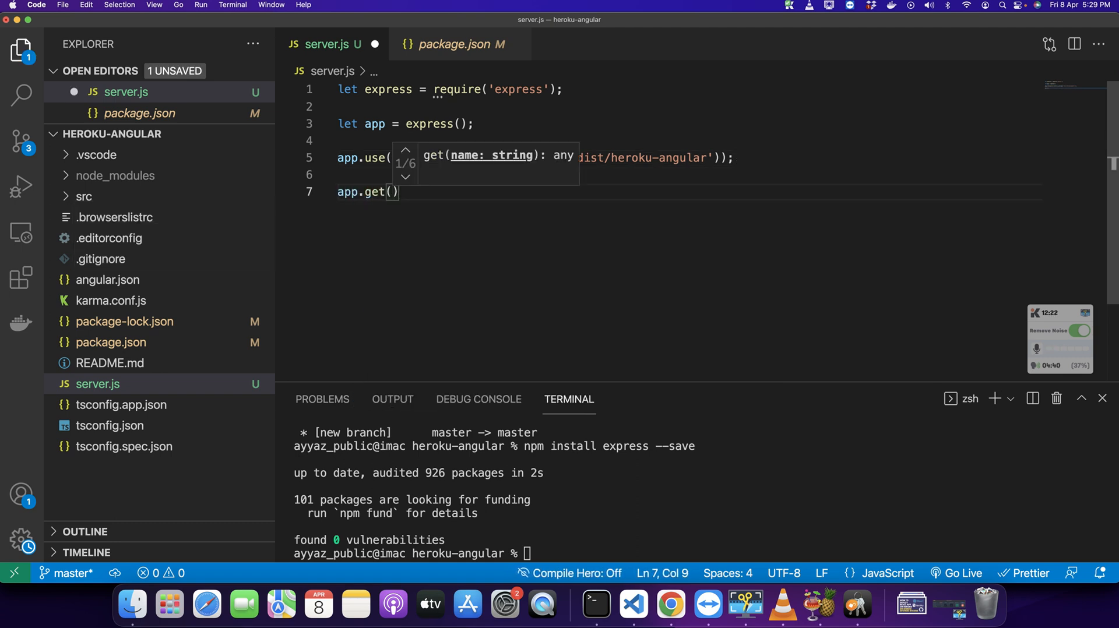
type("'/*'")
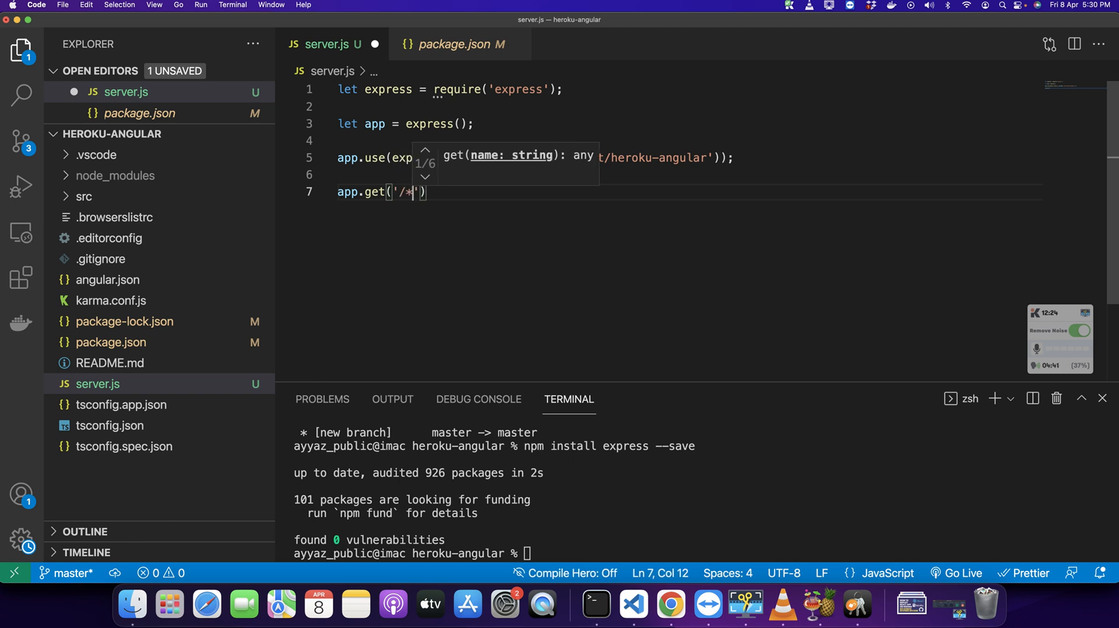
type(", ()")
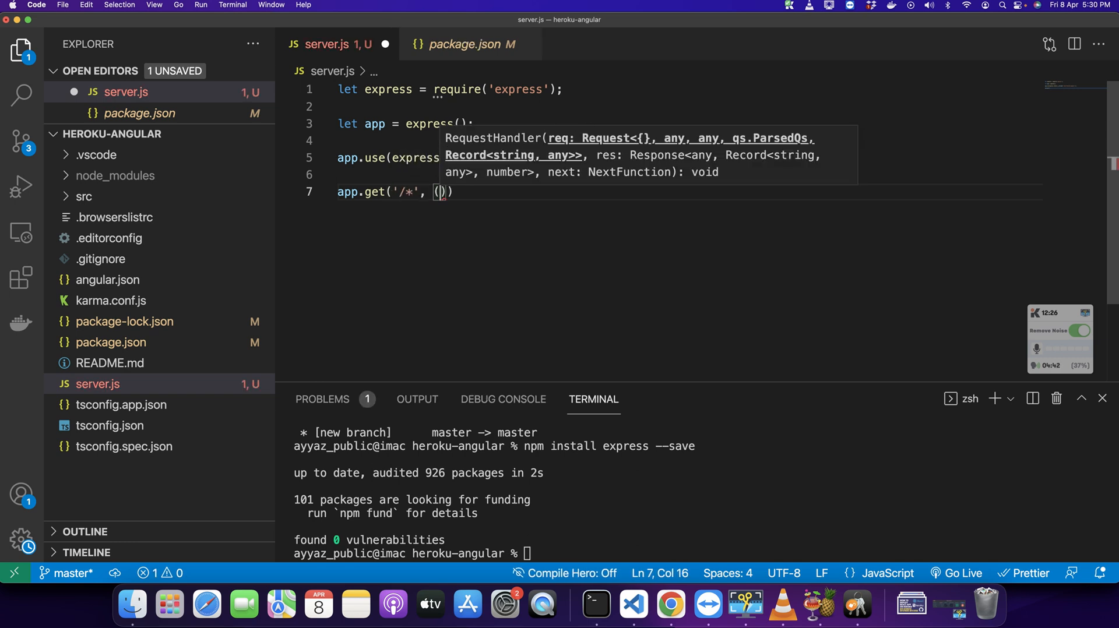
type("req, resp")
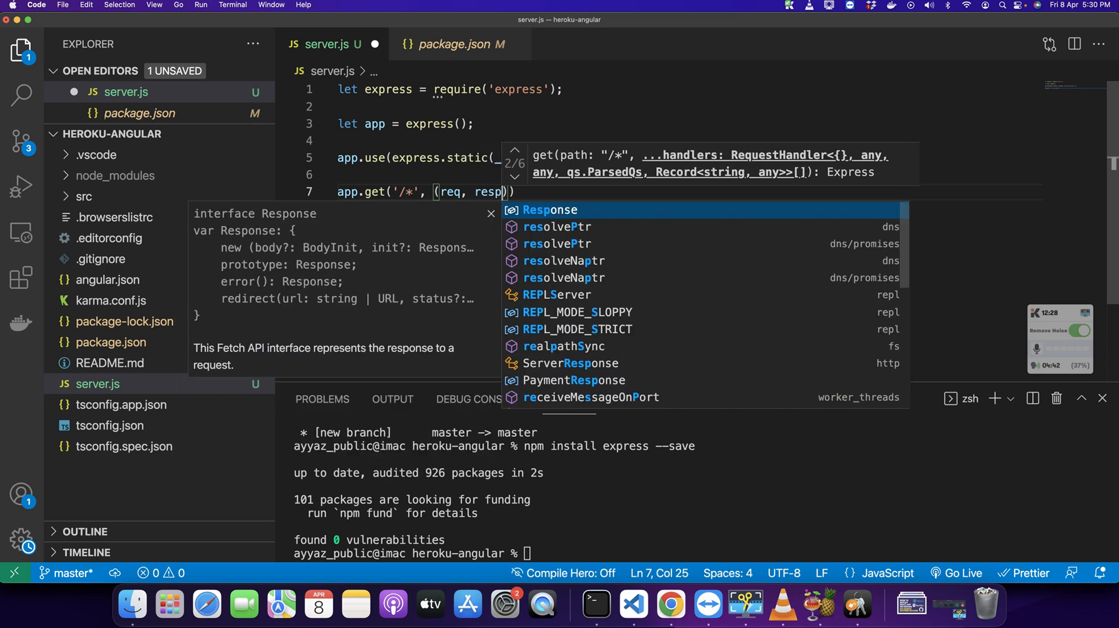
type("=>{")
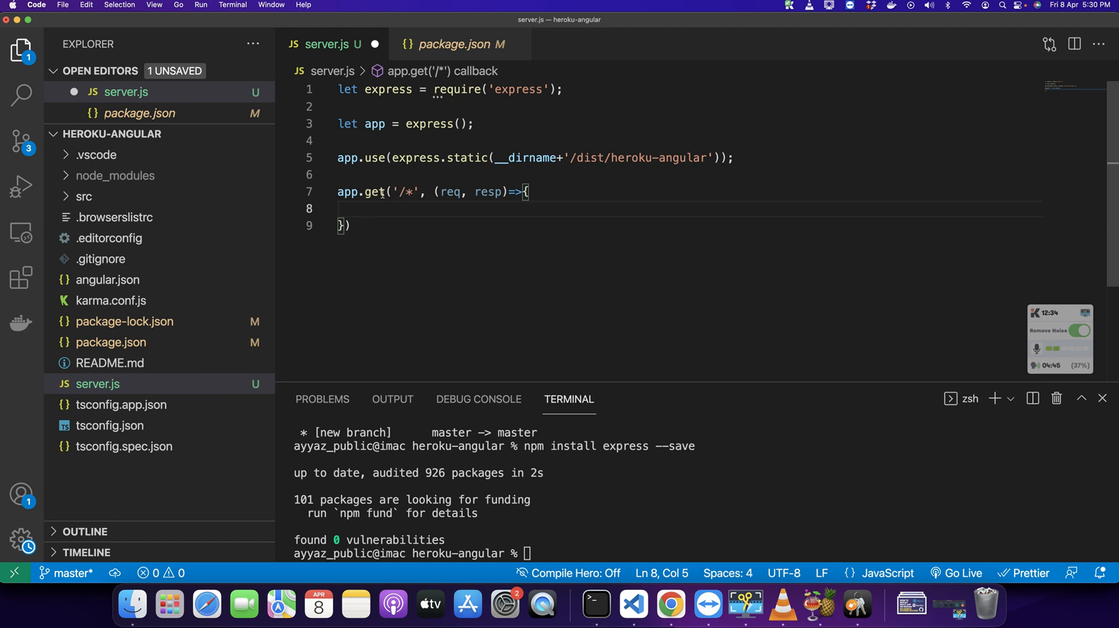
double_click(373, 193)
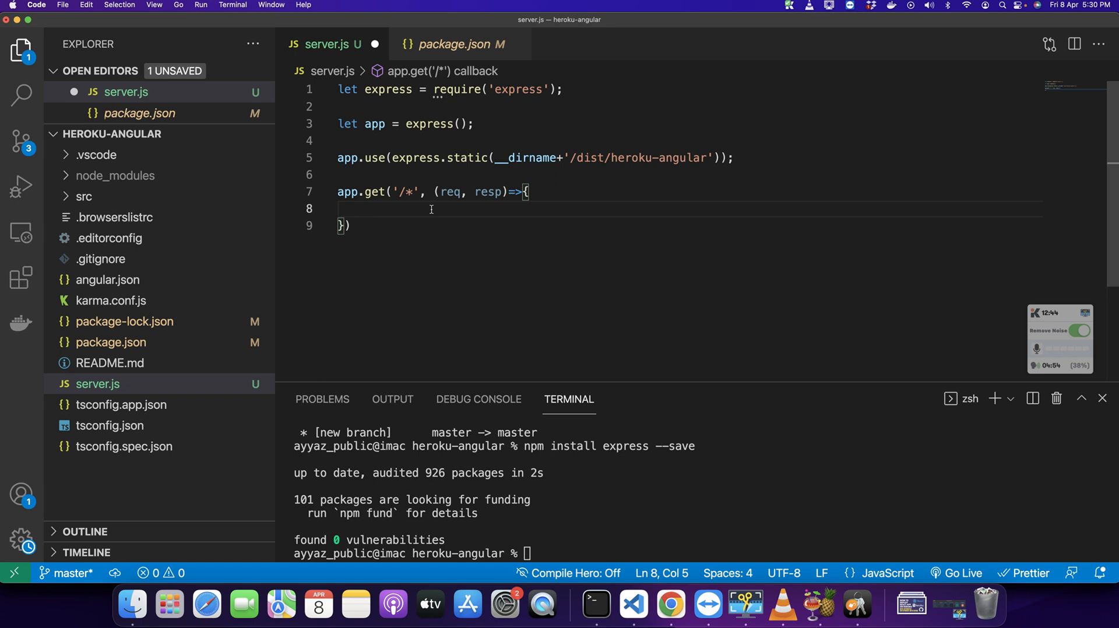
Step: Have the route resp.sendFile(__dirname+'/dist/heroku-angular/index.html');
type("resp")
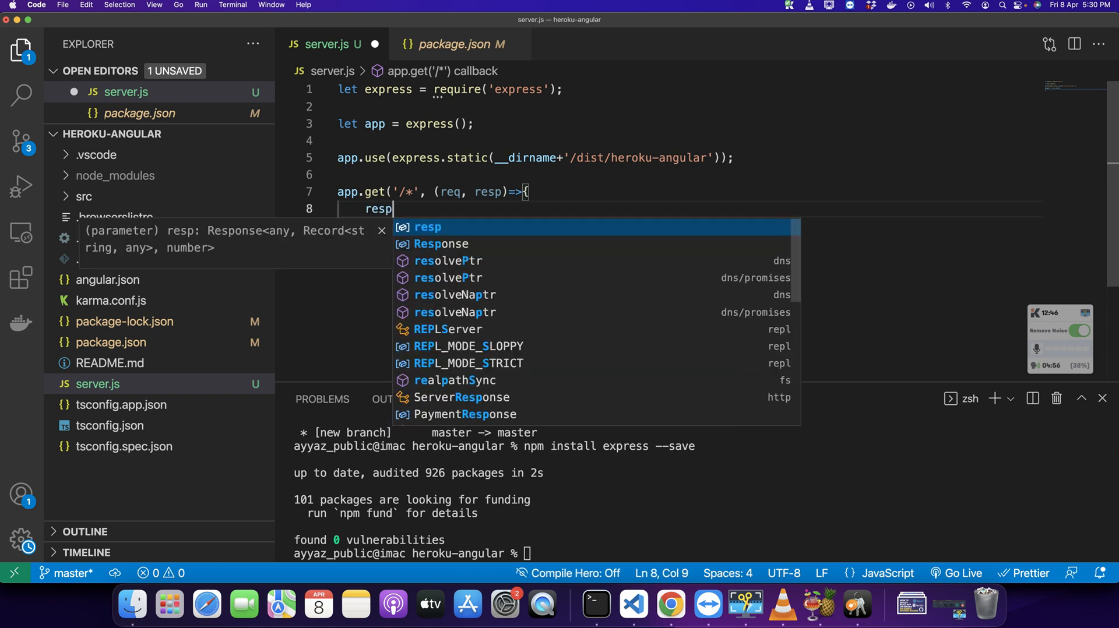
type(".sendfile")
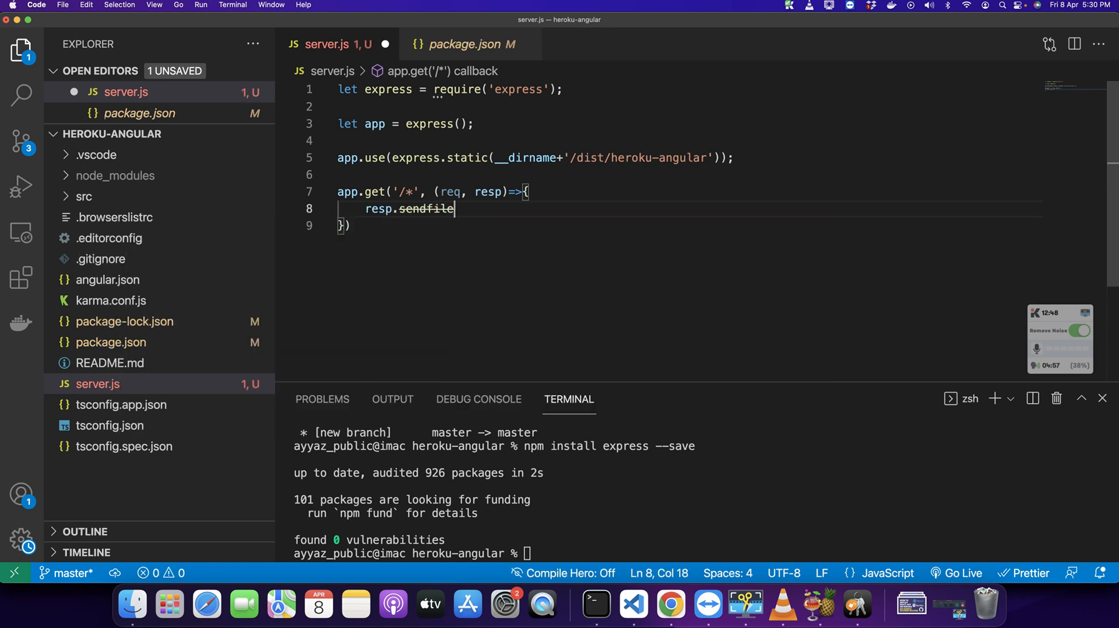
type("File();")
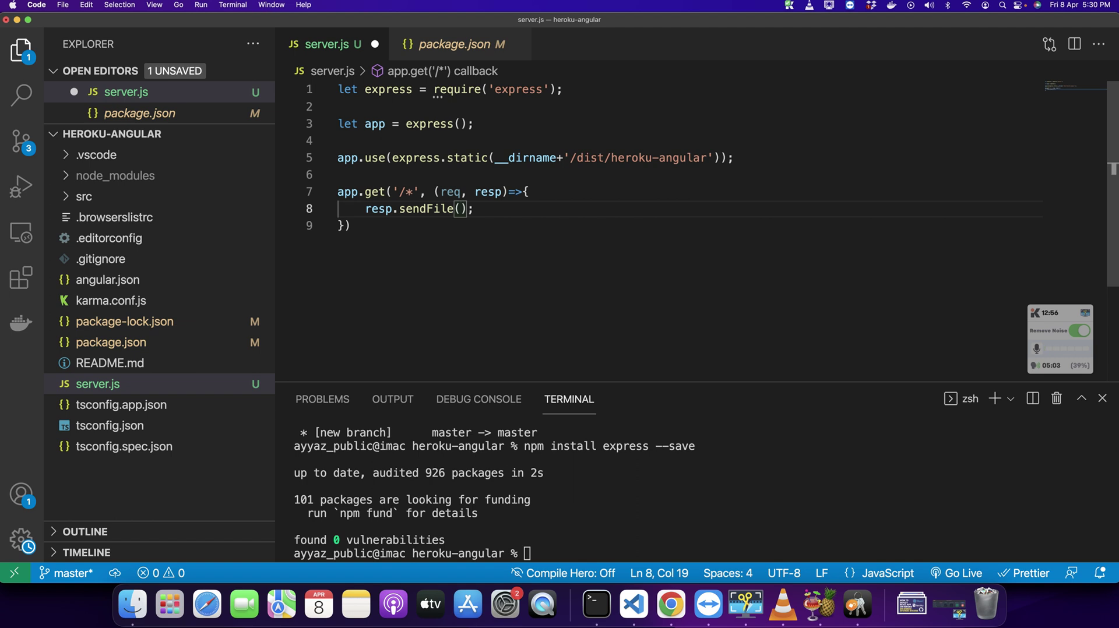
type("__dirname+")
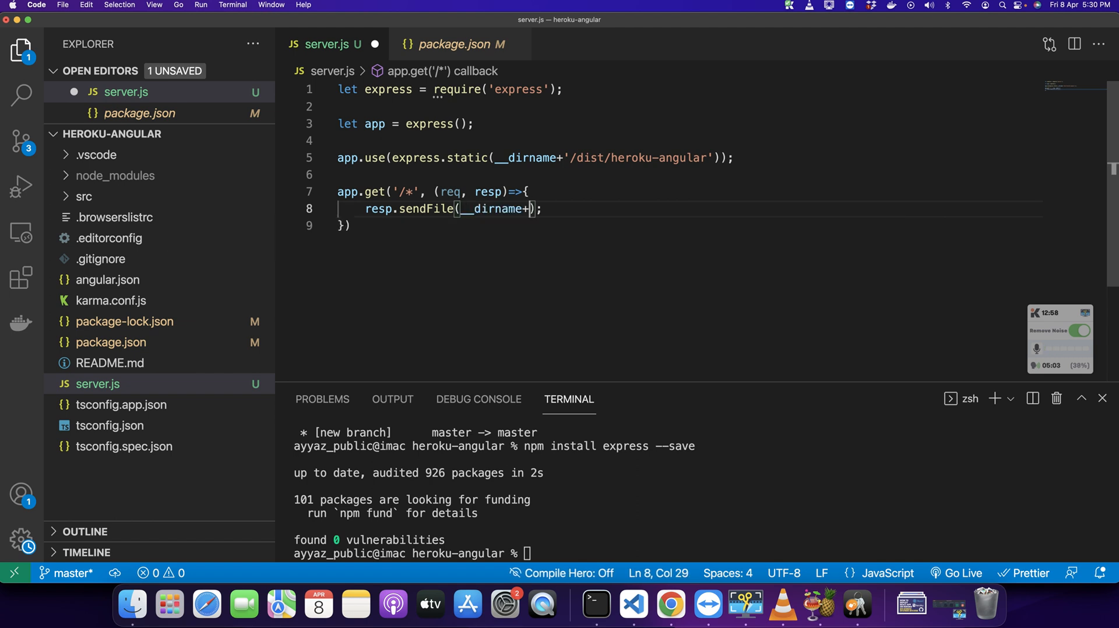
type("'/dist/'")
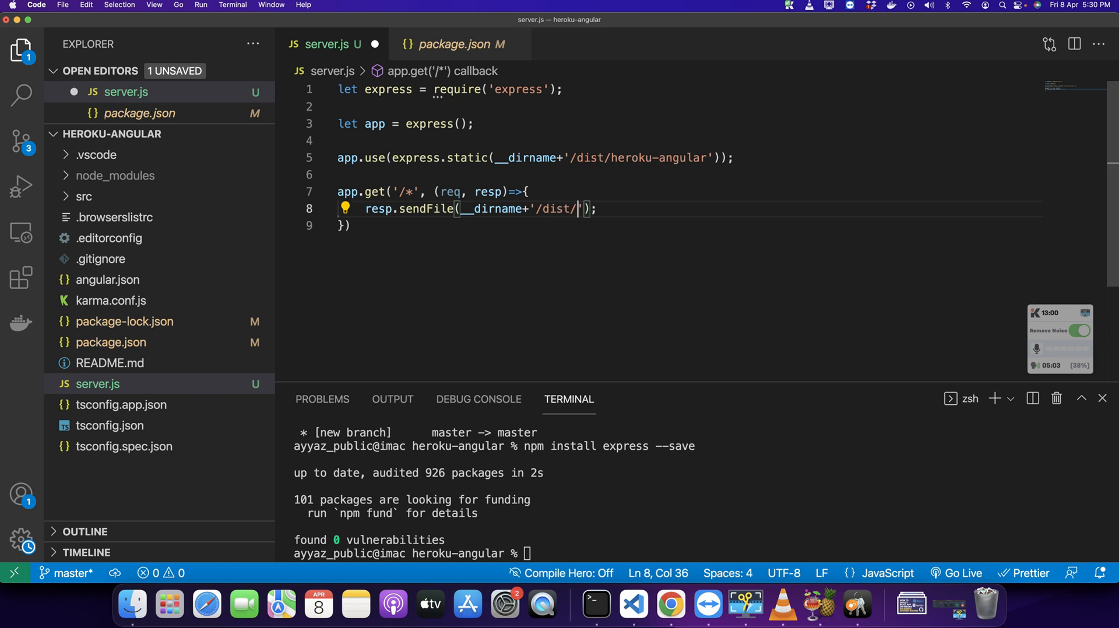
type("heroku-angular")
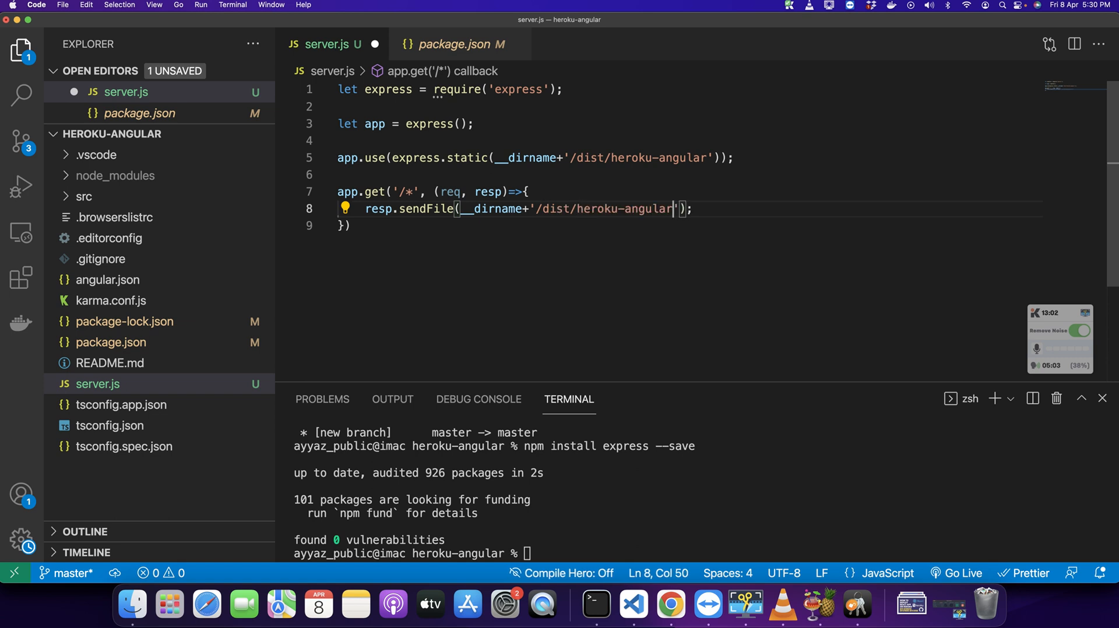
type("/index.html")
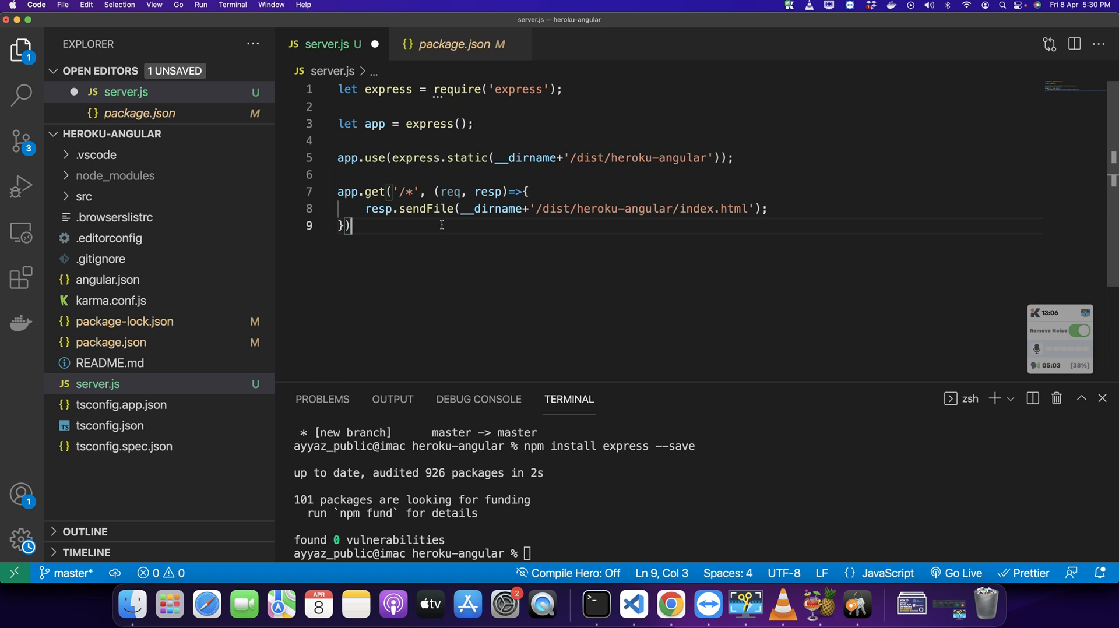
type(";")
key("Enter")
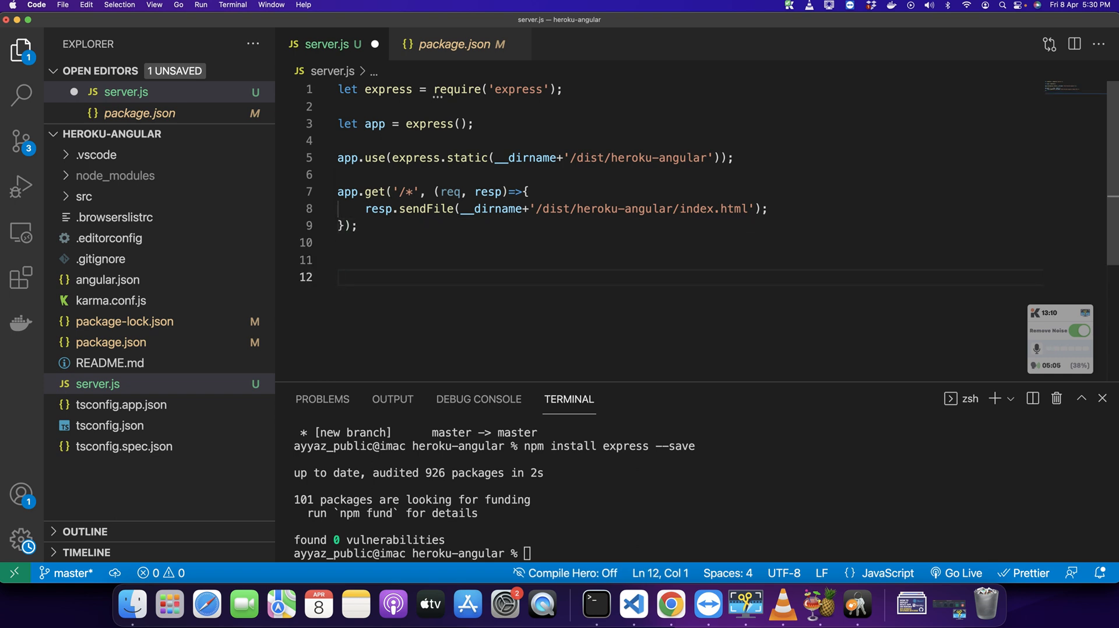
Step: Make the app listen on process.env.PORT || 8080 and save server.js
type("app.")
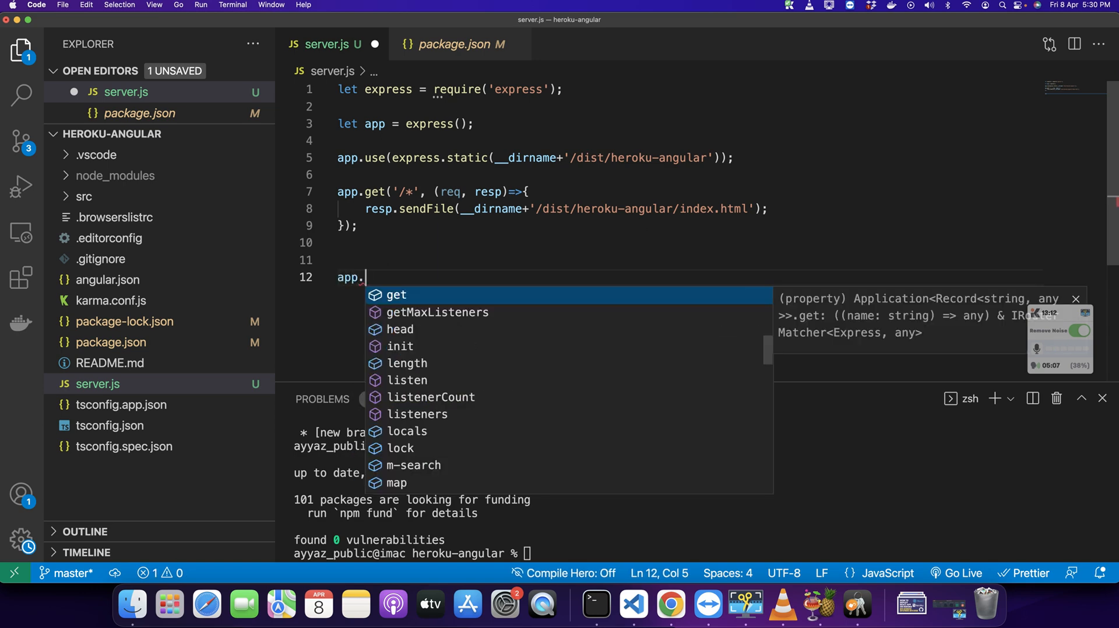
type("listen(")
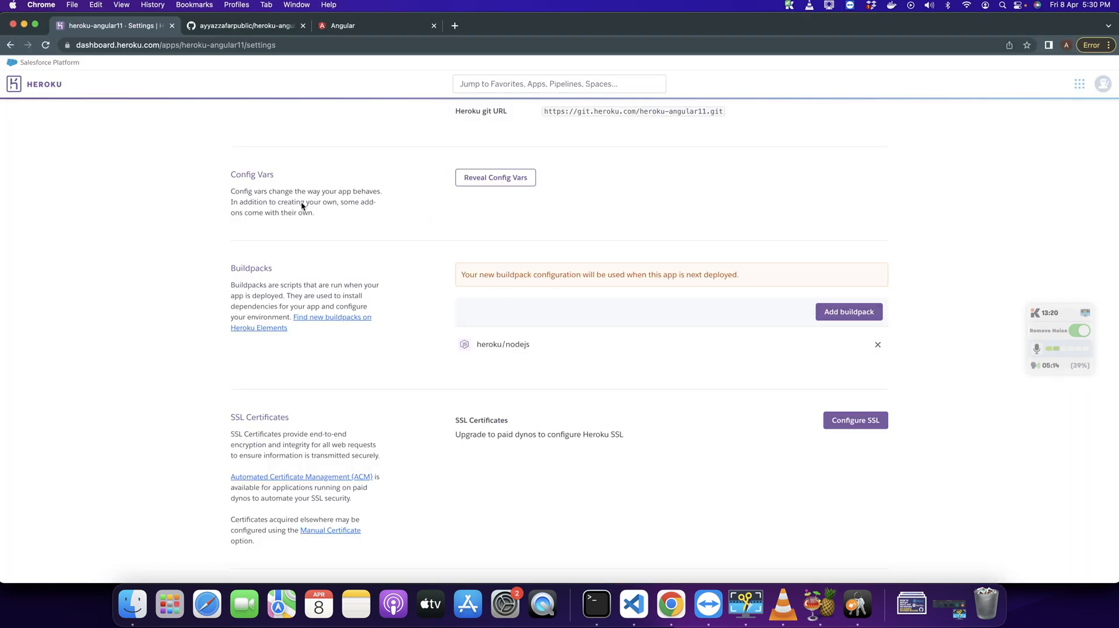
mouse_move(438, 340)
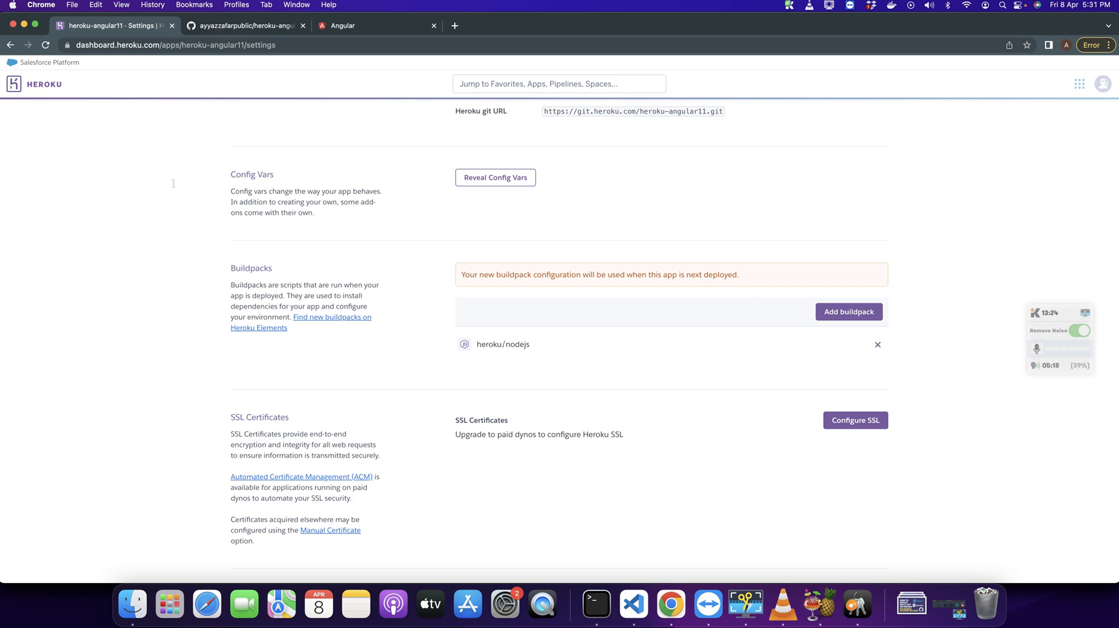
left_click(633, 606)
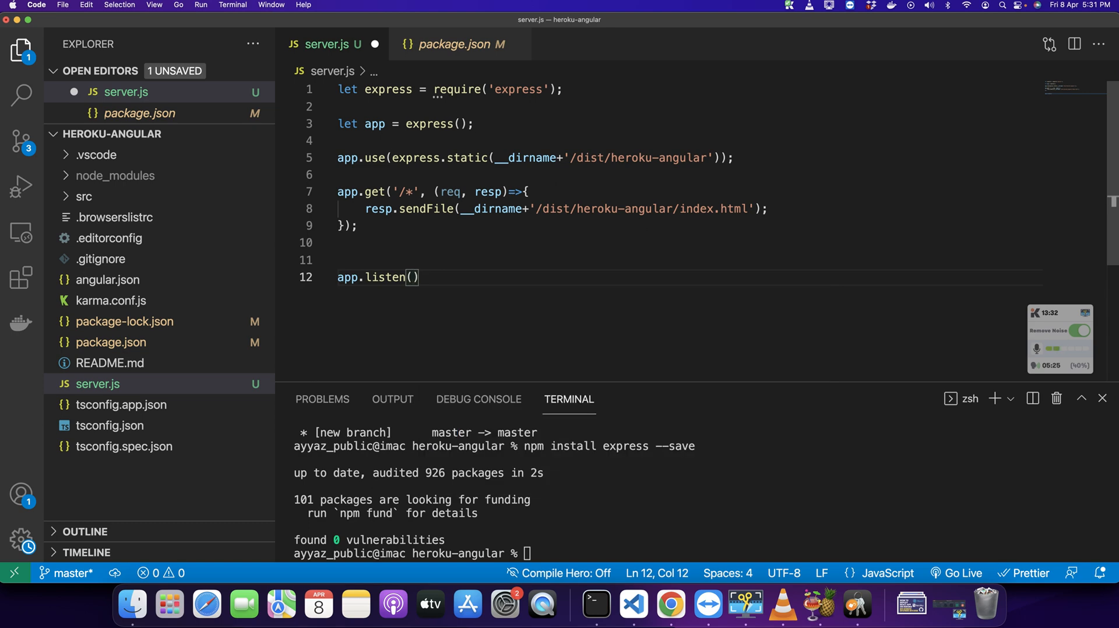
type("process.env.")
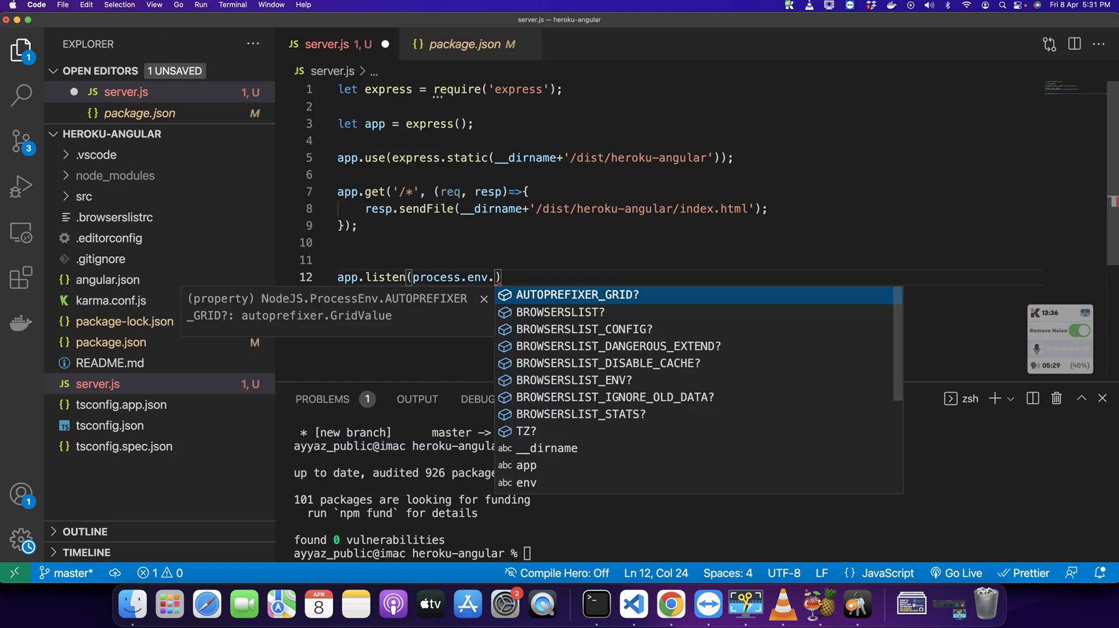
type("PORT || 8080")
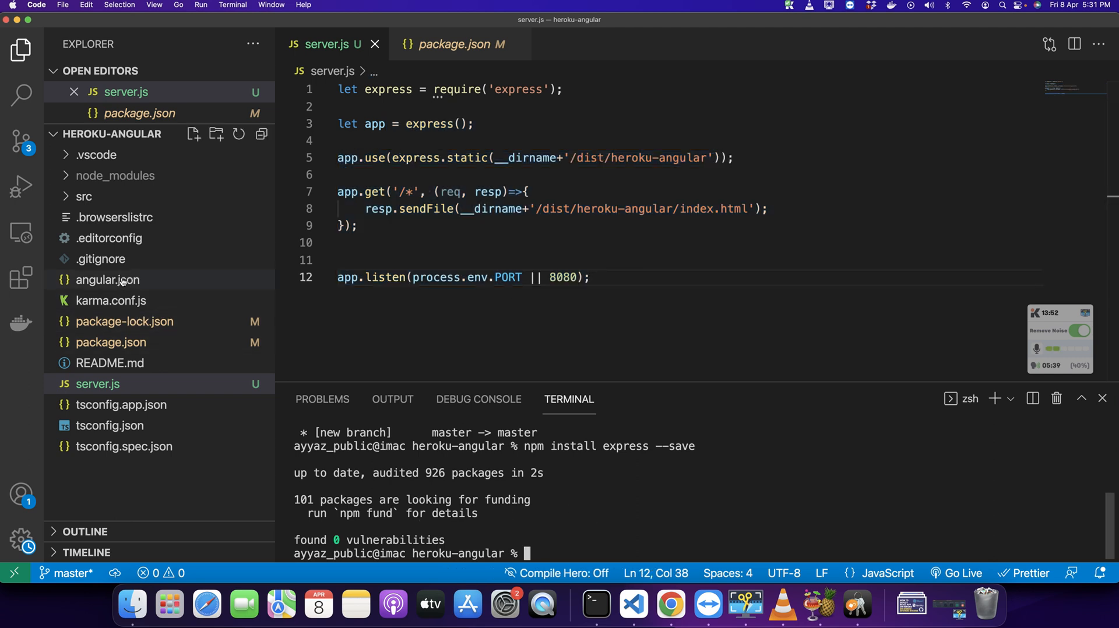
Step: In package.json scripts, add a "heroku-postbuild" key after the test script
left_click(107, 280)
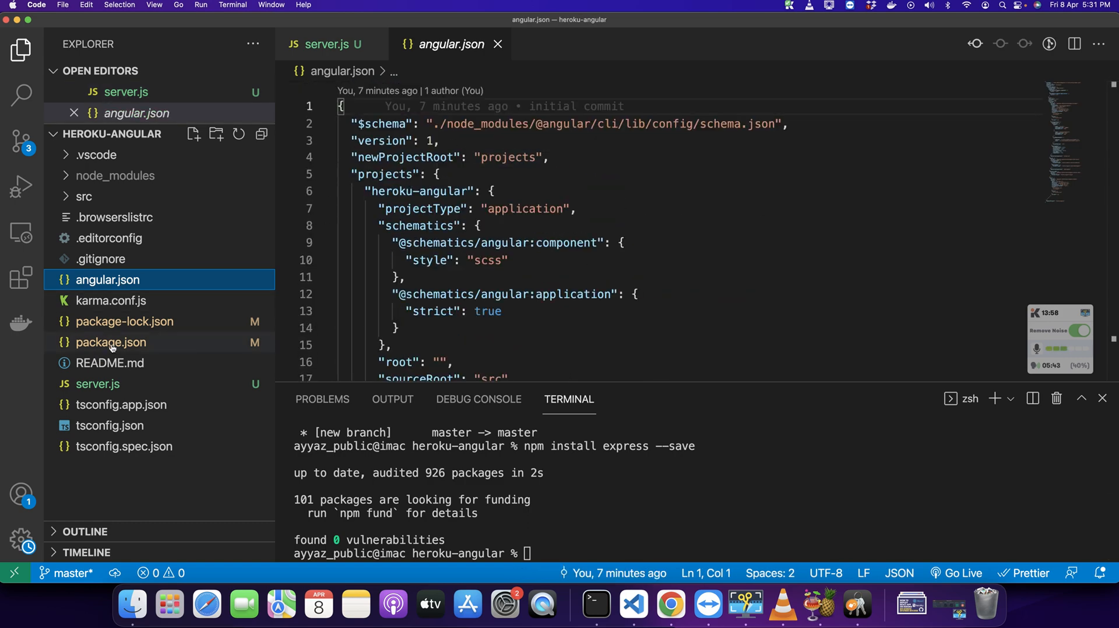
left_click(110, 343)
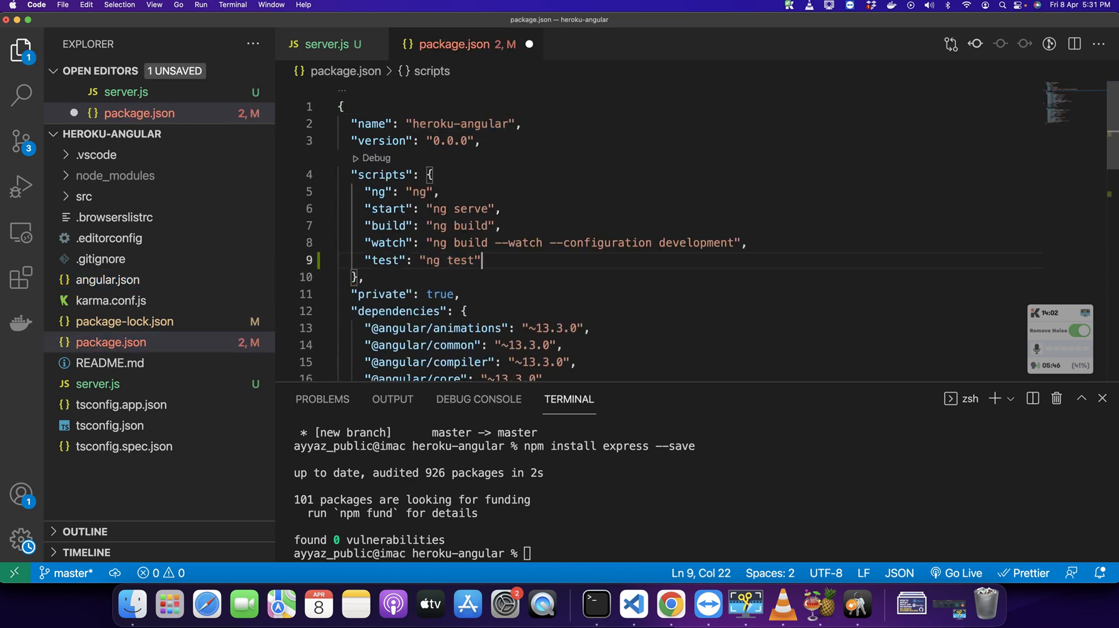
type(",")
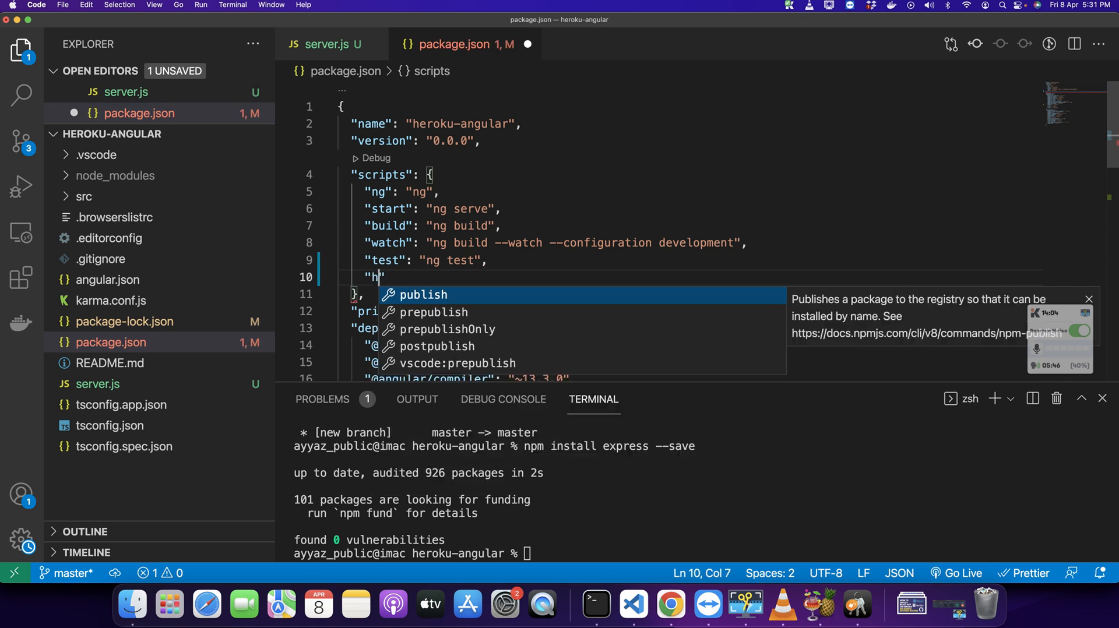
type("eroku-post")
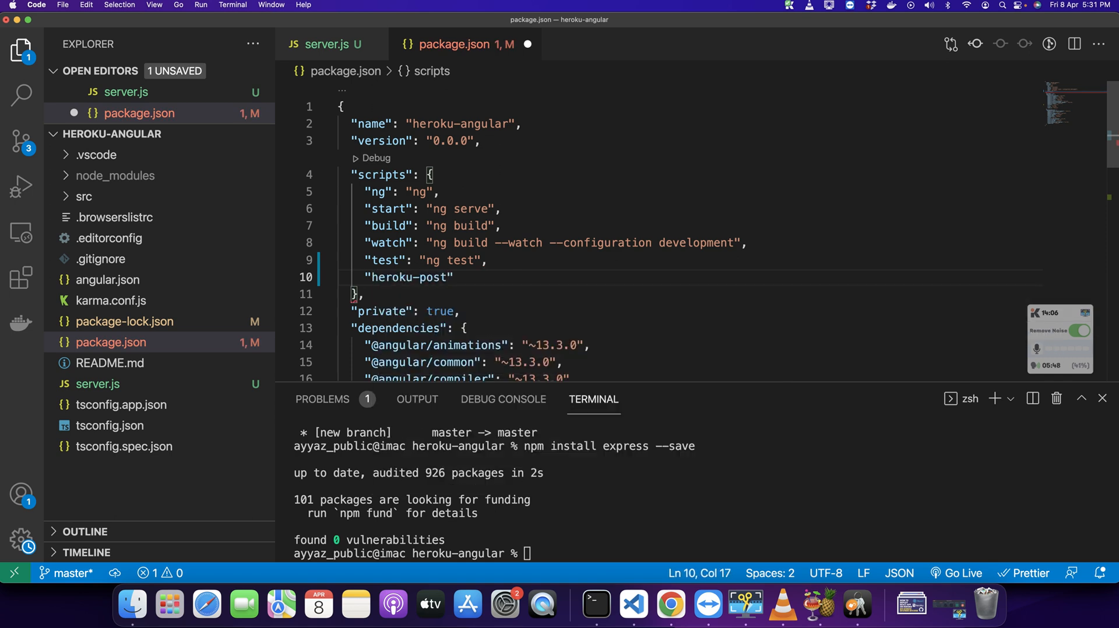
type("build")
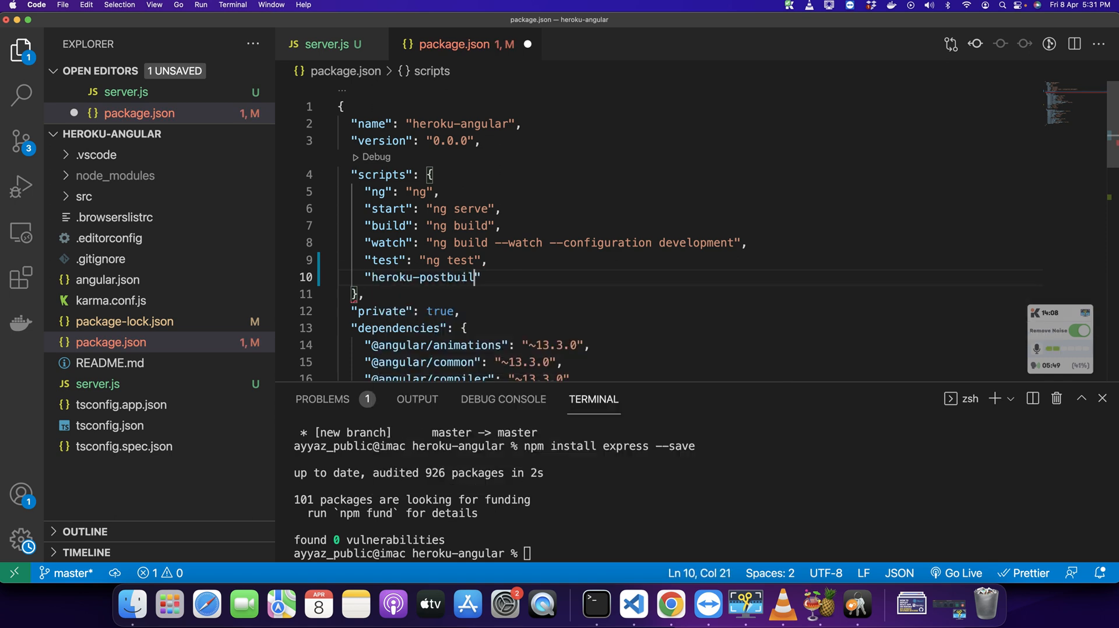
type("\":")
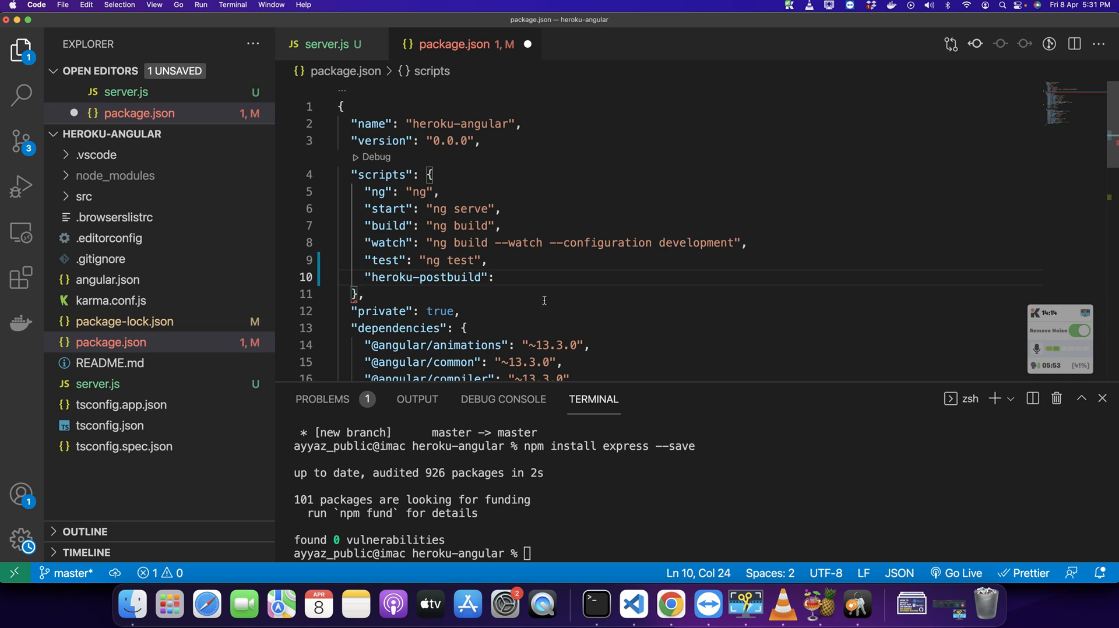
Step: Set the heroku-postbuild script value to "ng build --prod"
type("\"\"")
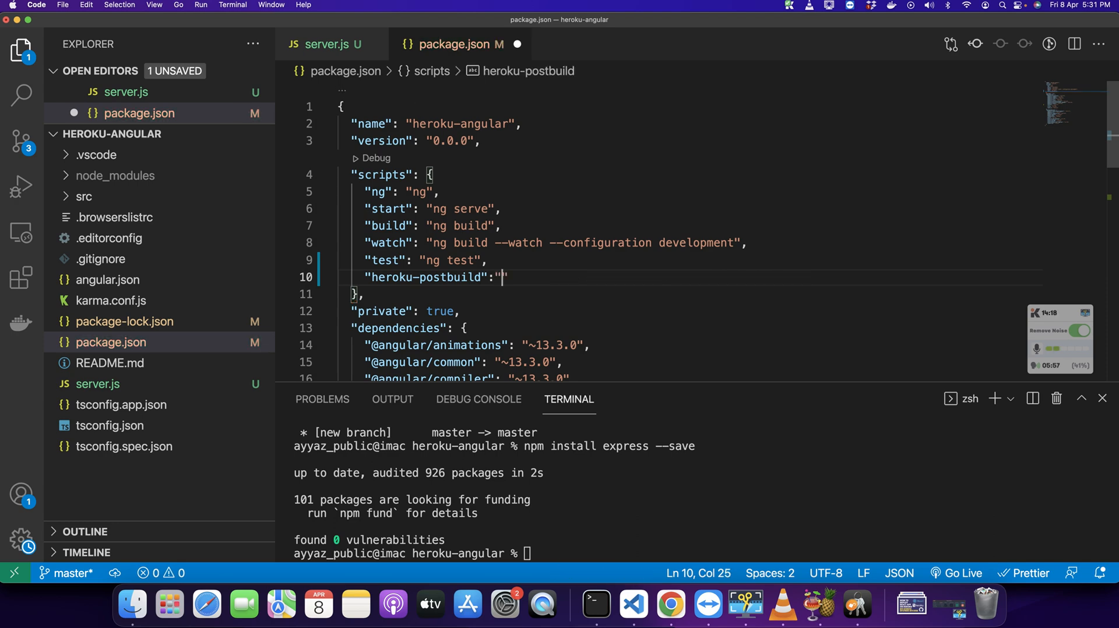
type("ng build")
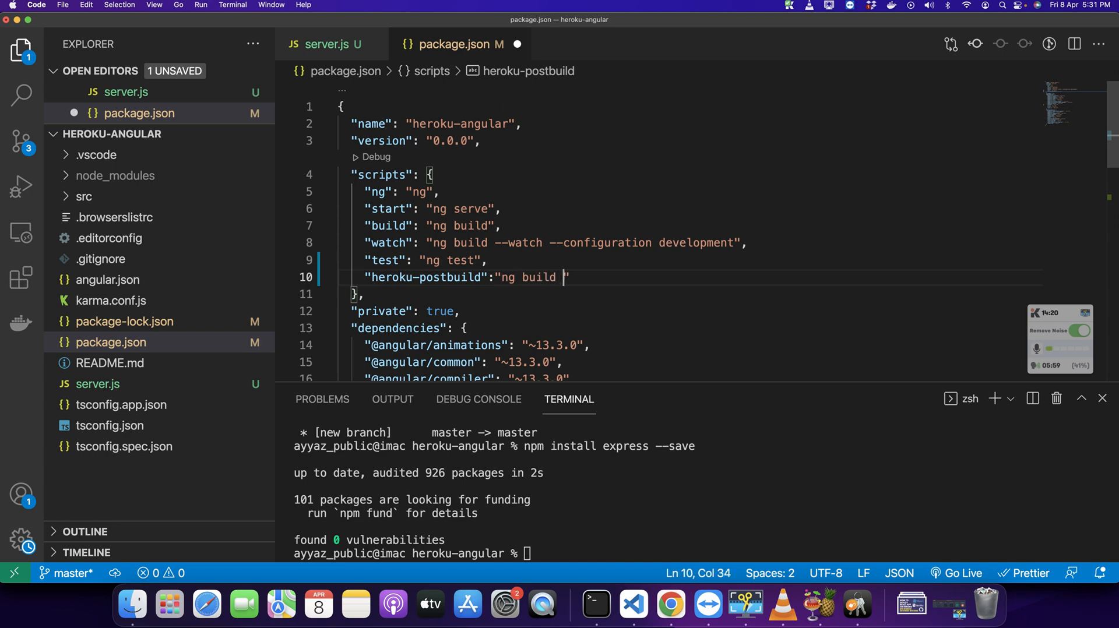
type("--prod")
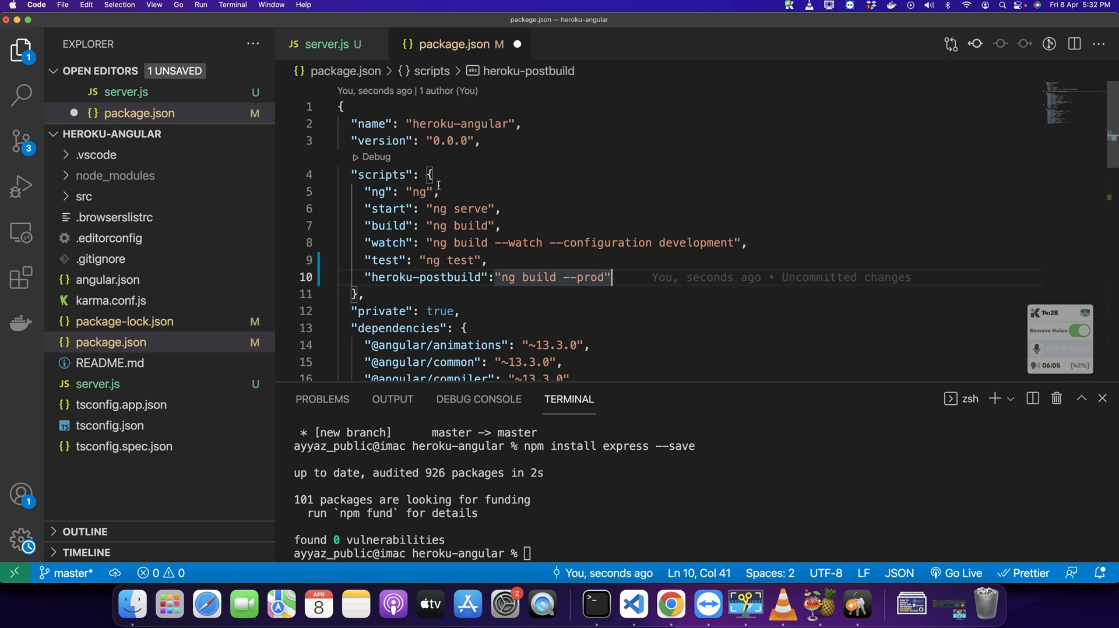
key("Enter")
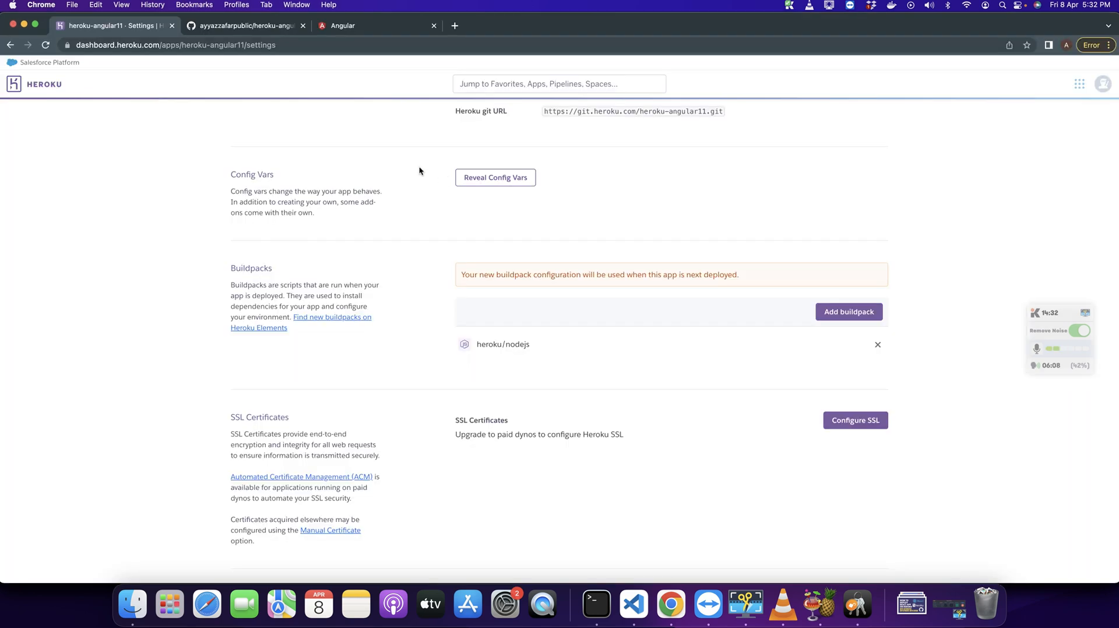
Step: Change the start script from ng serve to node server.js and save package.json
left_click(633, 605)
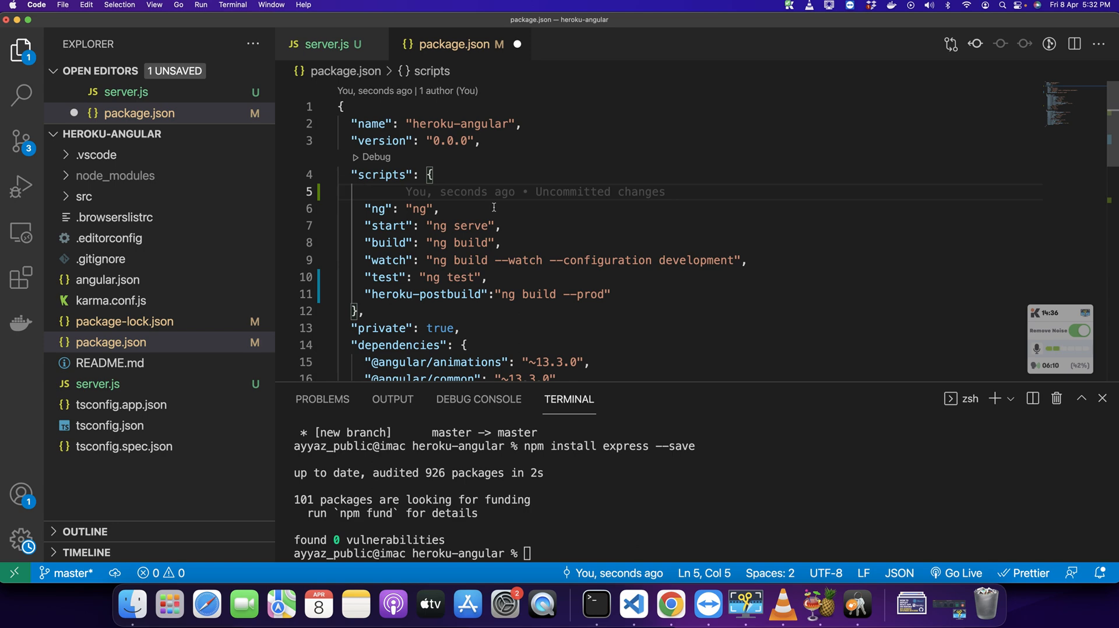
double_click(387, 226)
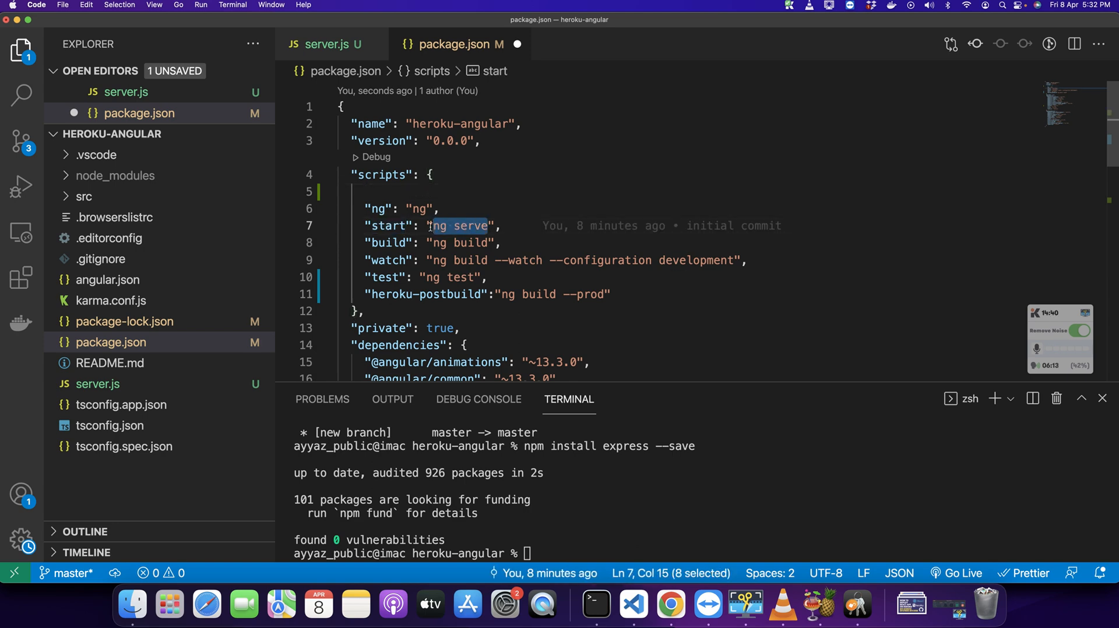
type("node se")
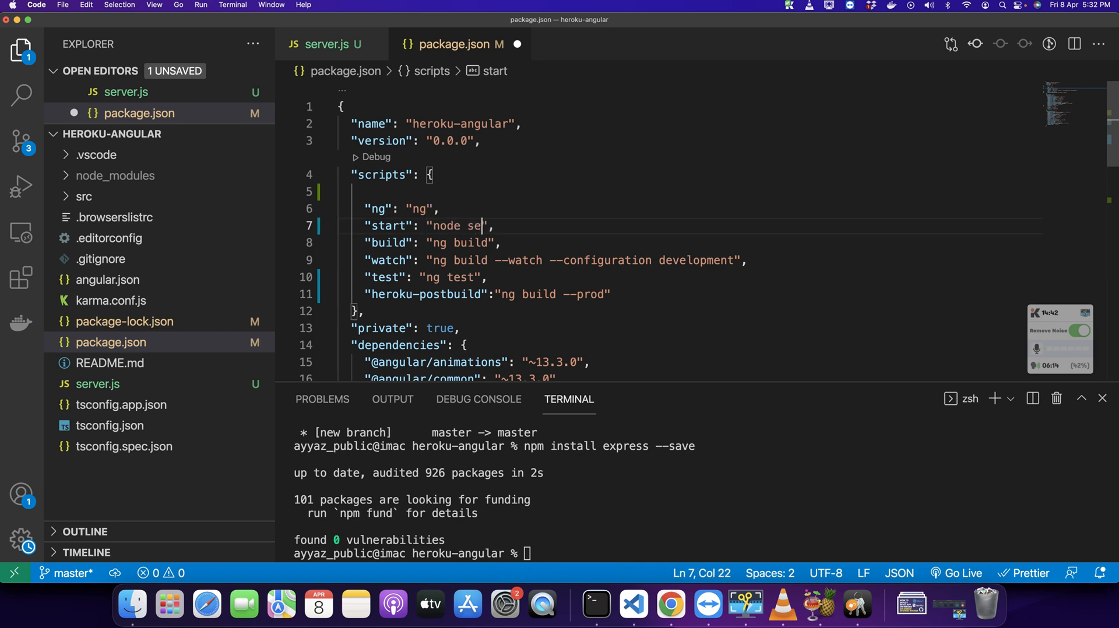
type("rver.js")
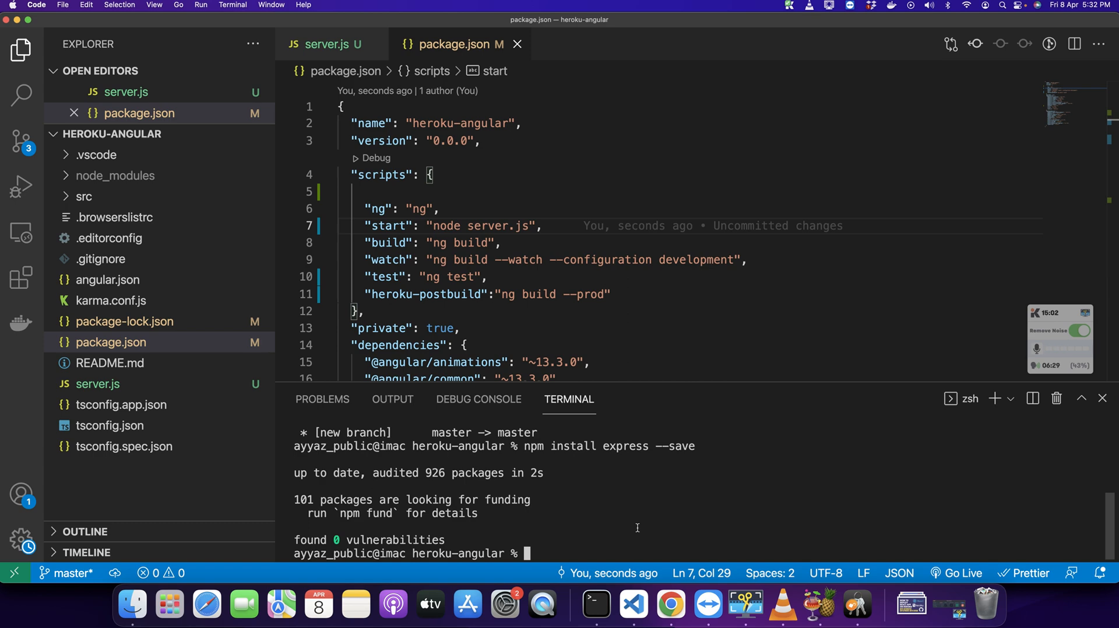
Step: Run ng build --prod and check the dist/heroku-angular output in the Explorer
type("ng build")
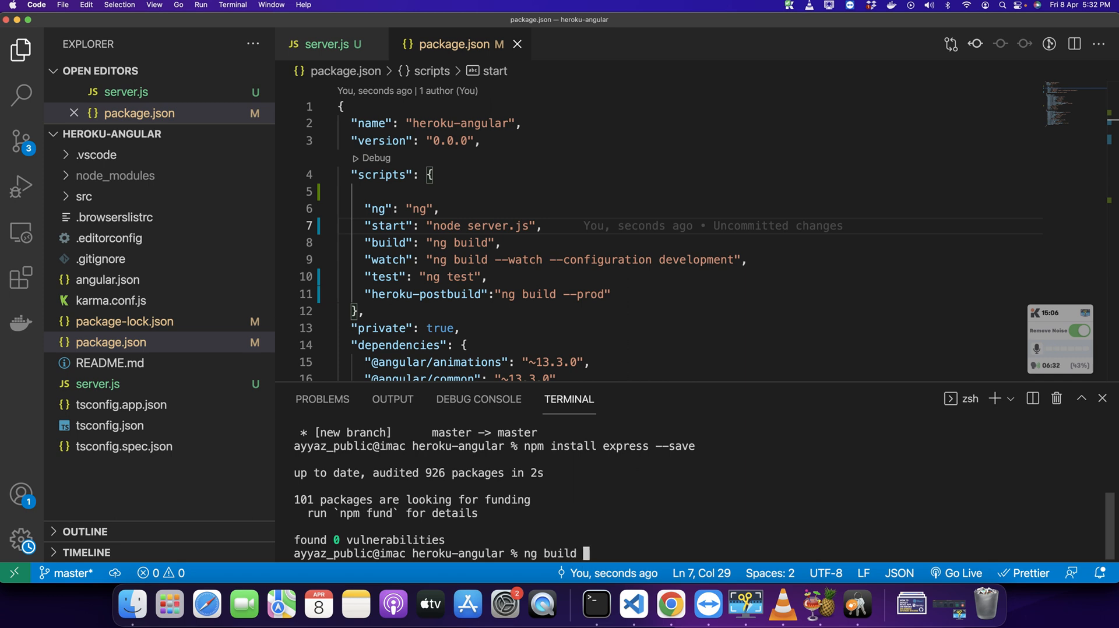
type("--prod")
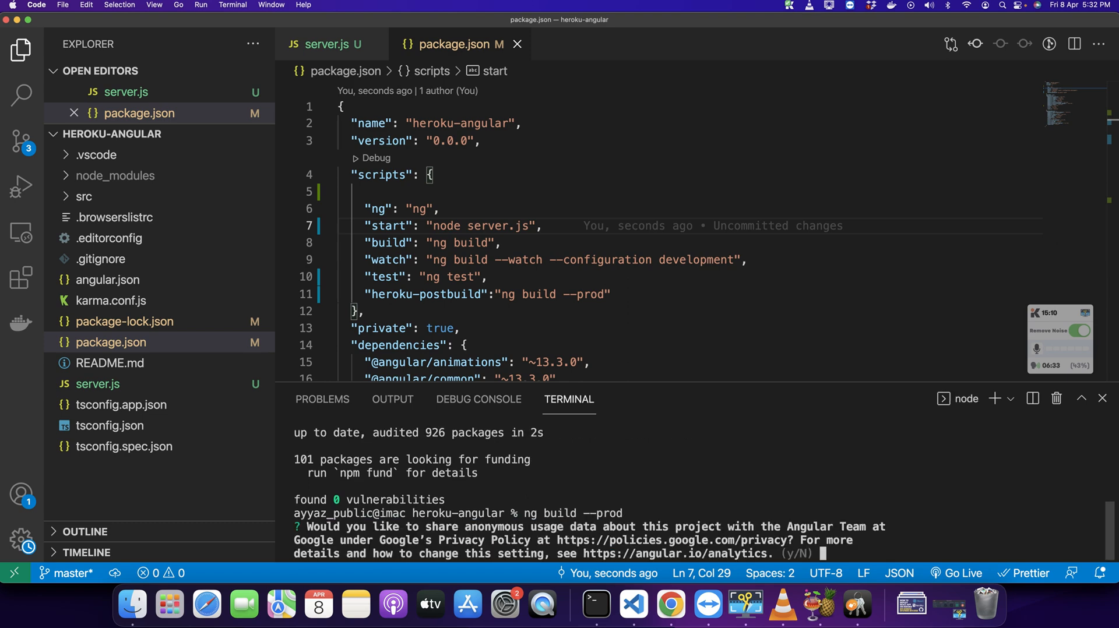
type("Yes")
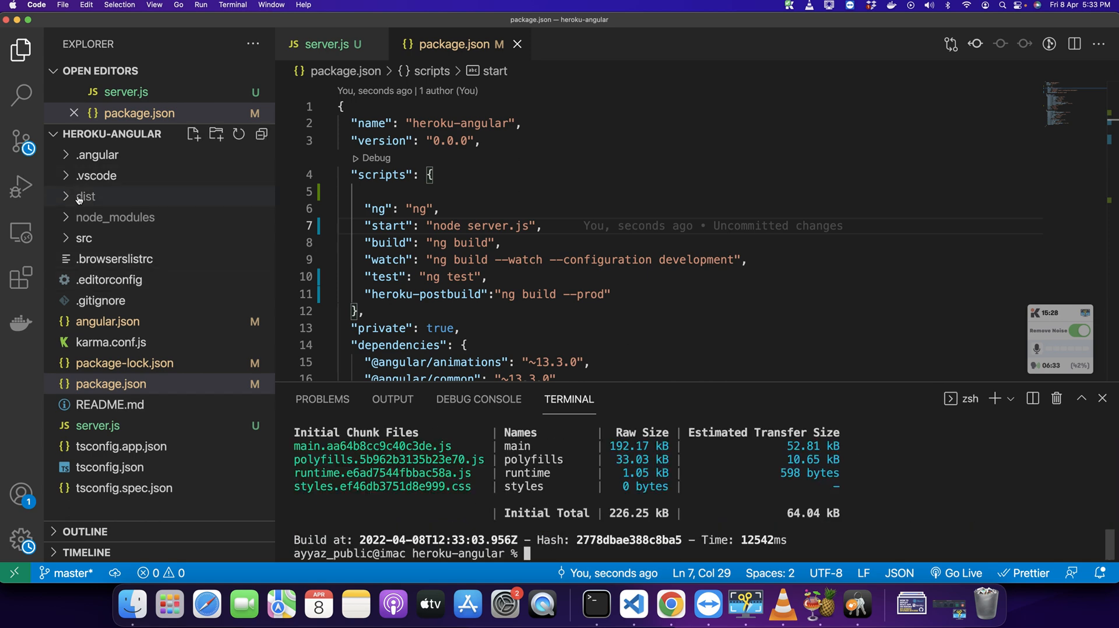
left_click(85, 197)
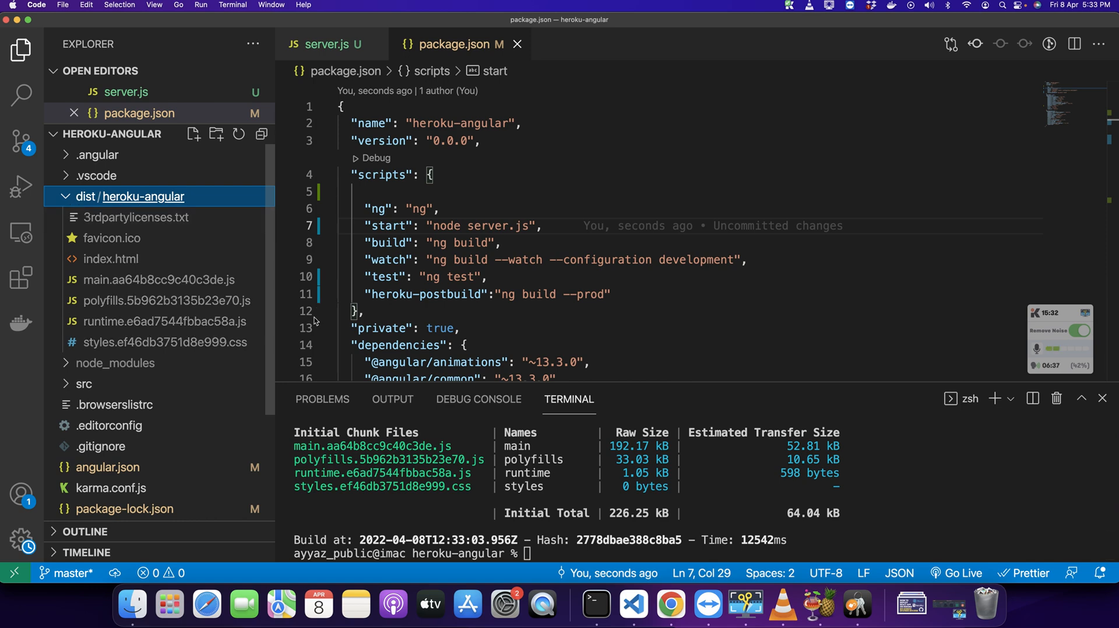
mouse_move(75, 199)
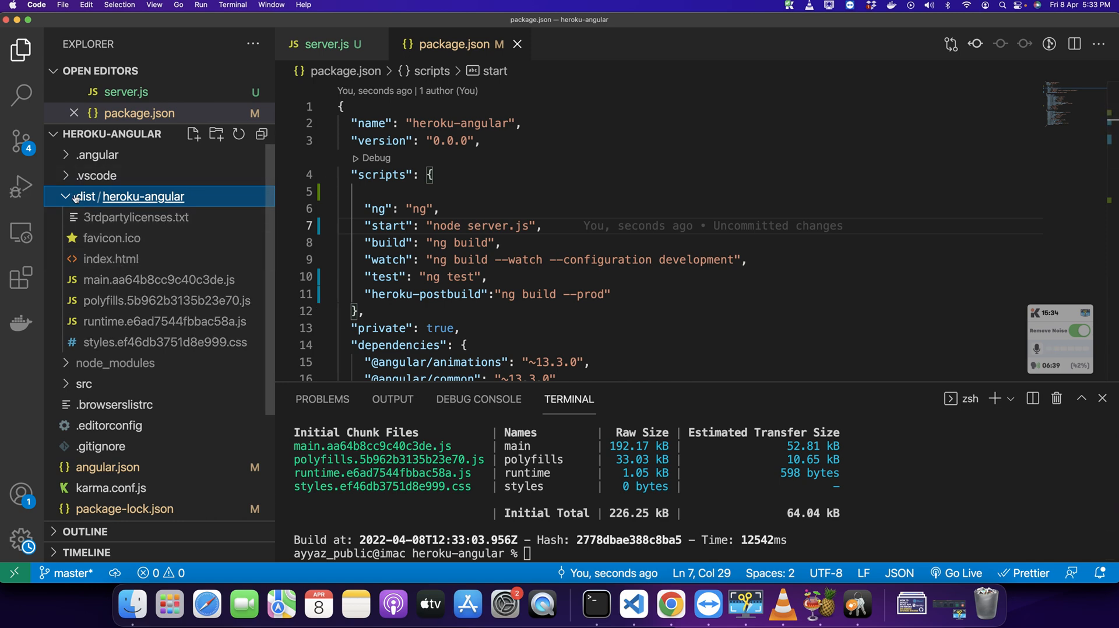
left_click(66, 197)
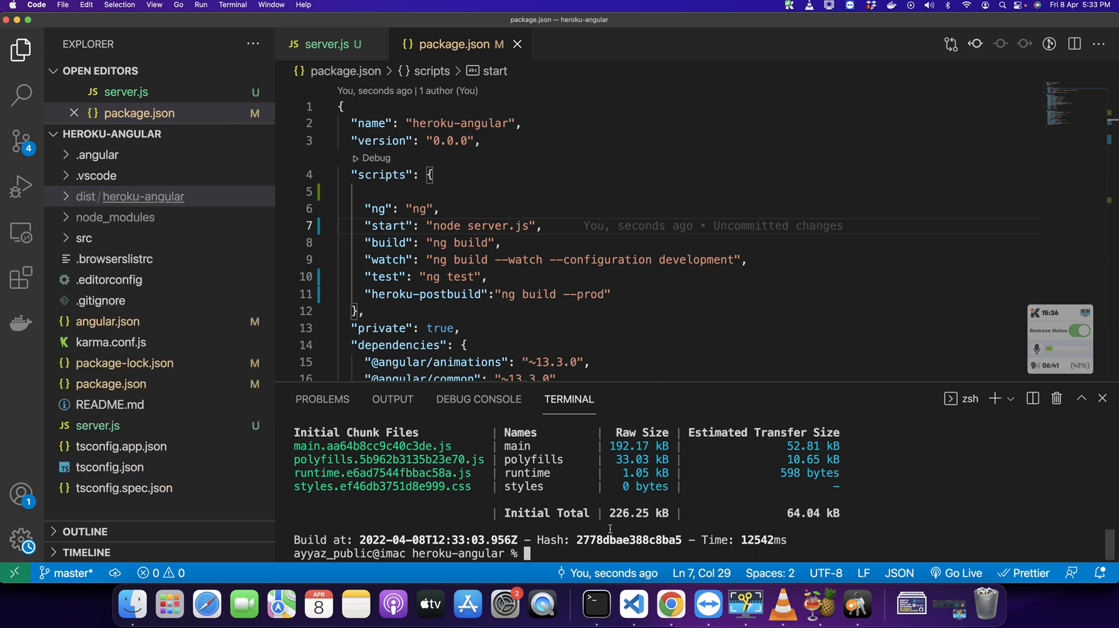
Step: Run npm start and view the app on localhost in a new Chrome tab
type("npm sta")
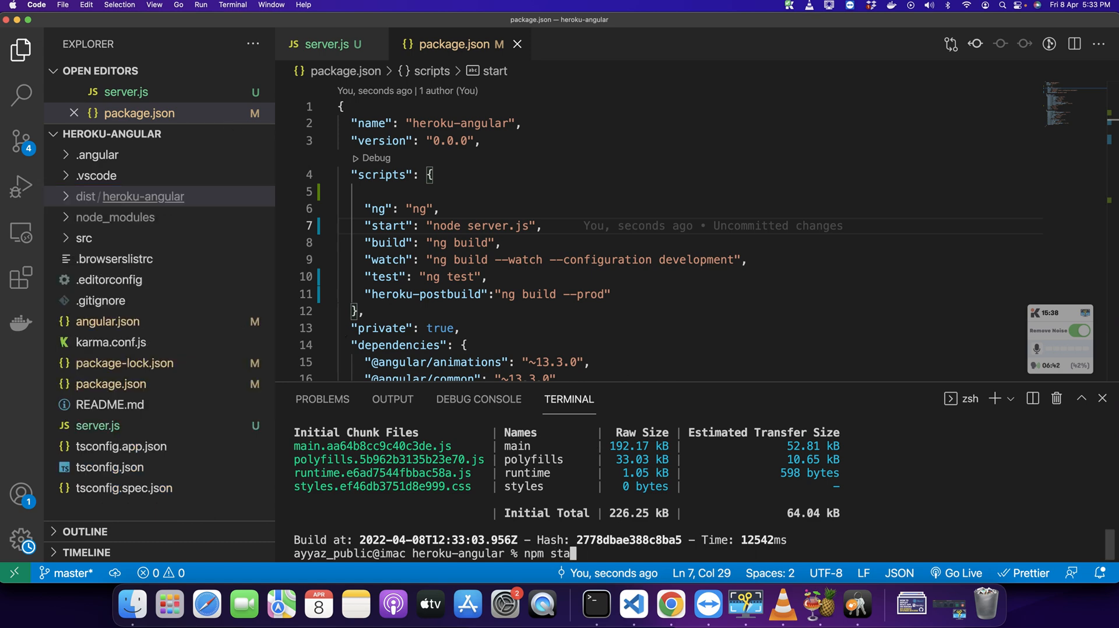
left_click_drag(437, 226, 524, 226)
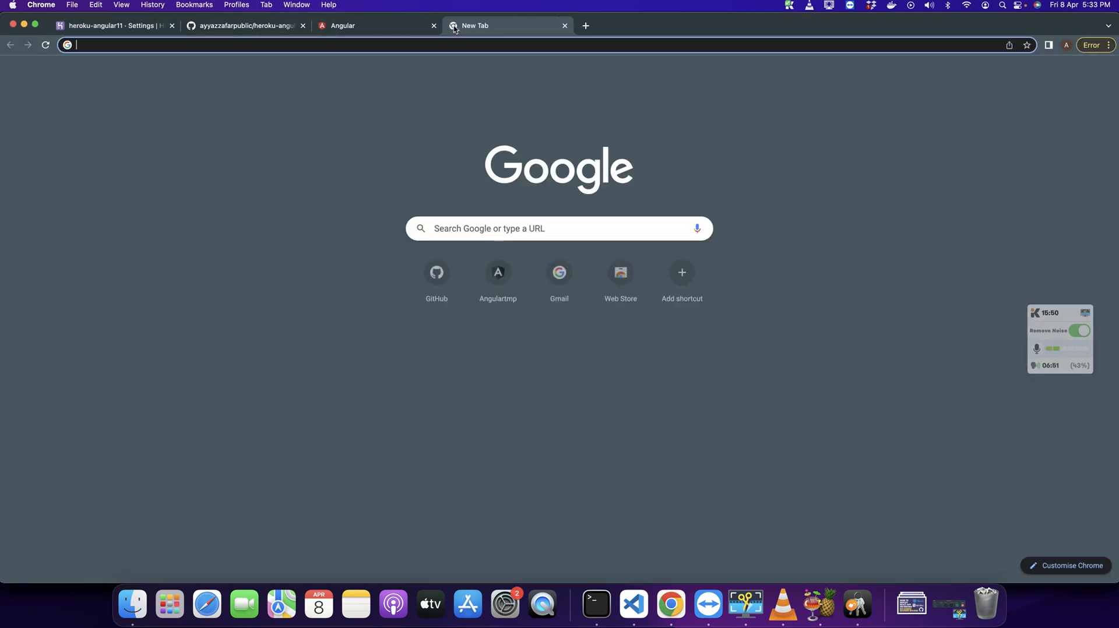
type("localhost")
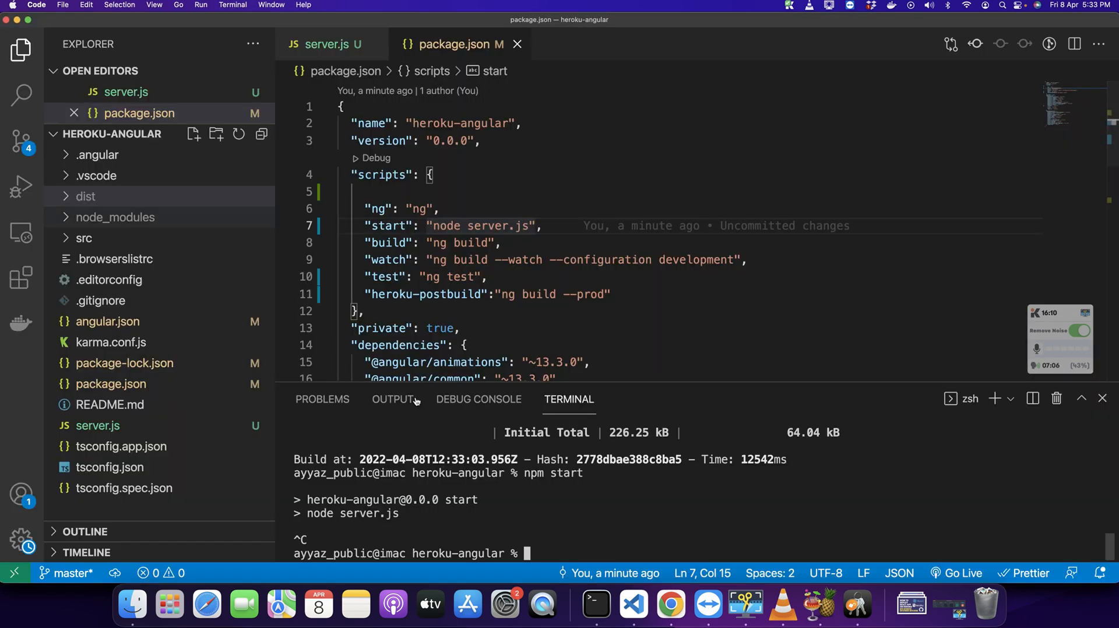
Step: Commit the four changed files with message 'changes' and sync to GitHub
left_click(21, 142)
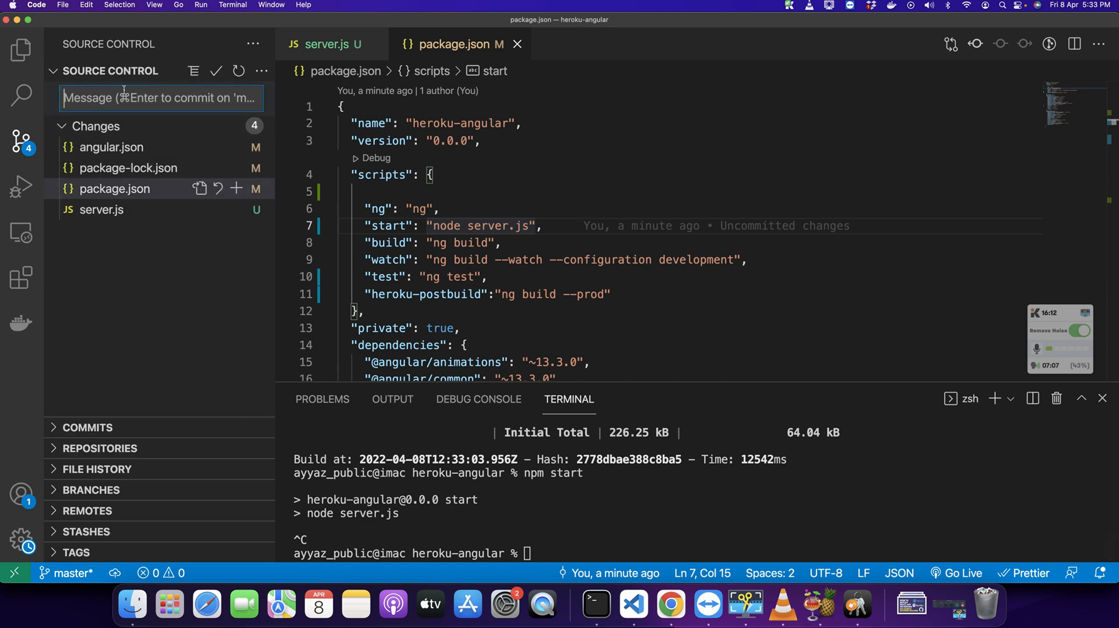
type("changes")
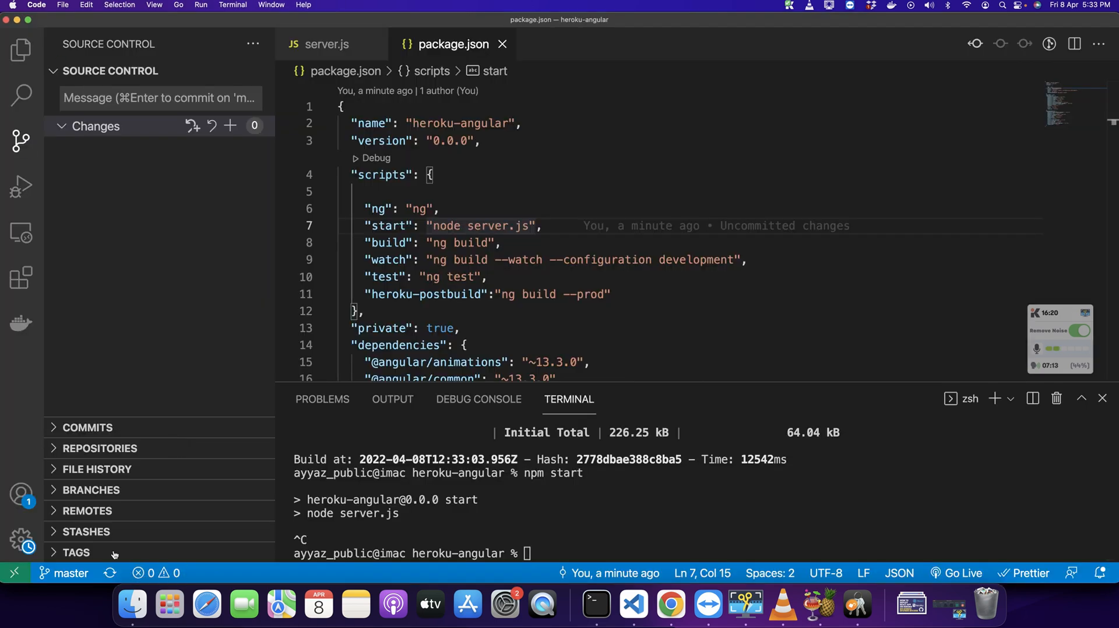
left_click(669, 605)
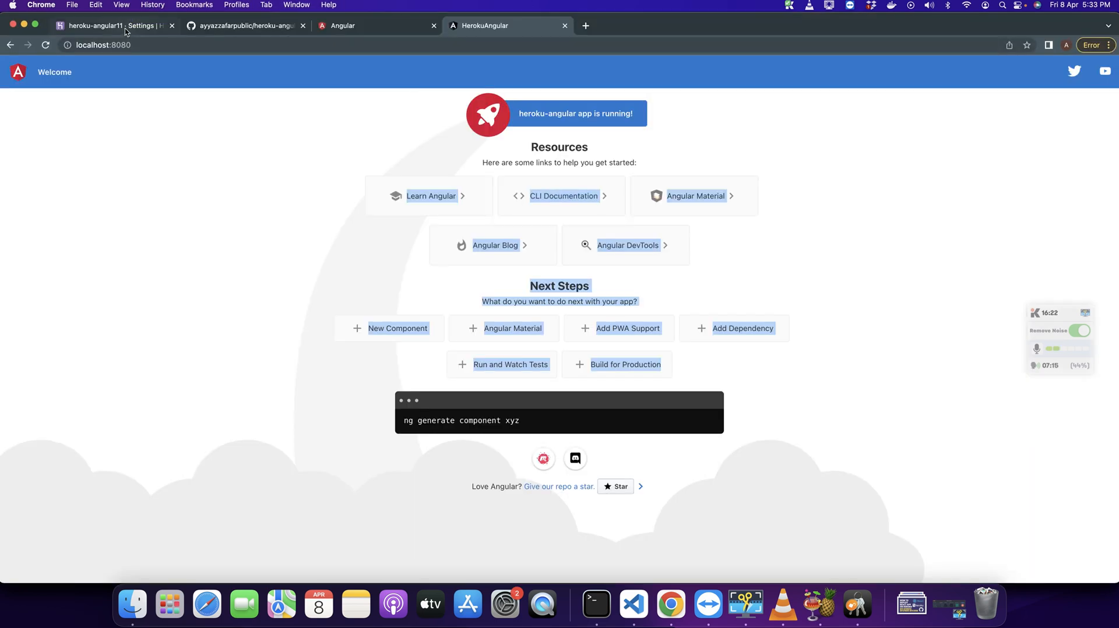
Step: Review the heroku-angular11 app's Deploy settings for automatic deploys and return to Overview
left_click(117, 26)
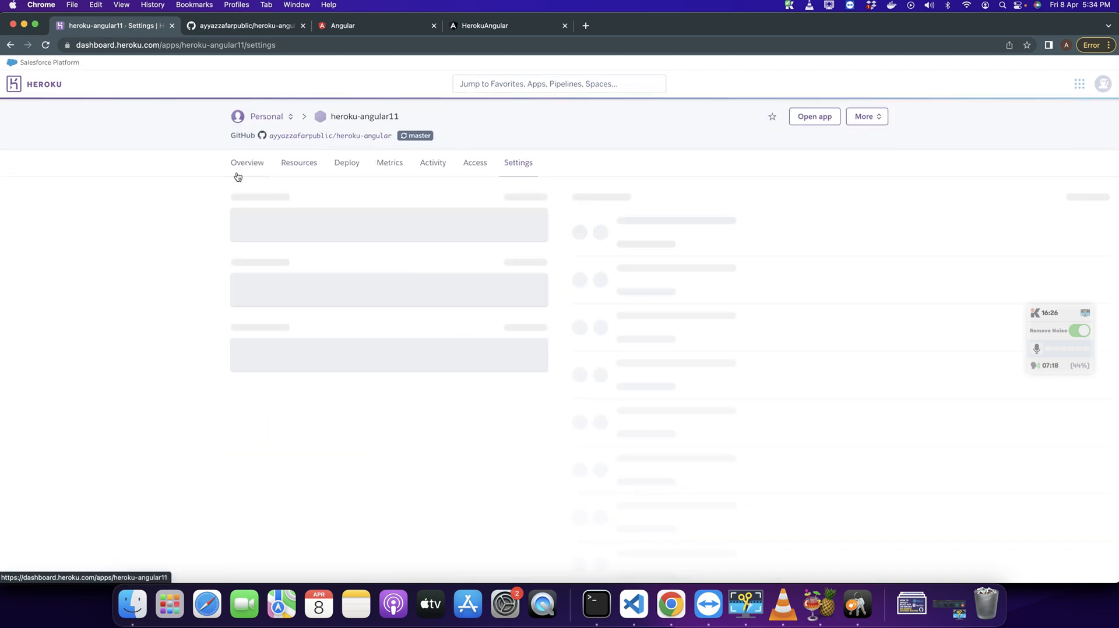
left_click(247, 163)
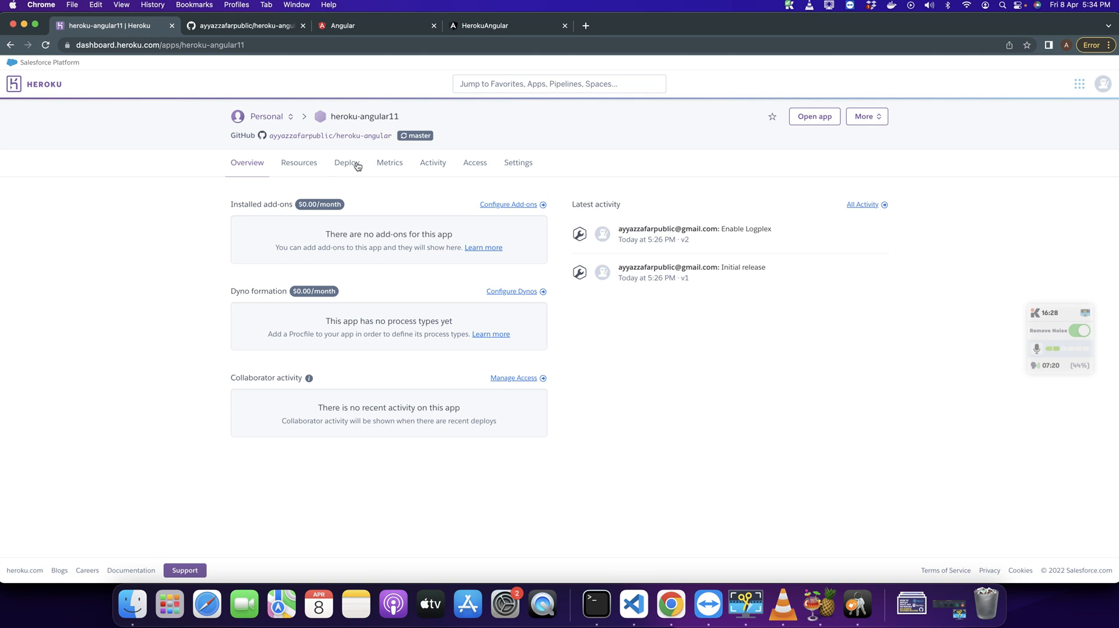
left_click(347, 163)
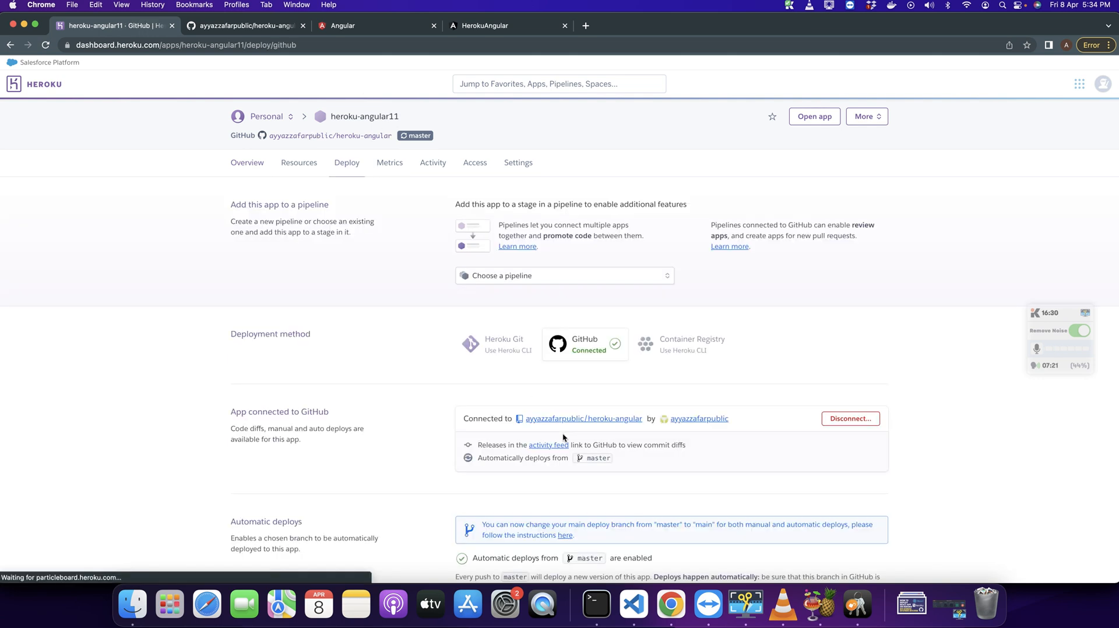
scroll("down", 3)
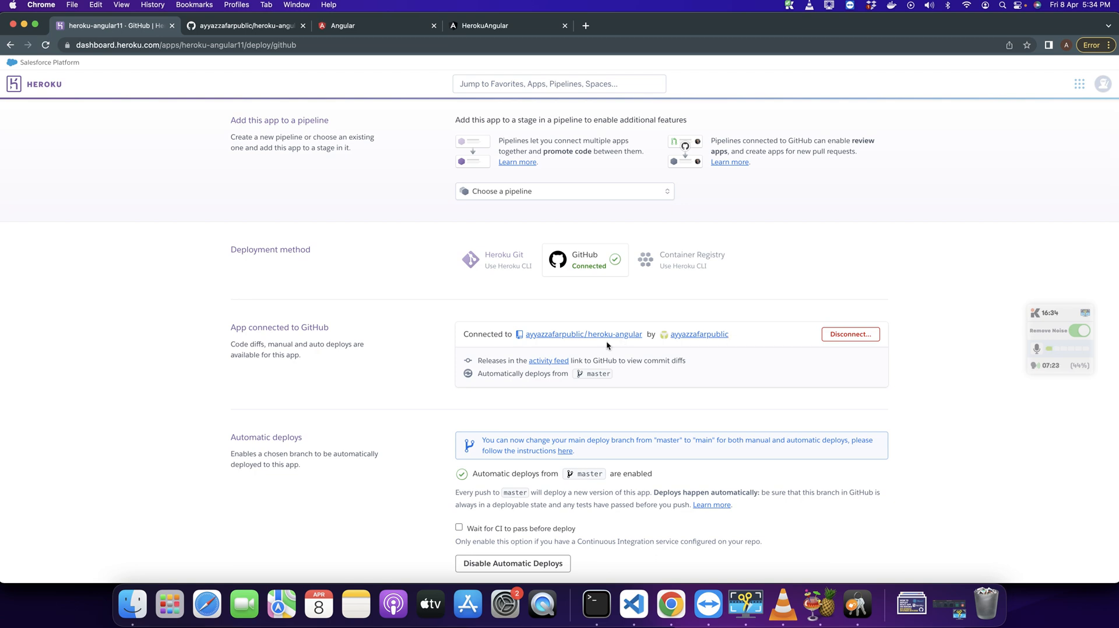
left_click(247, 164)
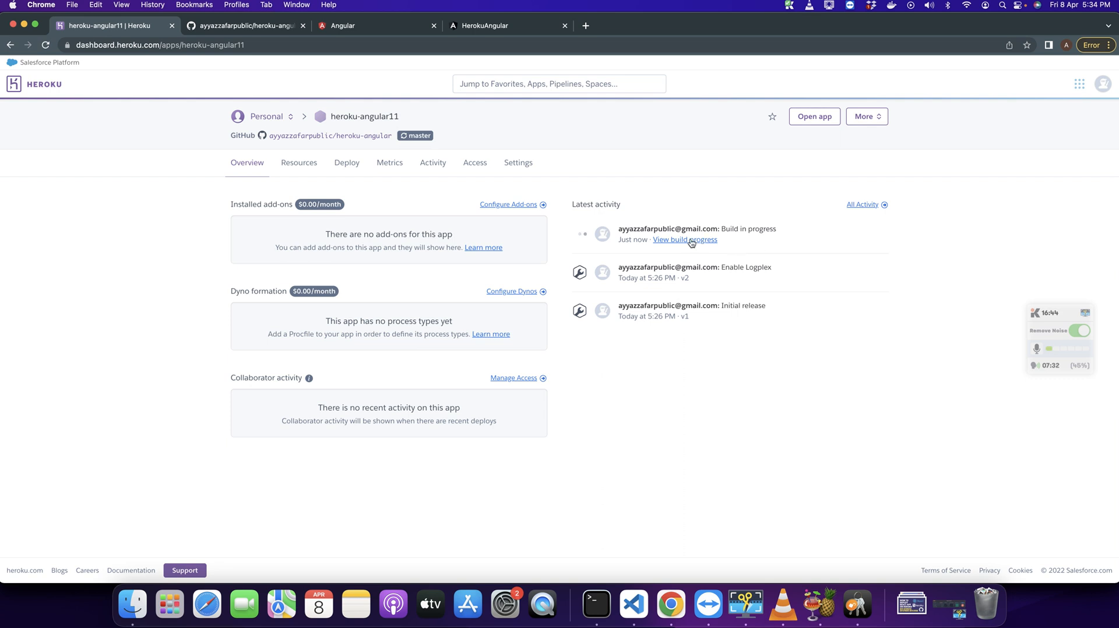
Step: View the build log confirming the build succeeded and v3 deployed to herokuapp.com
left_click(685, 240)
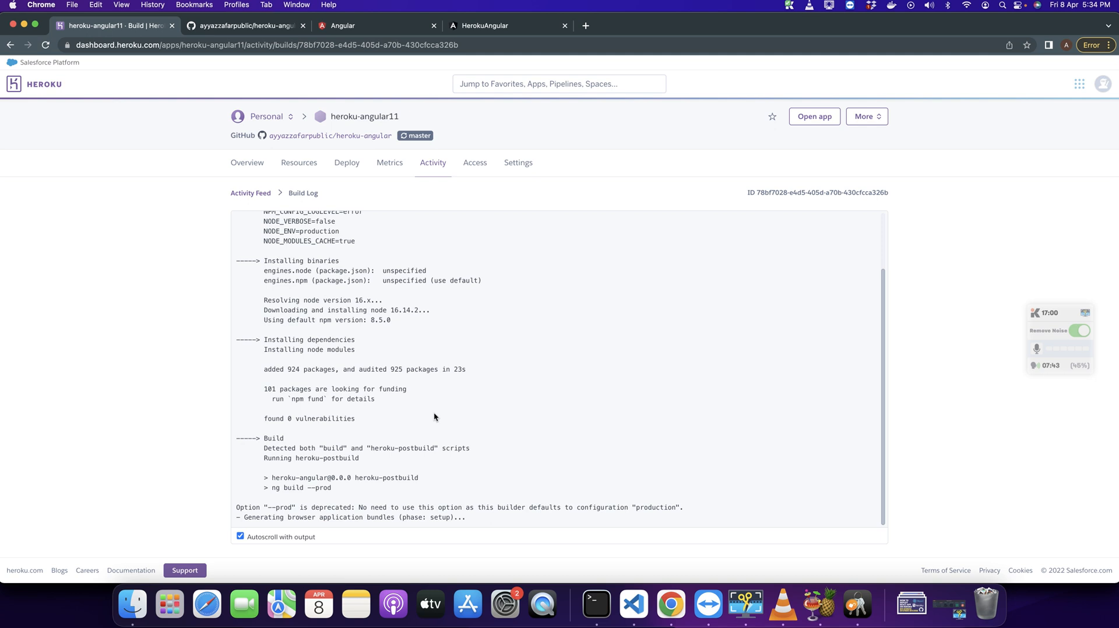
mouse_move(645, 429)
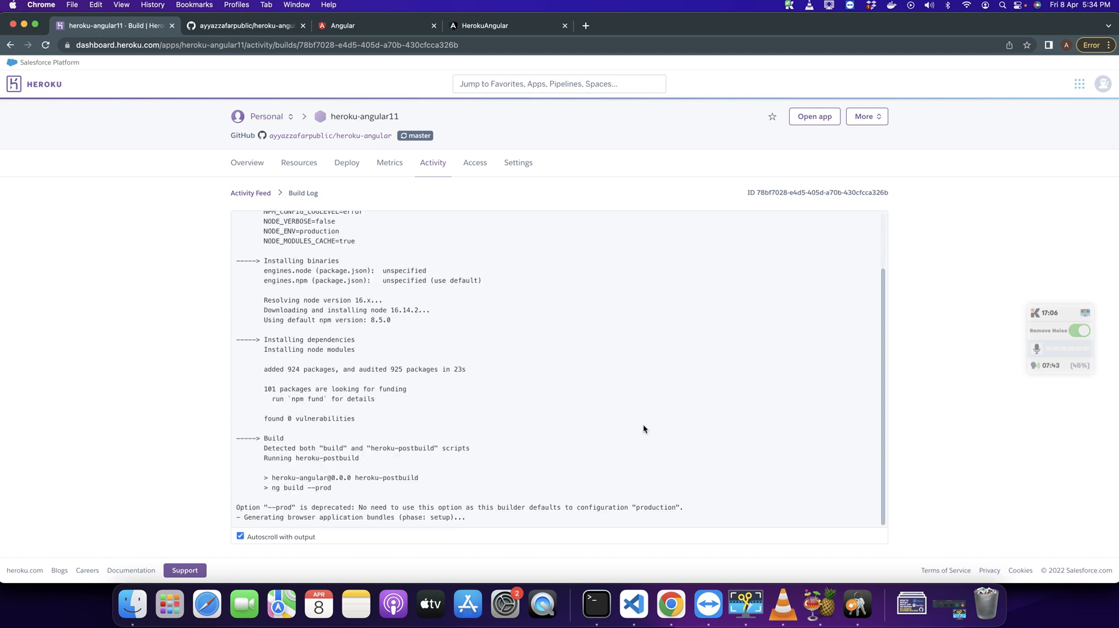
mouse_move(34, 372)
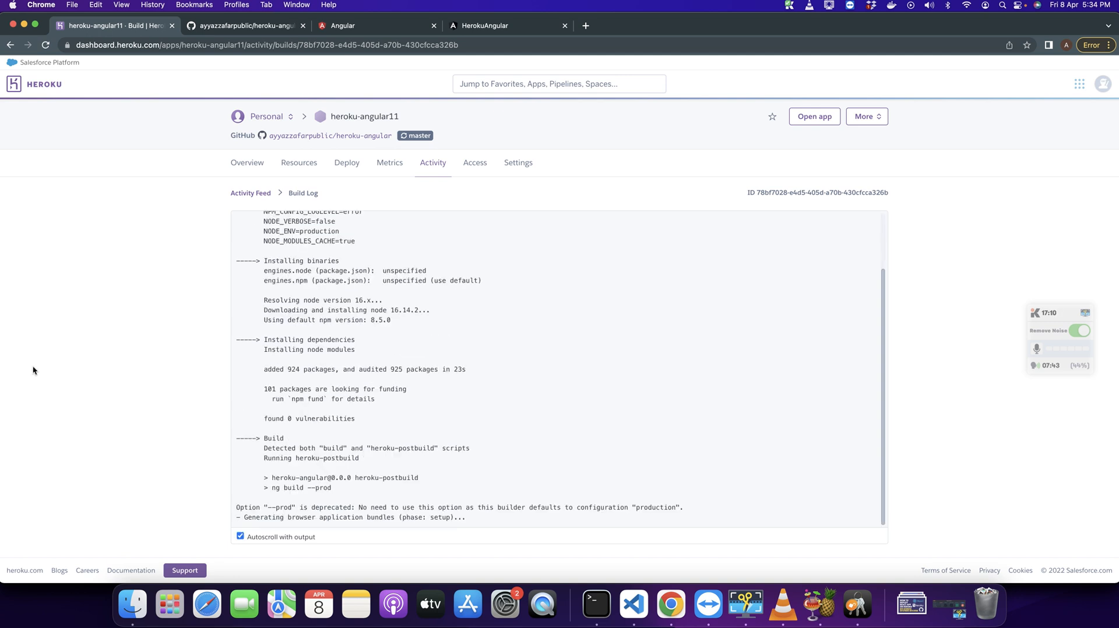
mouse_move(393, 466)
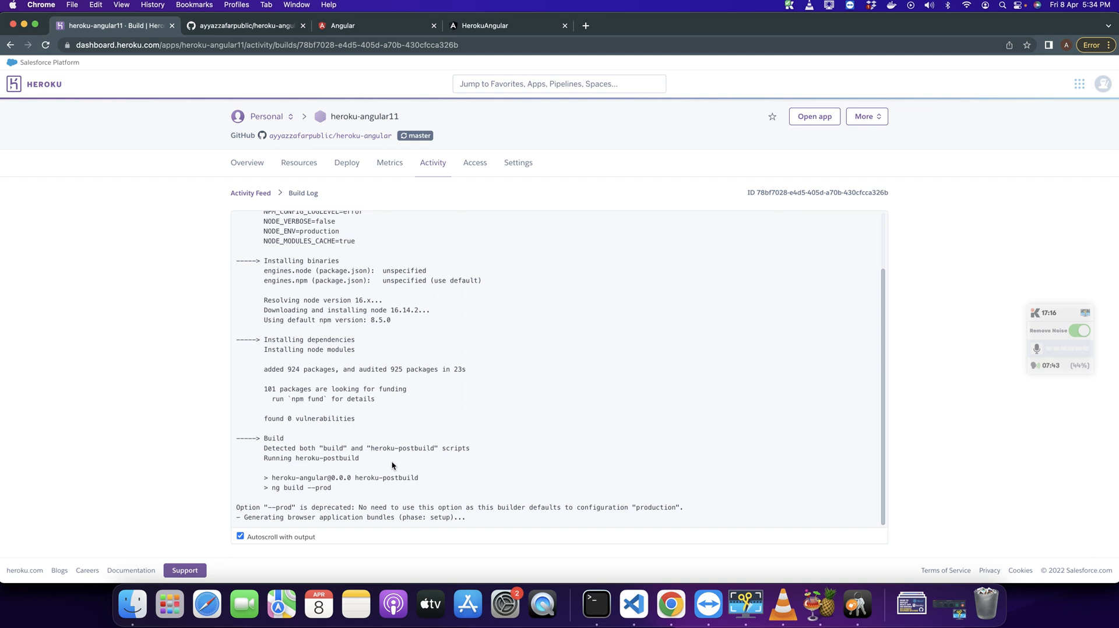
mouse_move(385, 463)
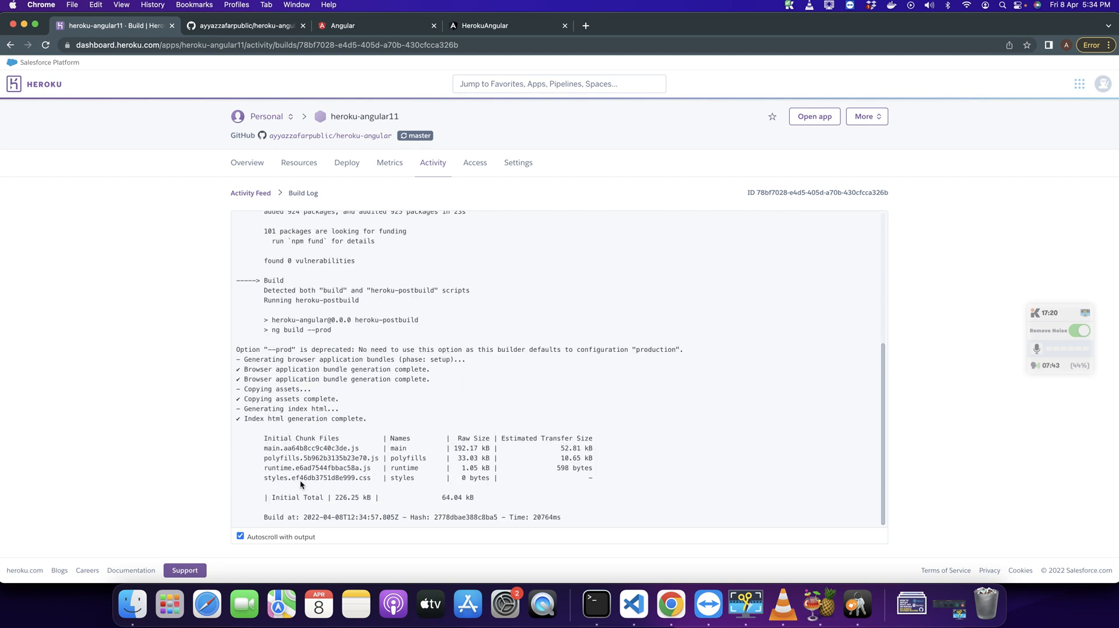
scroll("down", 3)
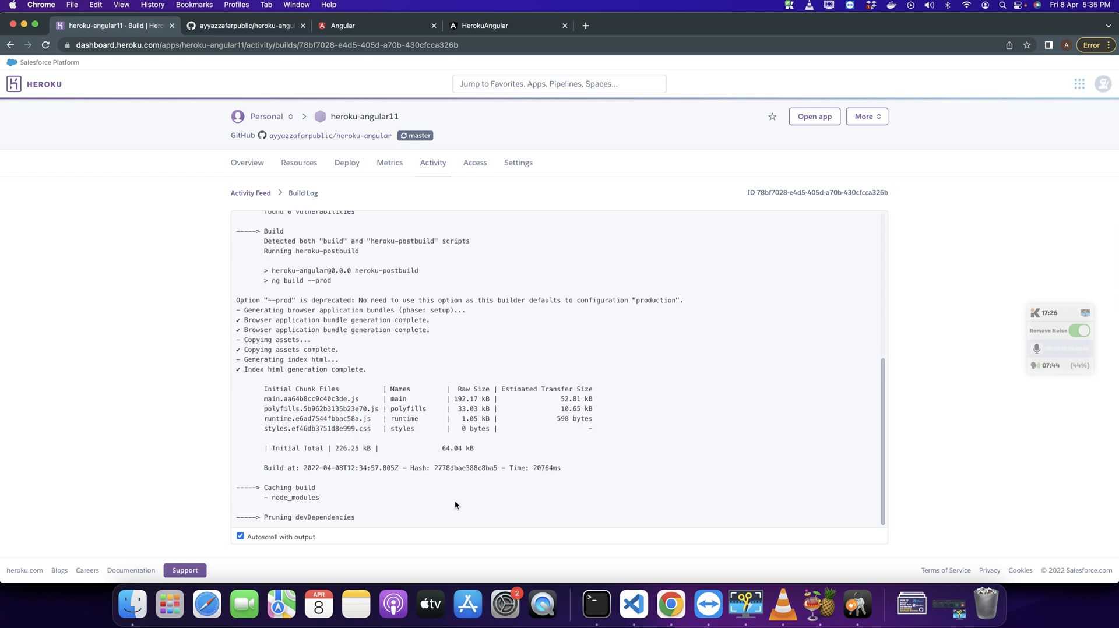
scroll("down", 3)
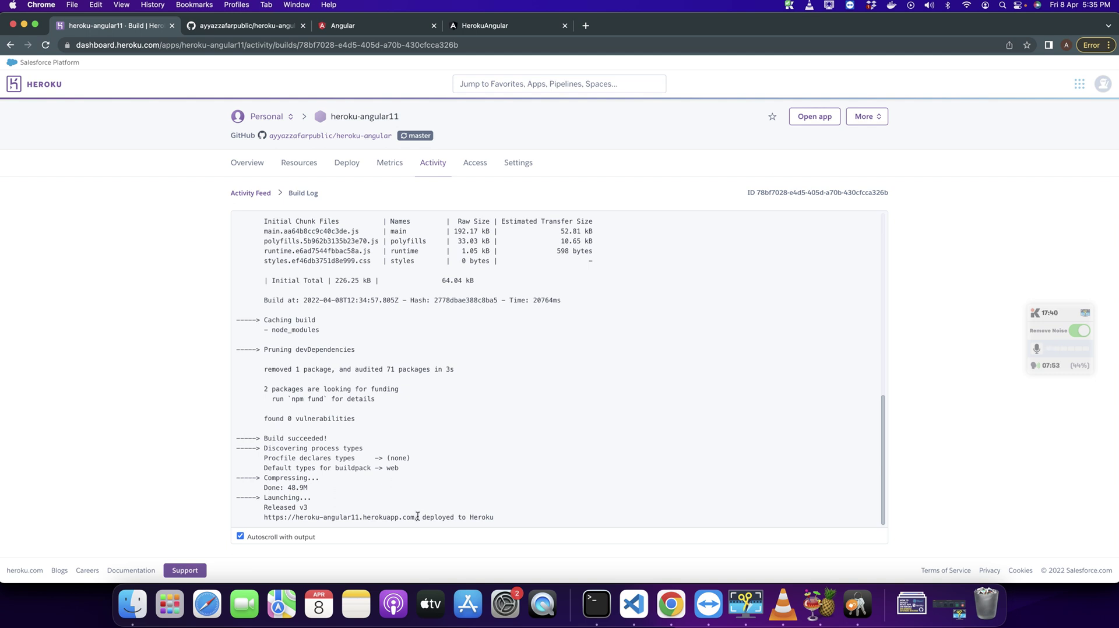
Step: Select the heroku-angular11.herokuapp.com URL in the build log and view the live Angular app
double_click(339, 517)
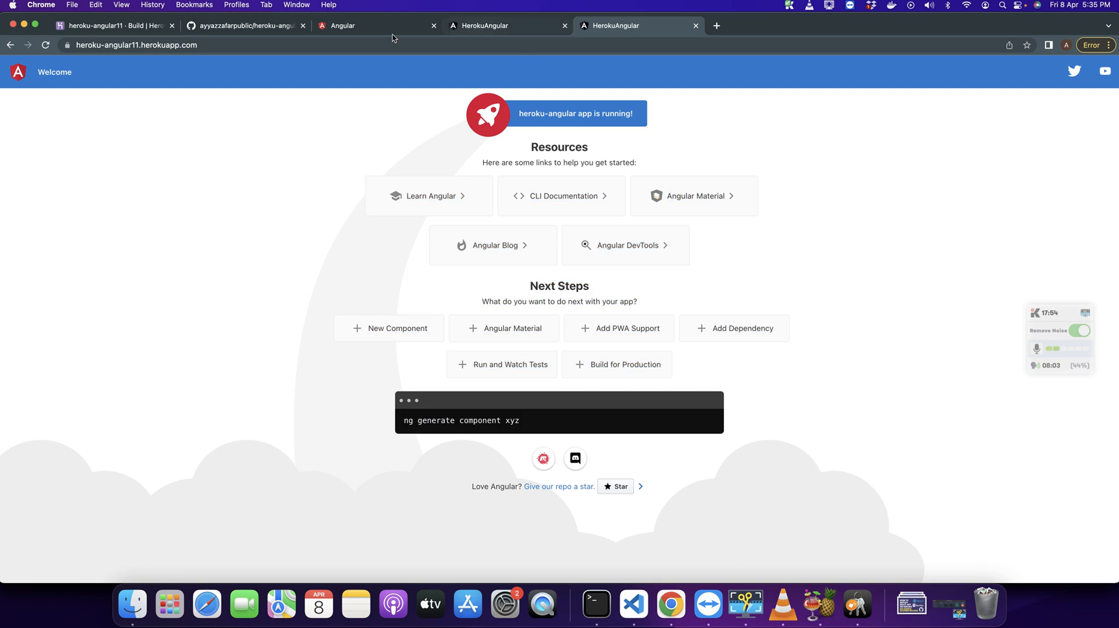
mouse_move(405, 507)
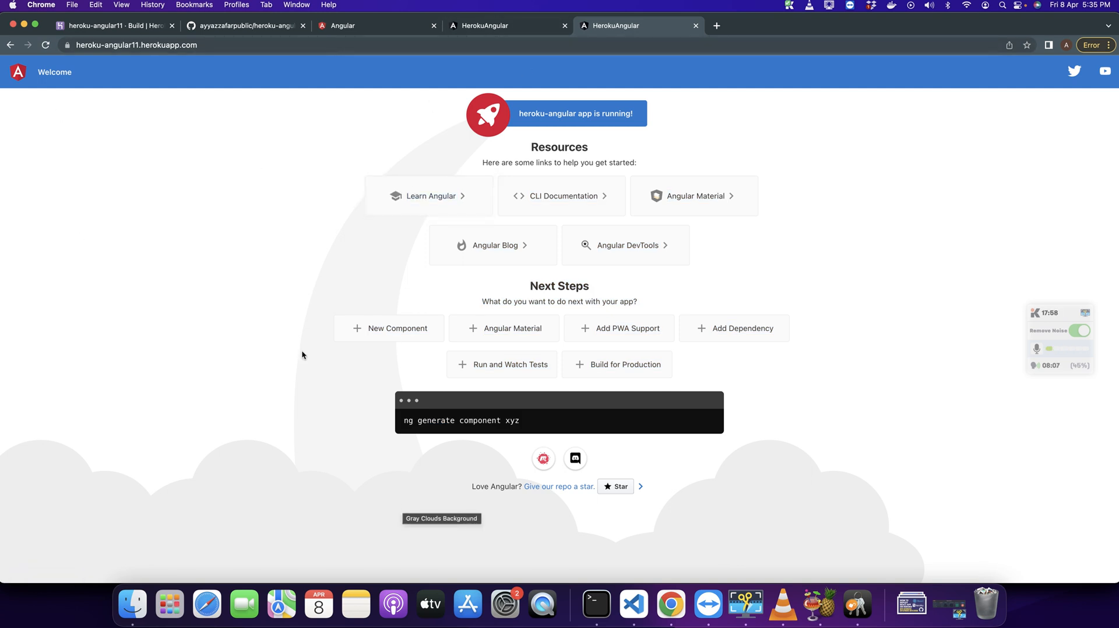
mouse_move(249, 288)
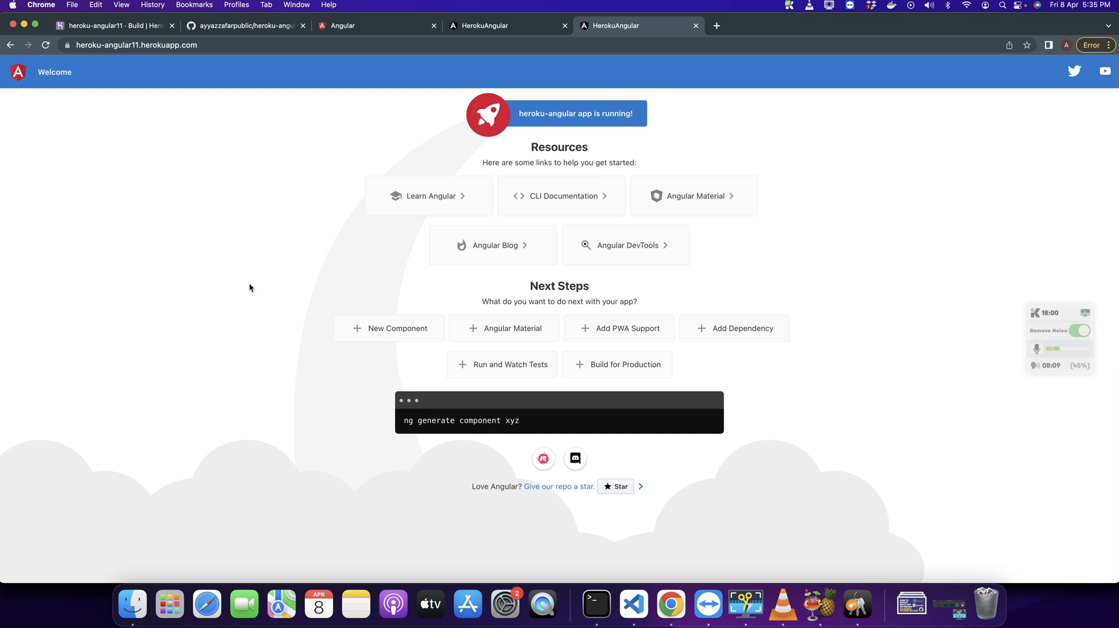
mouse_move(334, 282)
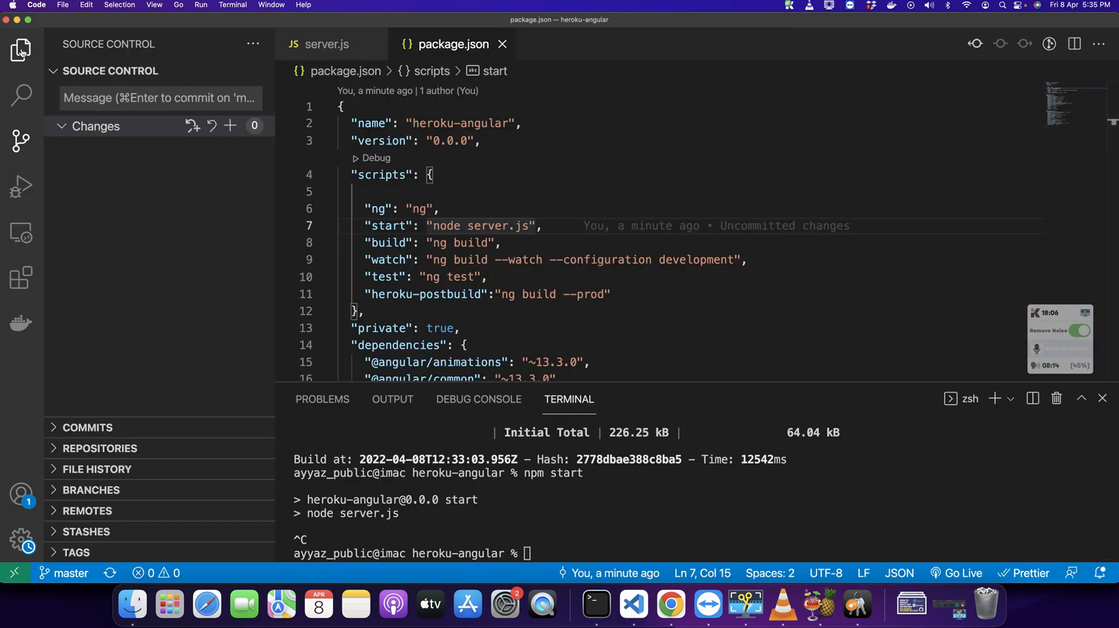
Step: In app.component.html replace the Resources h2 text with 'Hello AyyazTech' and save
left_click(21, 46)
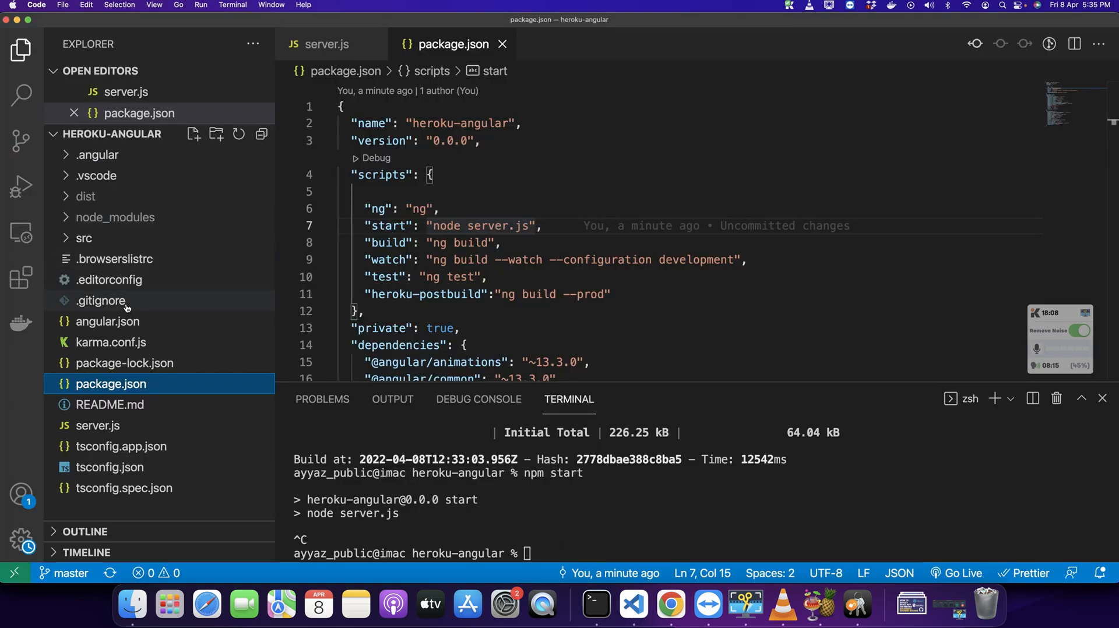
type("app.")
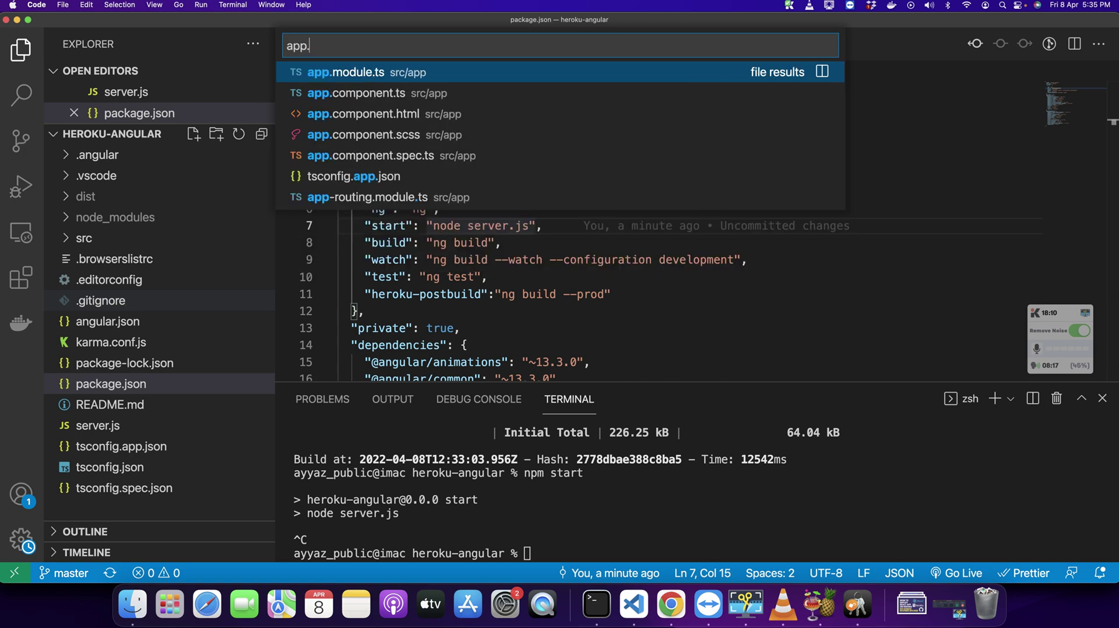
left_click(665, 606)
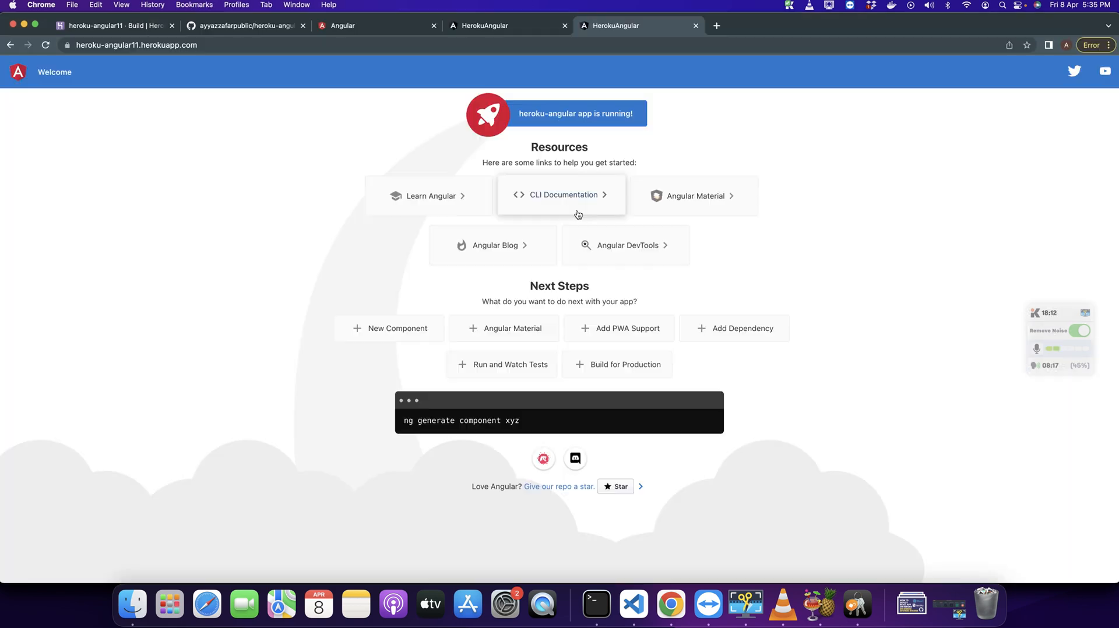
left_click(633, 606)
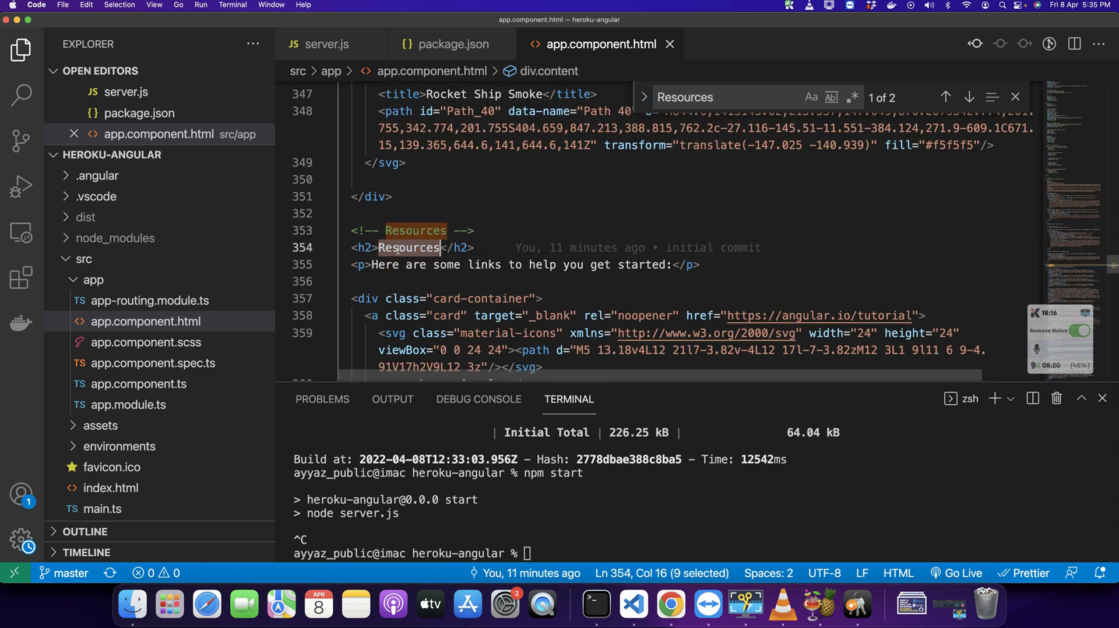
type("Hello a")
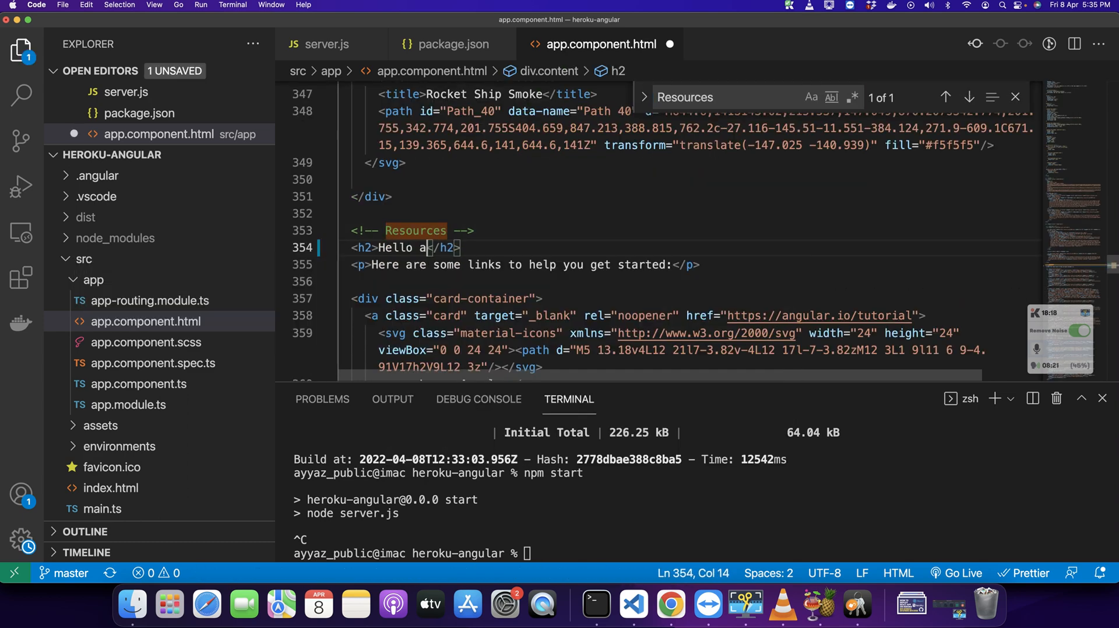
type("yy")
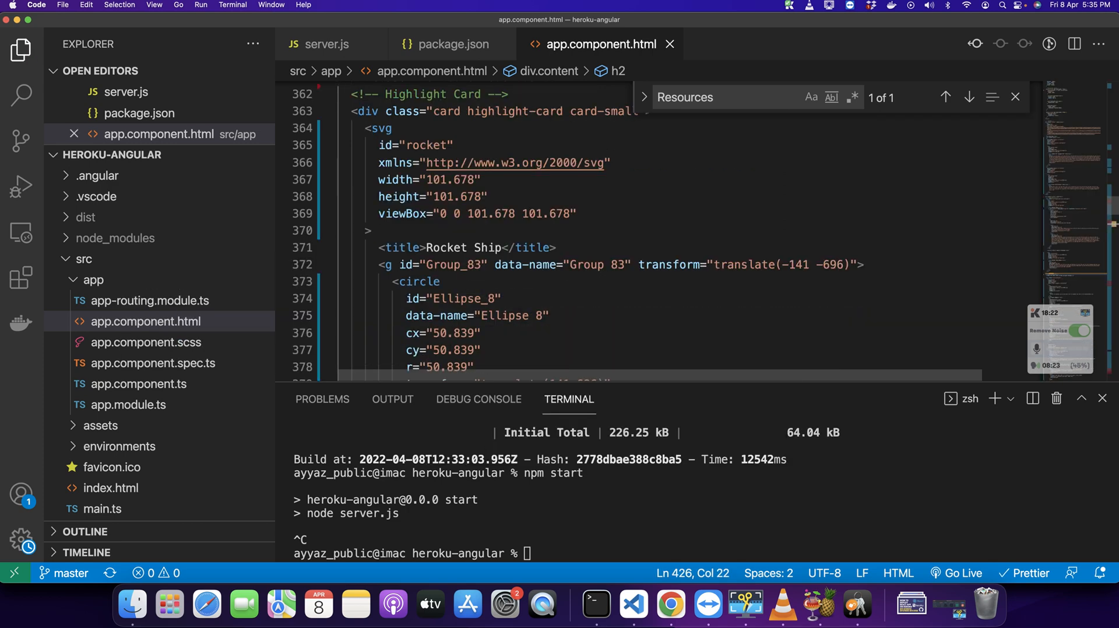
mouse_move(18, 141)
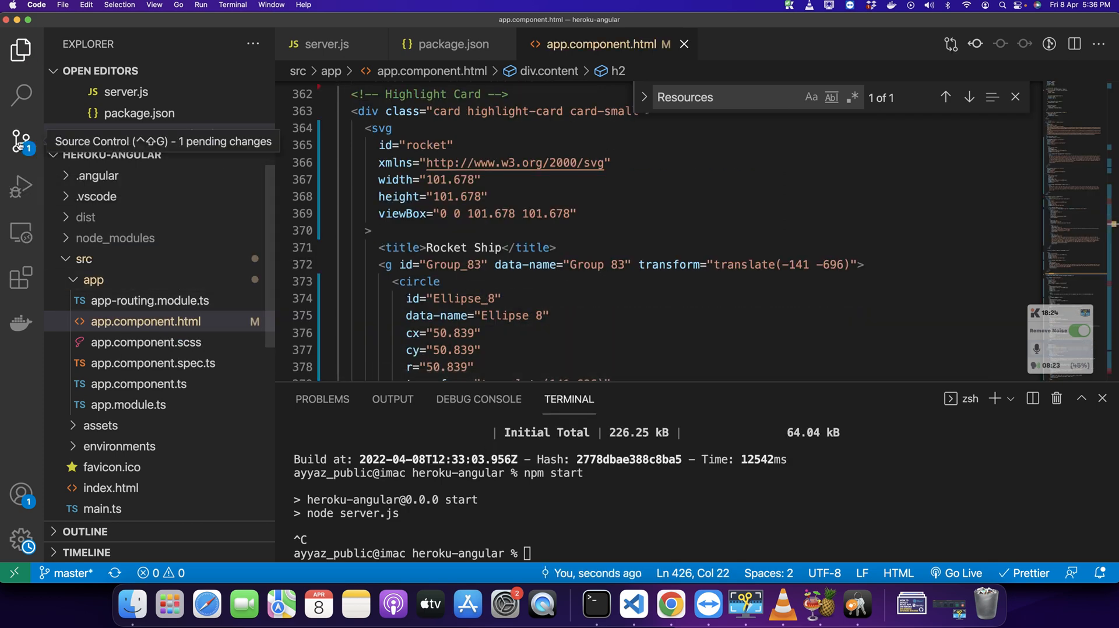
Step: Commit the heading change as 'testing change detection in heroku' and sync it to origin/master
left_click(18, 138)
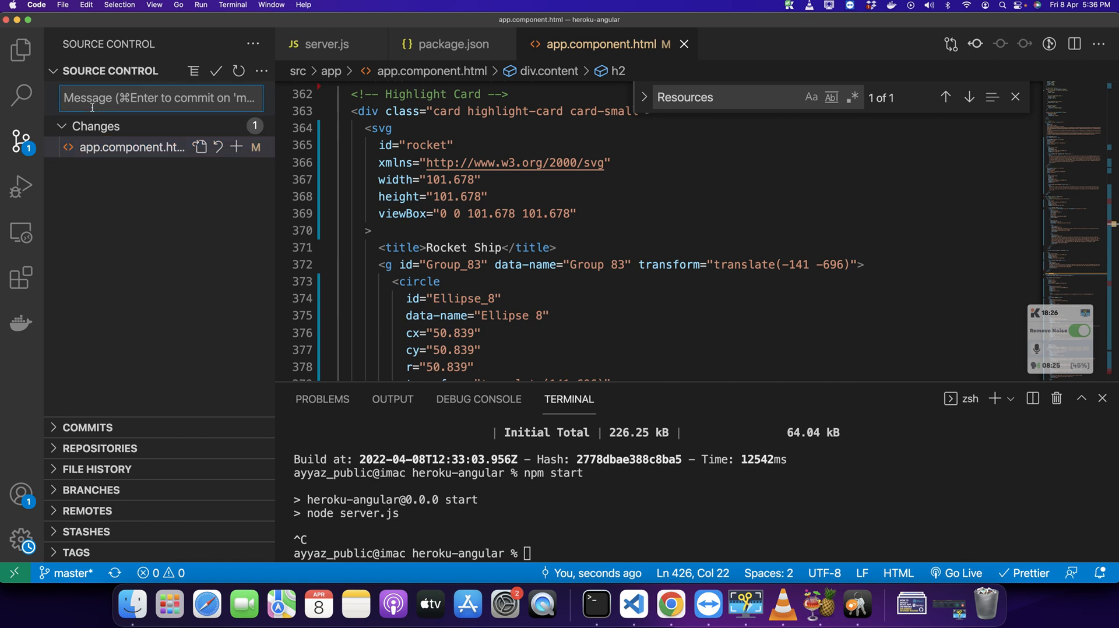
type("testing change detection")
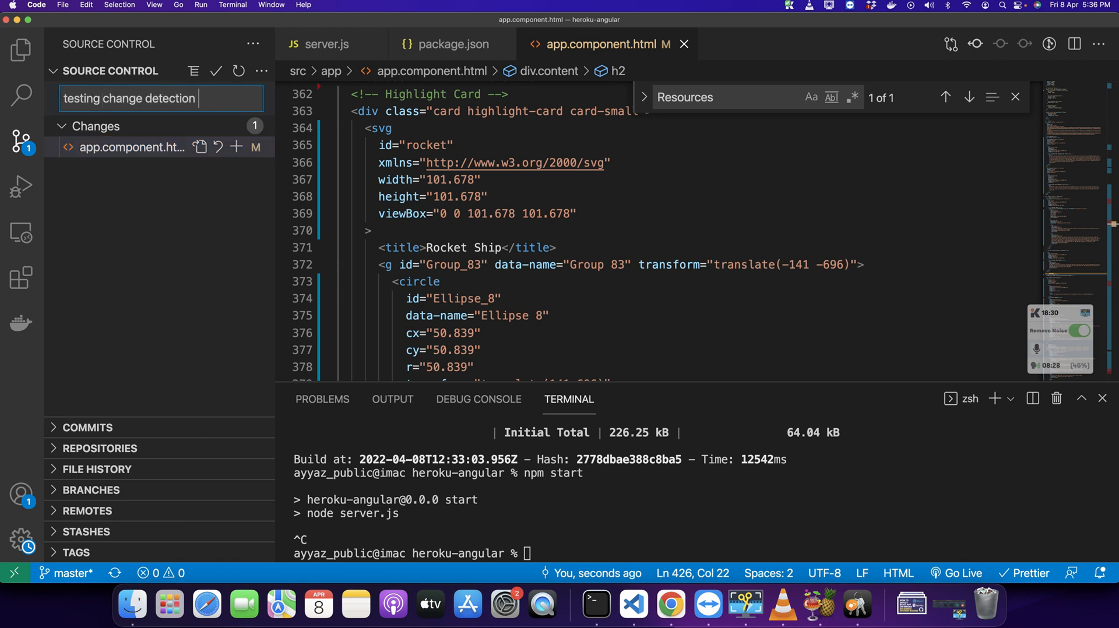
type("in heroku")
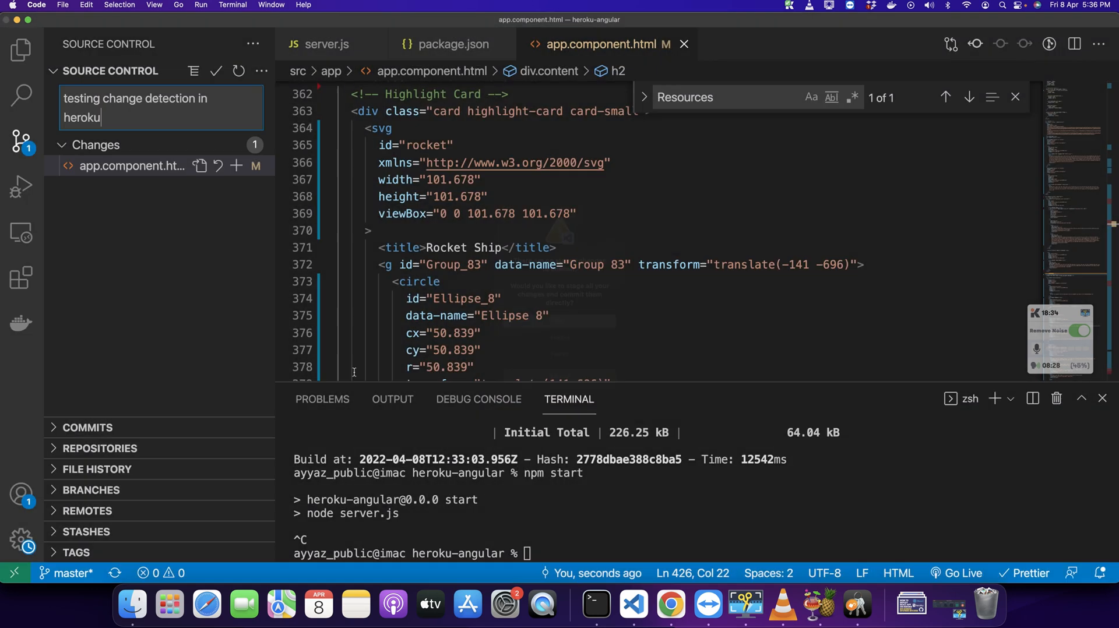
left_click(160, 134)
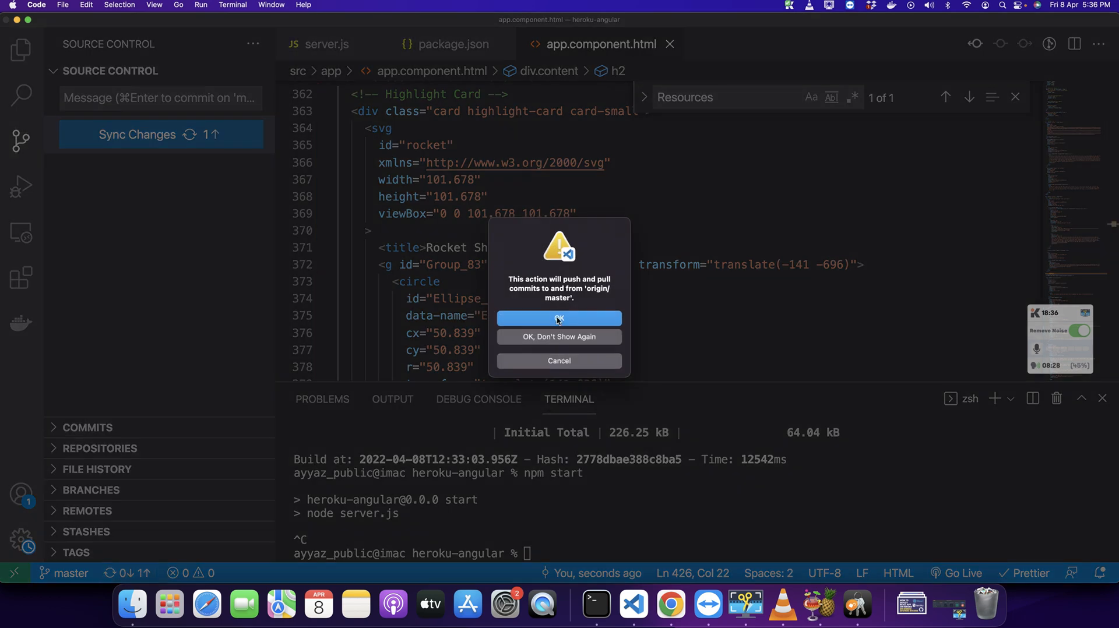
left_click(559, 318)
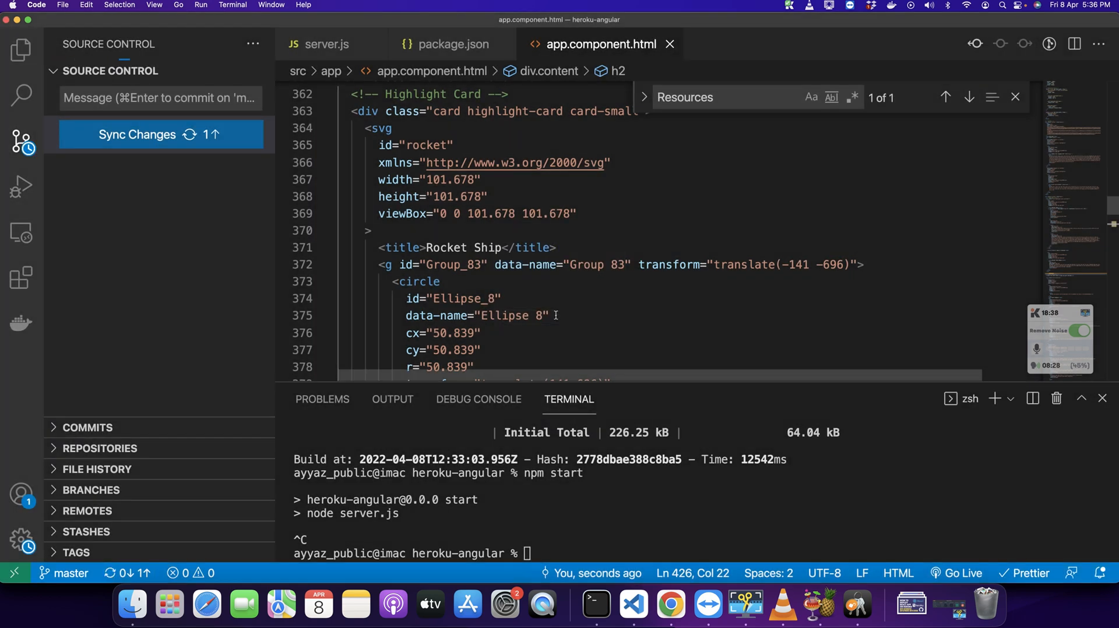
left_click(161, 134)
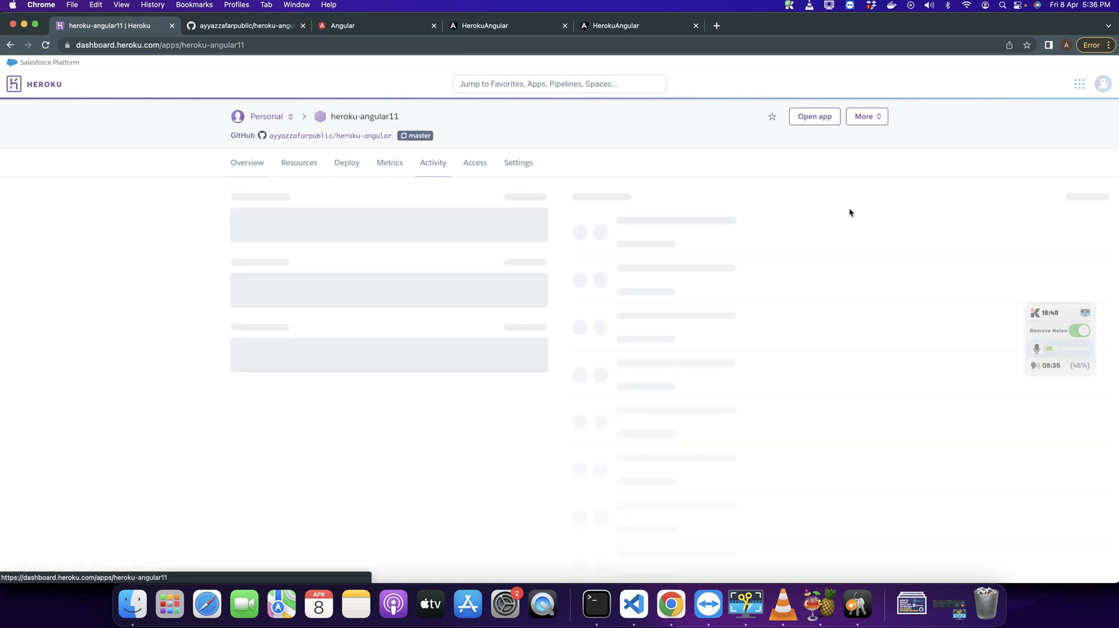
Step: From the heroku-angular11 Overview's Latest activity, view the in-progress build log installing dependencies
left_click(247, 163)
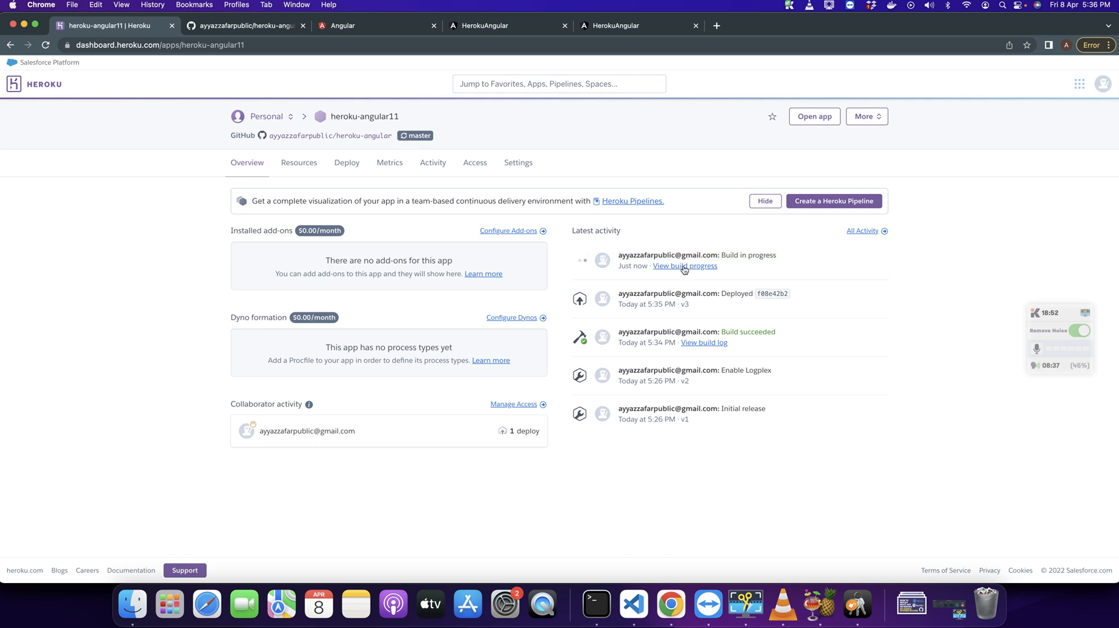
left_click(685, 266)
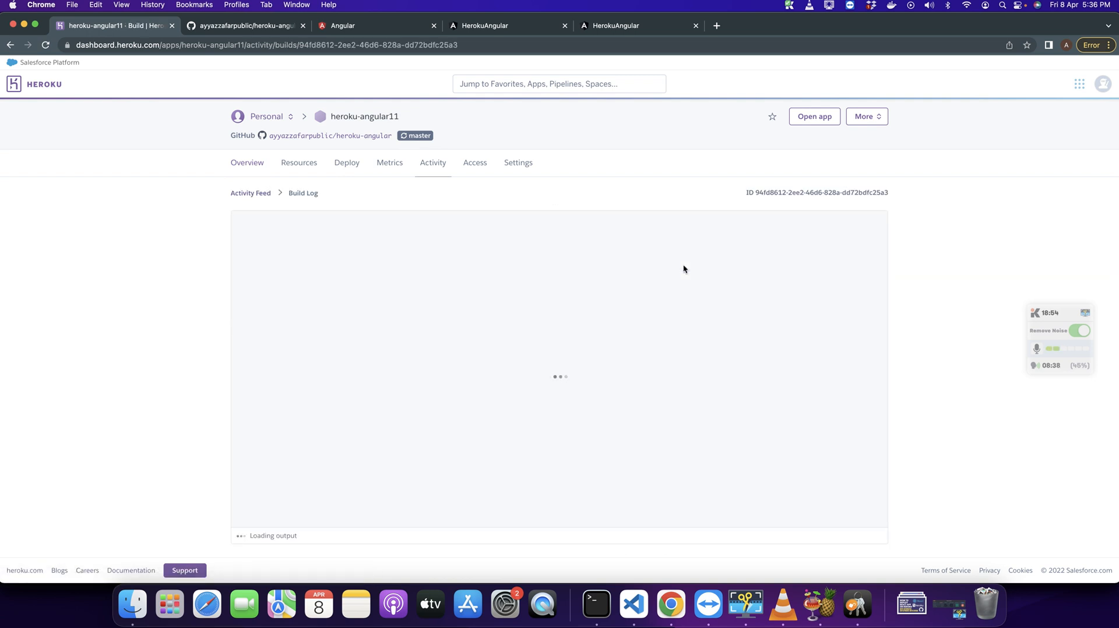
mouse_move(489, 359)
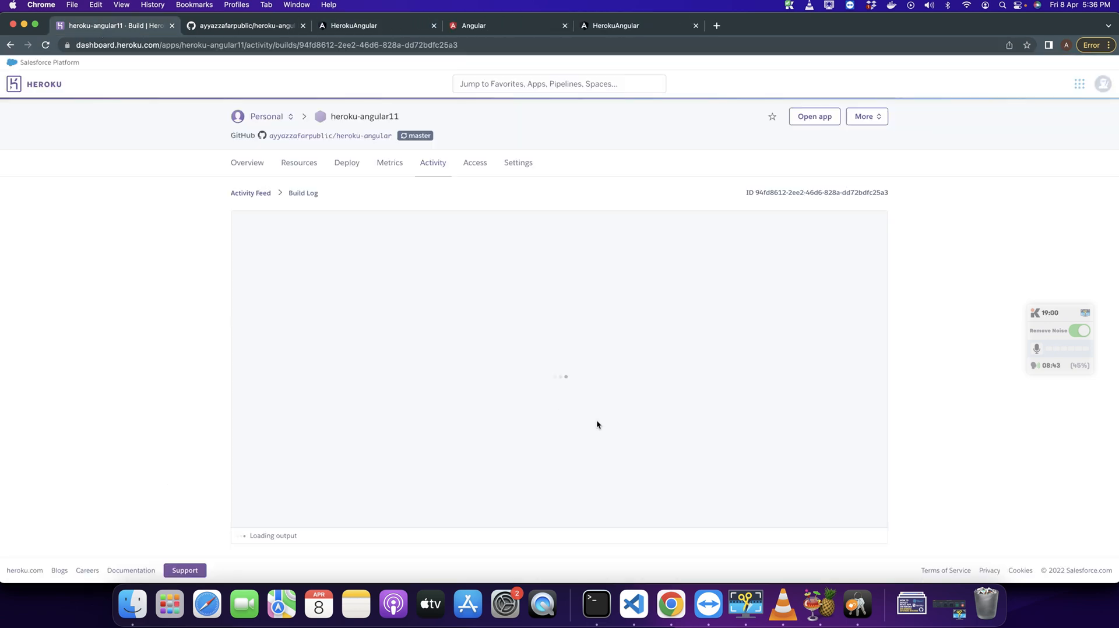
left_click(355, 26)
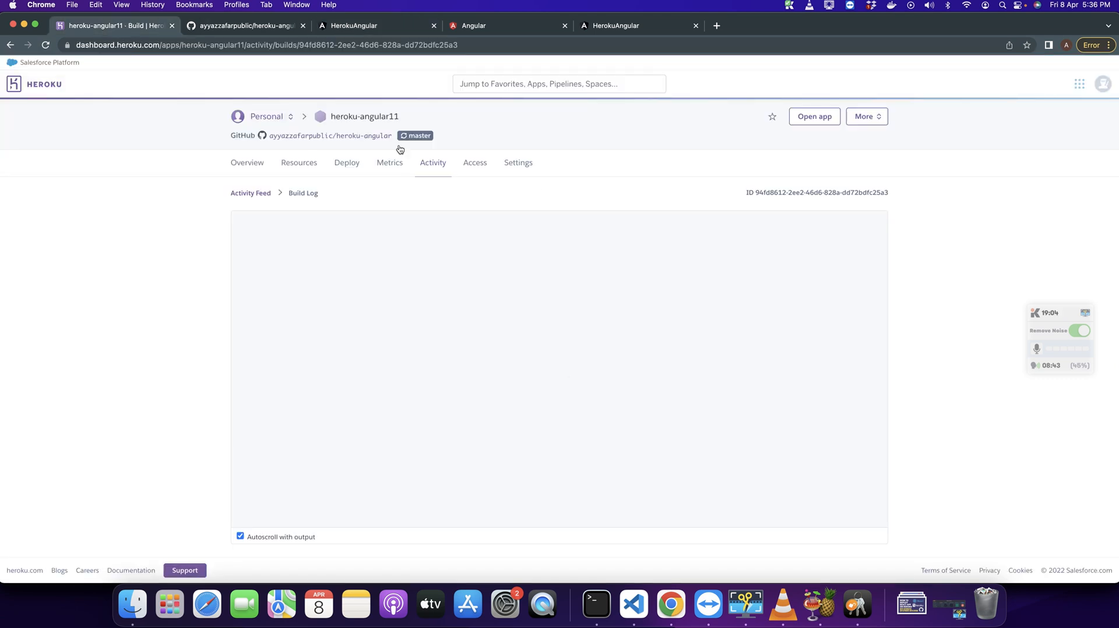
mouse_move(543, 192)
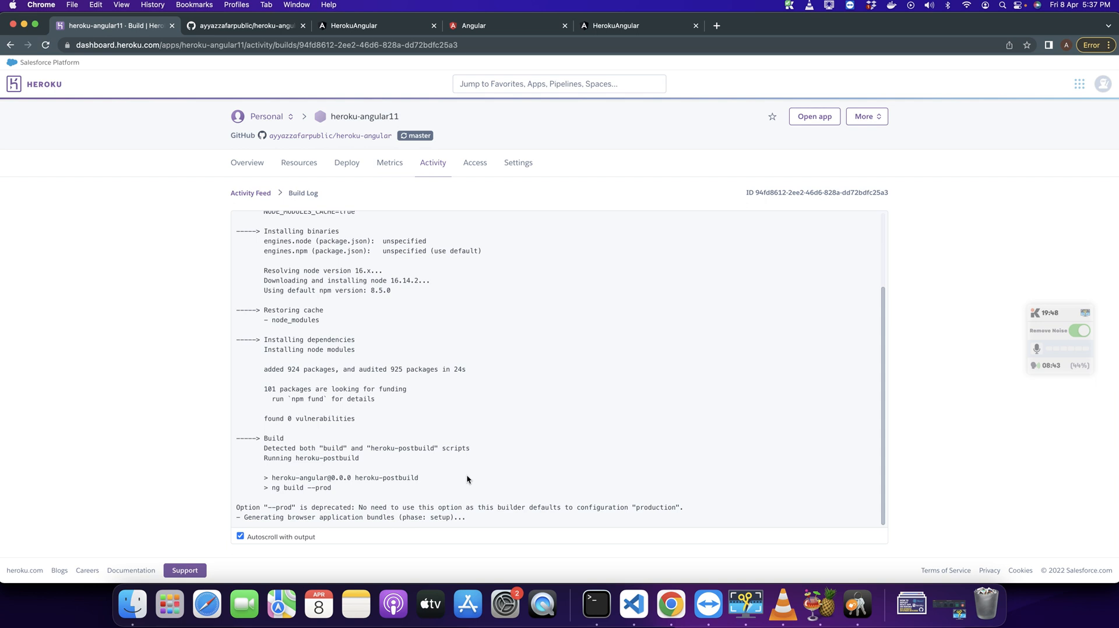
left_click(240, 537)
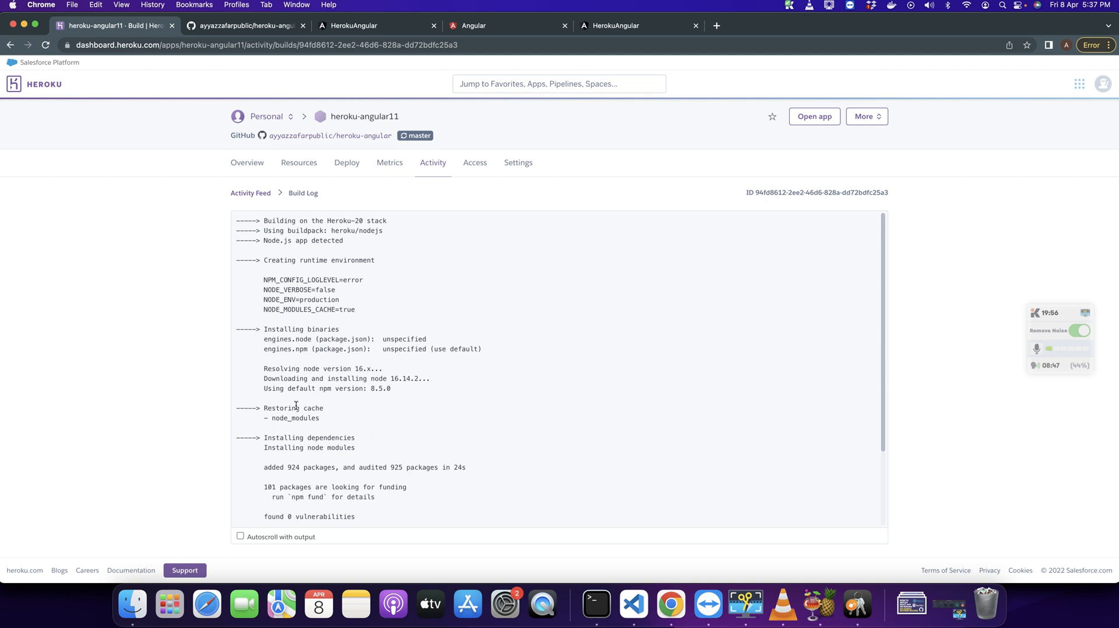
scroll("down", 3)
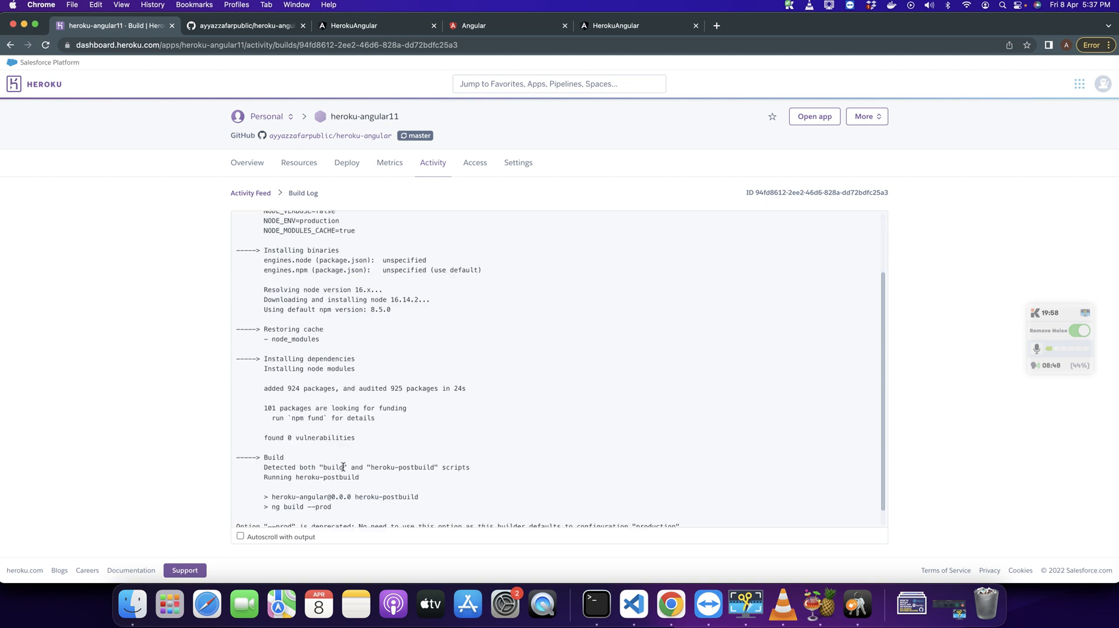
mouse_move(470, 402)
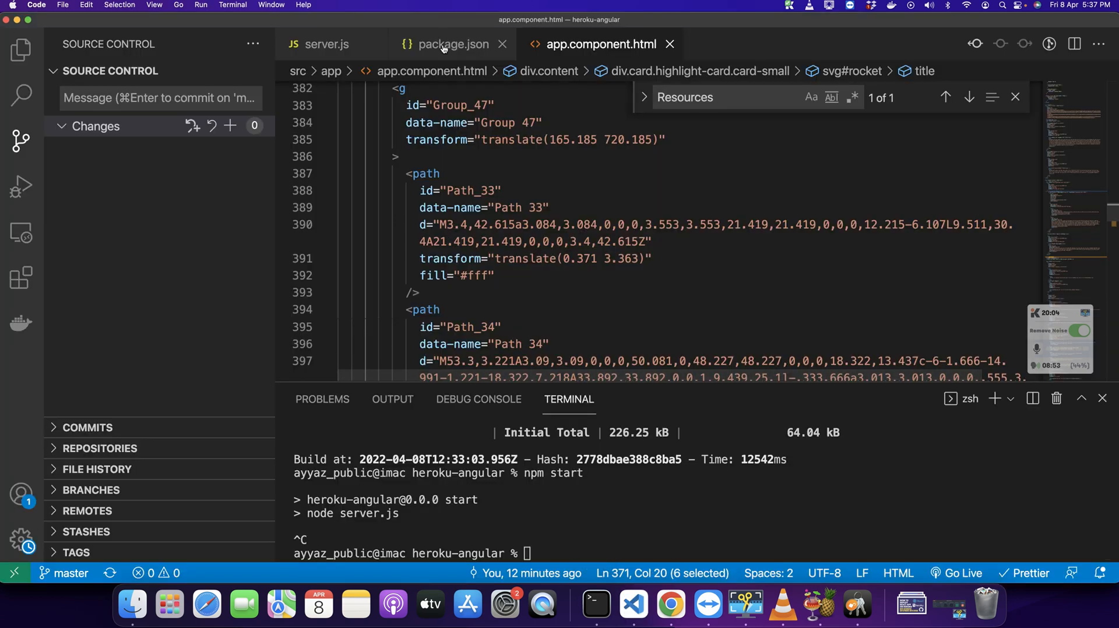
Step: Compare the heroku-postbuild ng build --prod step against the package.json scripts
left_click(445, 44)
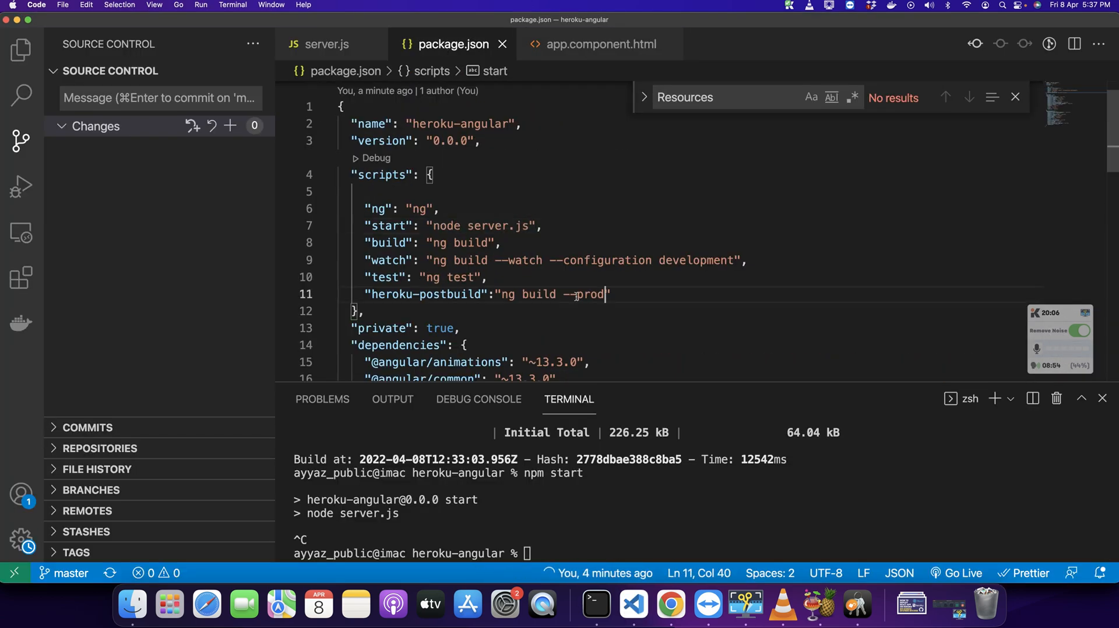
left_click(669, 604)
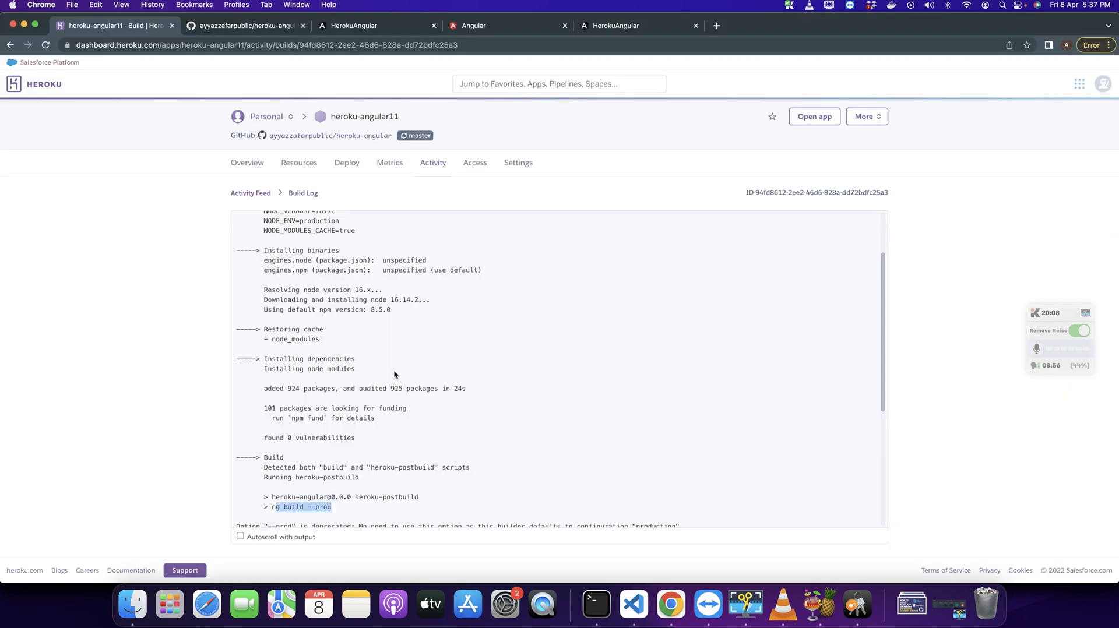
Step: Re-enable autoscroll so the log follows output until Build succeeded and Released v4
left_click(240, 536)
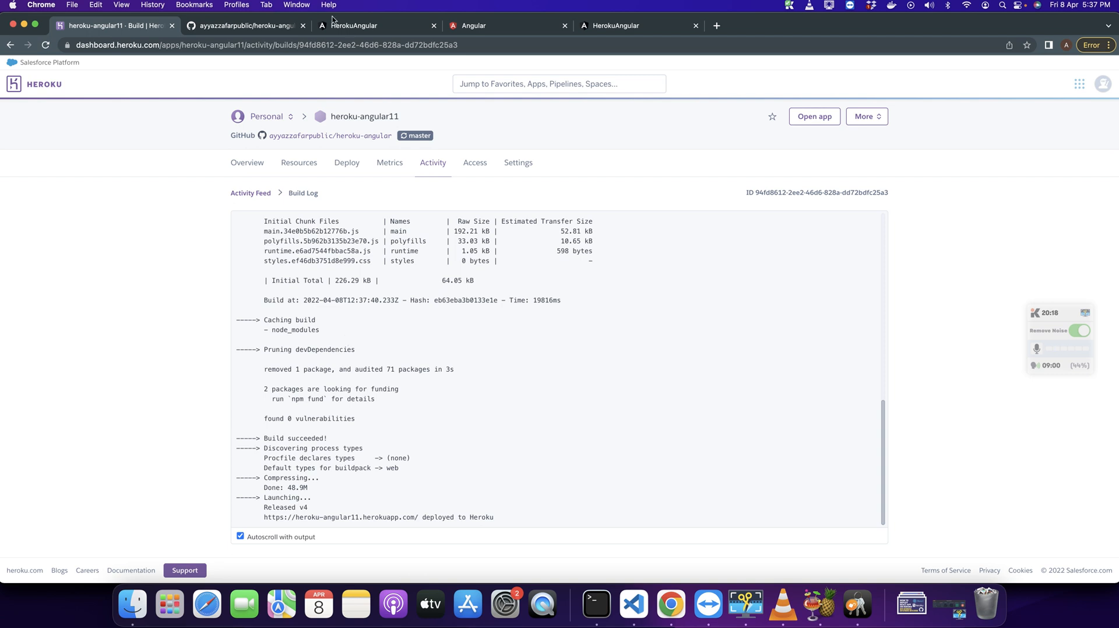
Step: Reload heroku-angular11.herokuapp.com to confirm the heading now reads 'Hello AyyazTech'
left_click(354, 25)
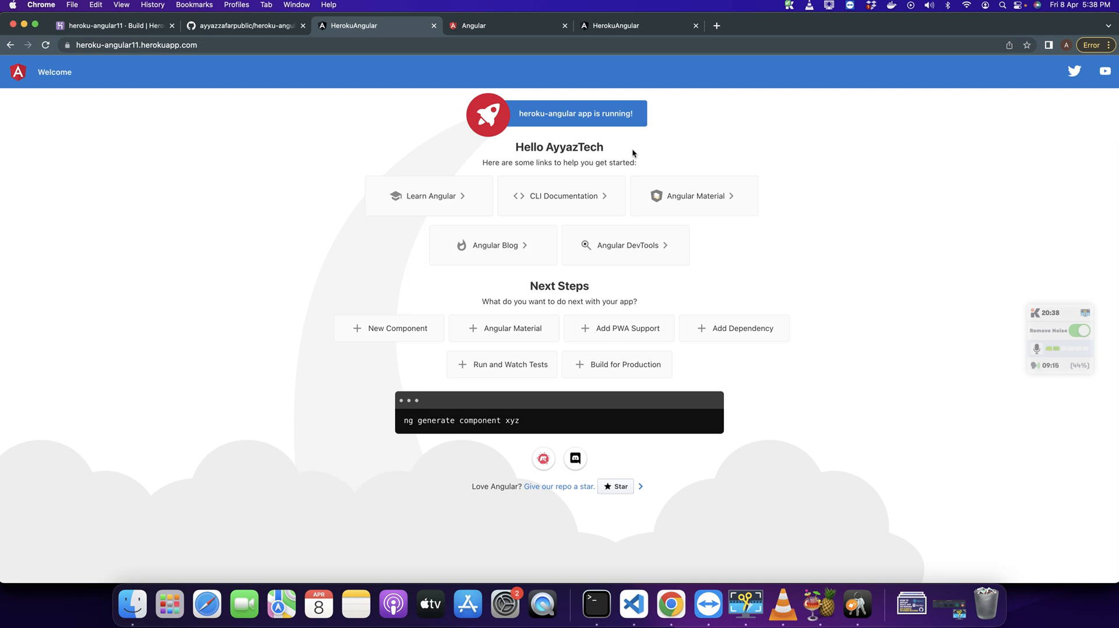
mouse_move(521, 138)
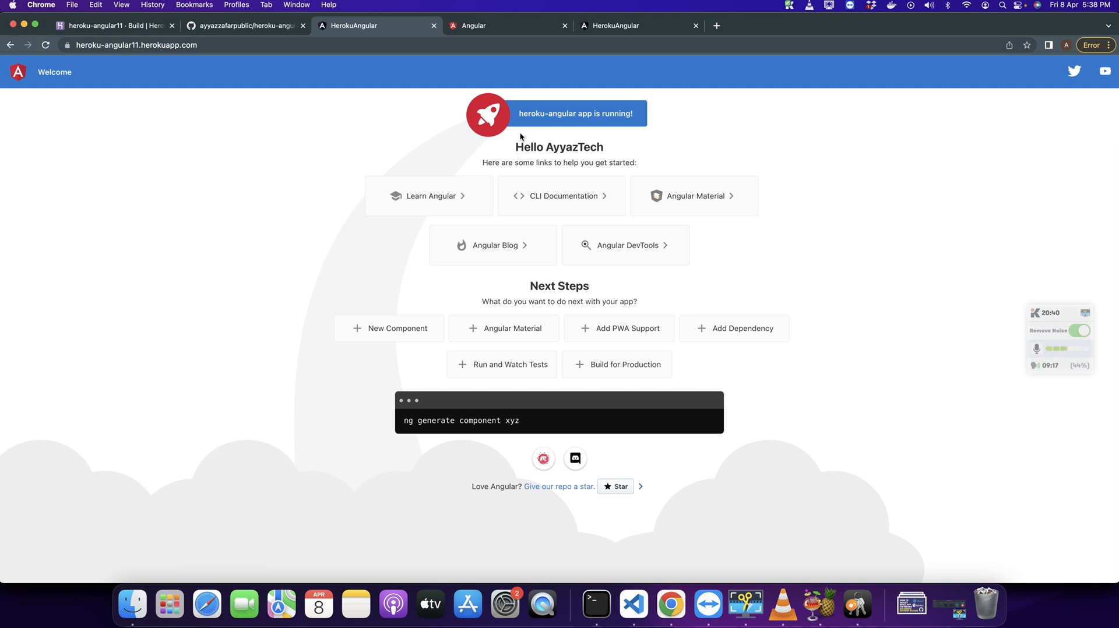
mouse_move(419, 123)
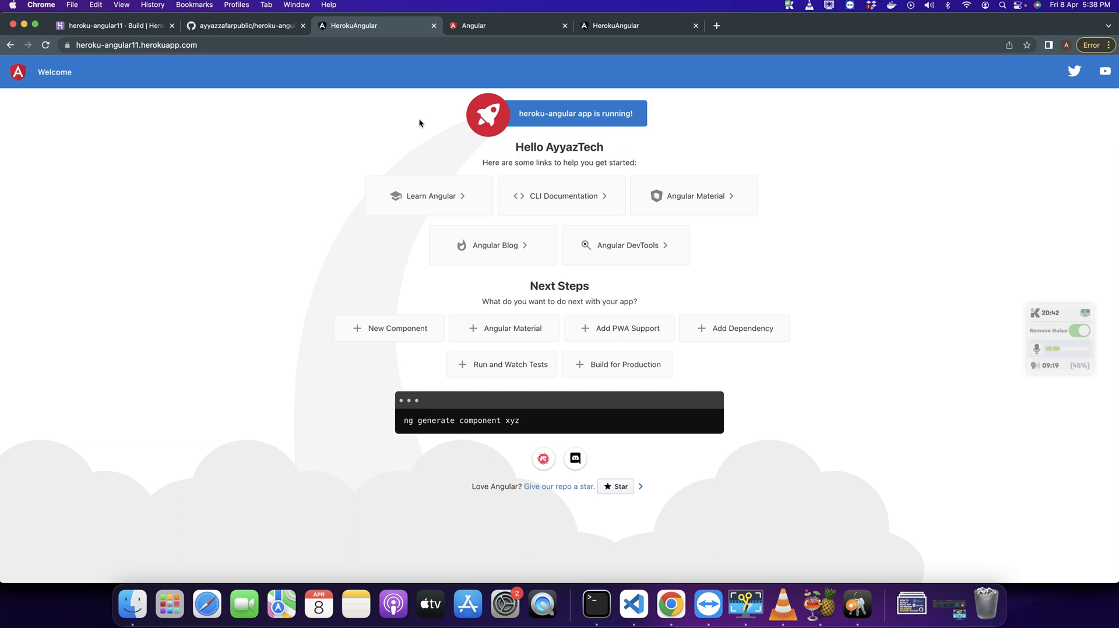